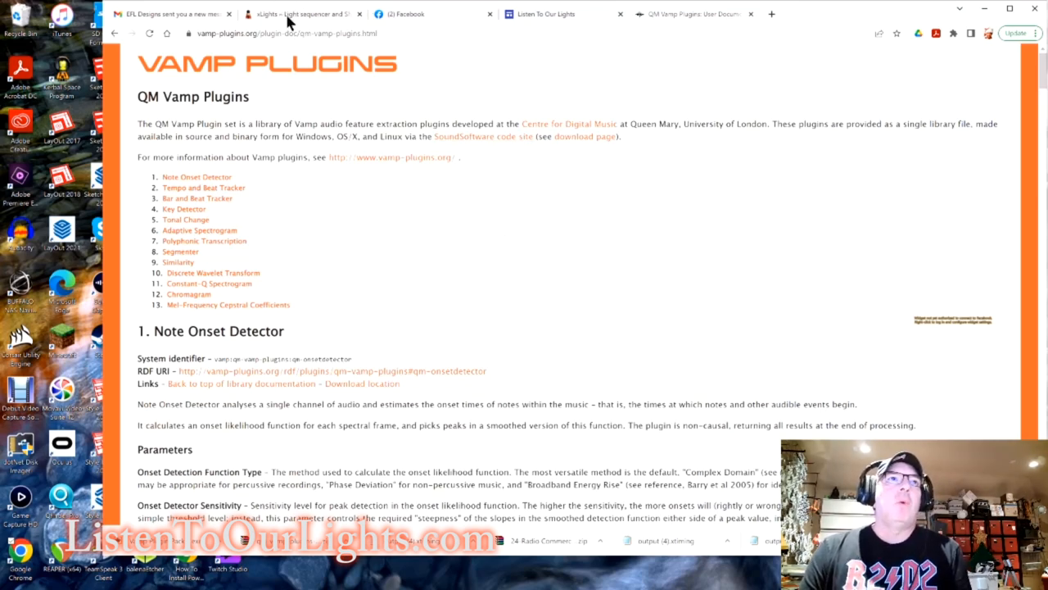
mouse_move(688, 266)
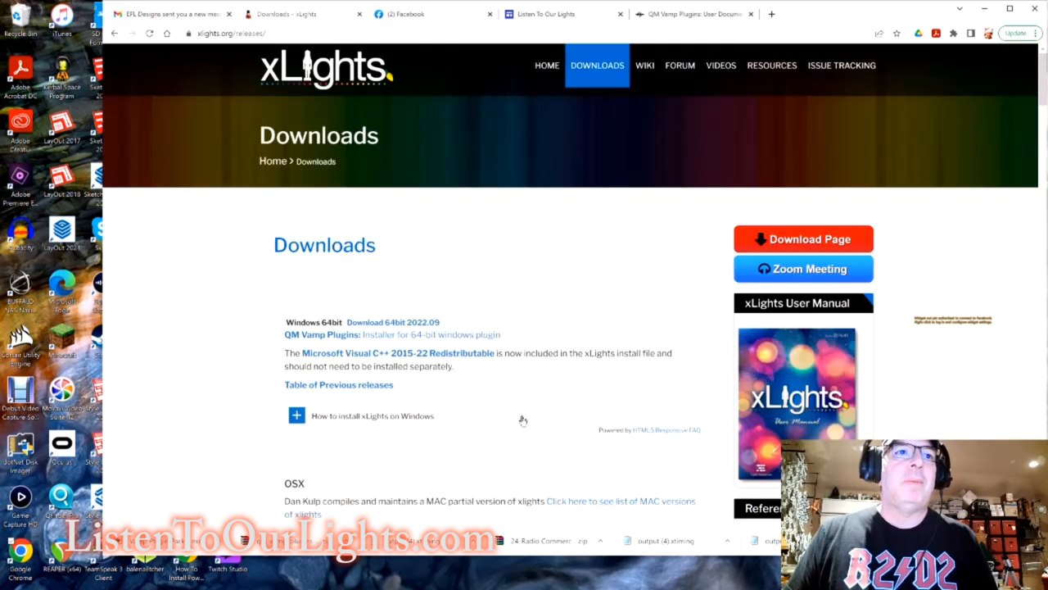
Scroll the Downloads page to the Table of Previous Releases with the QM Vamp Plugins 32-bit link.
scroll("down", 3)
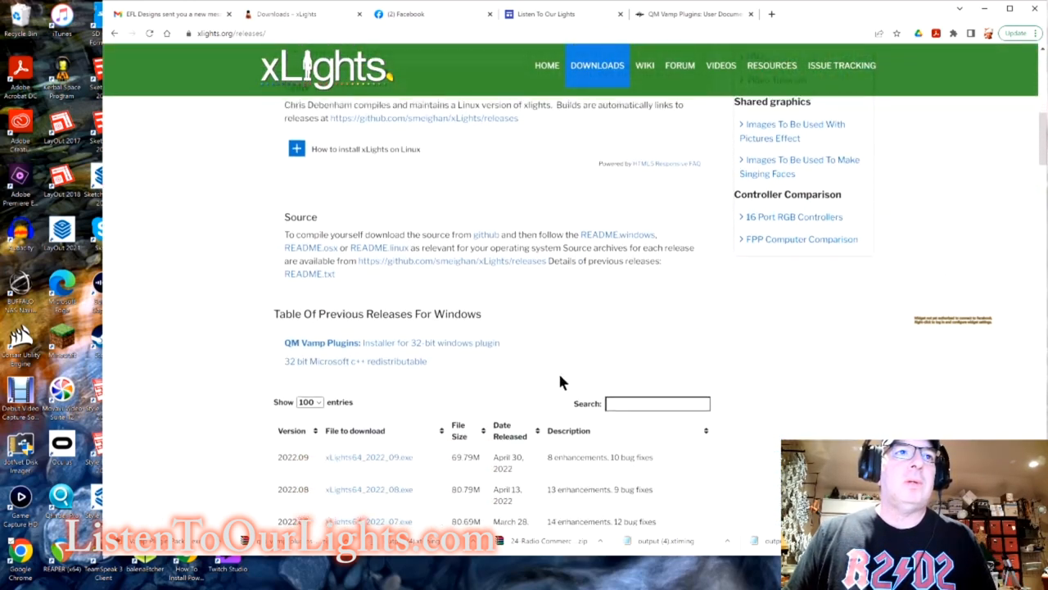
scroll("down", 3)
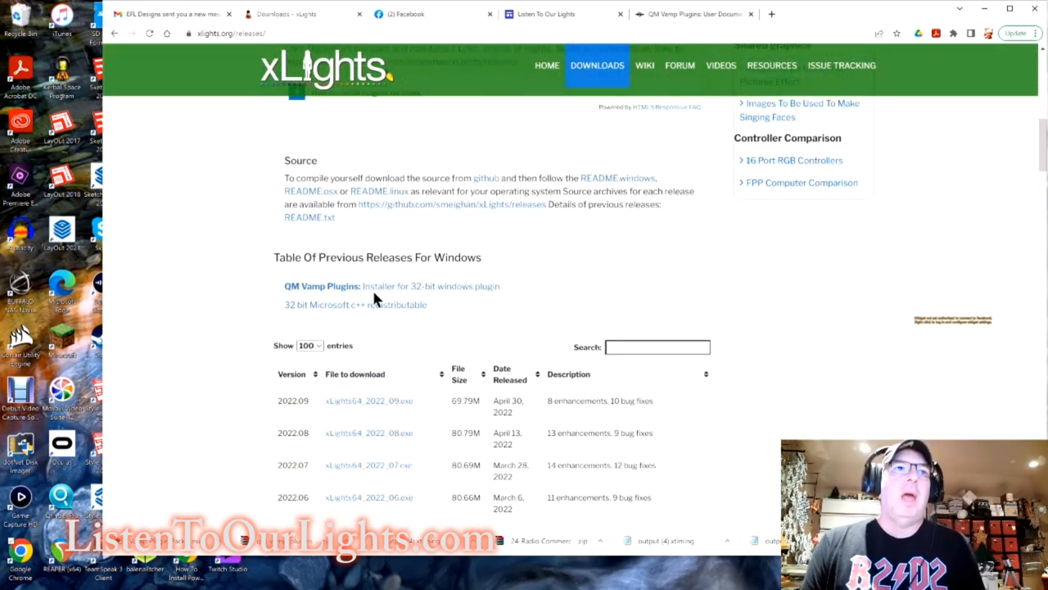
mouse_move(322, 286)
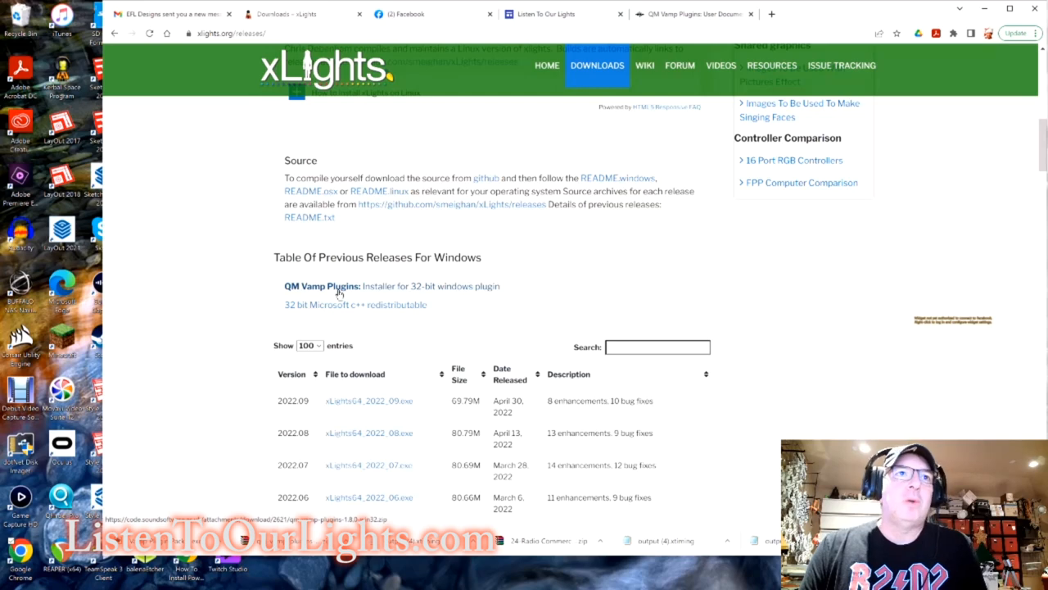
mouse_move(377, 304)
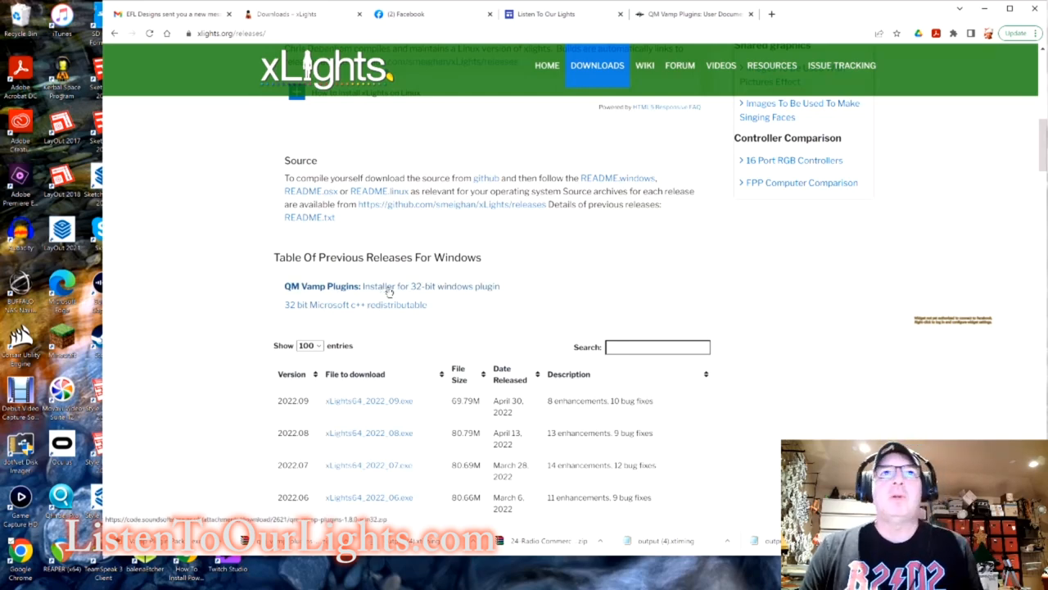
mouse_move(721, 318)
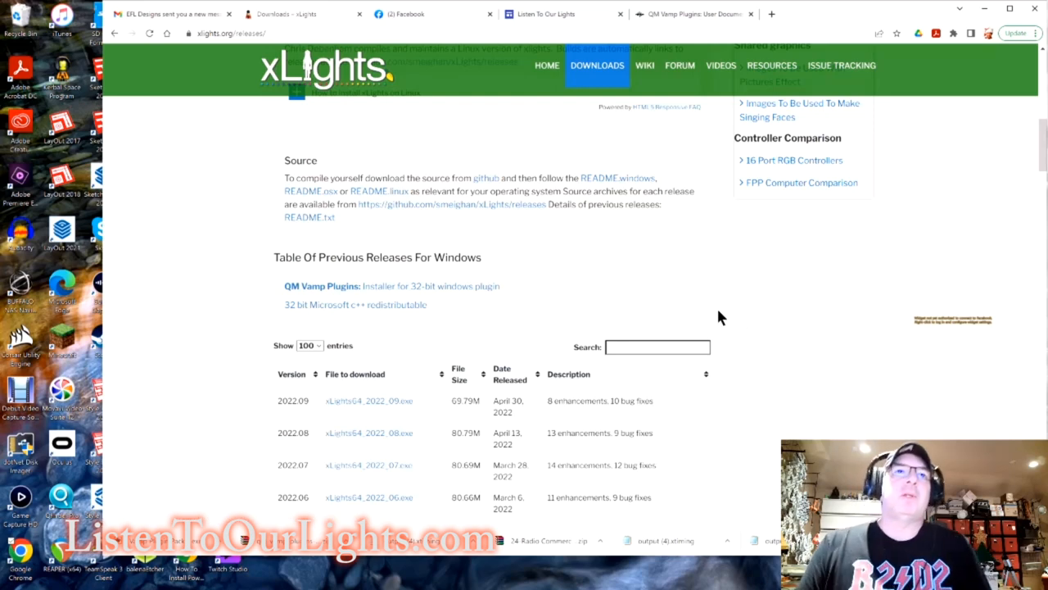
mouse_move(680, 318)
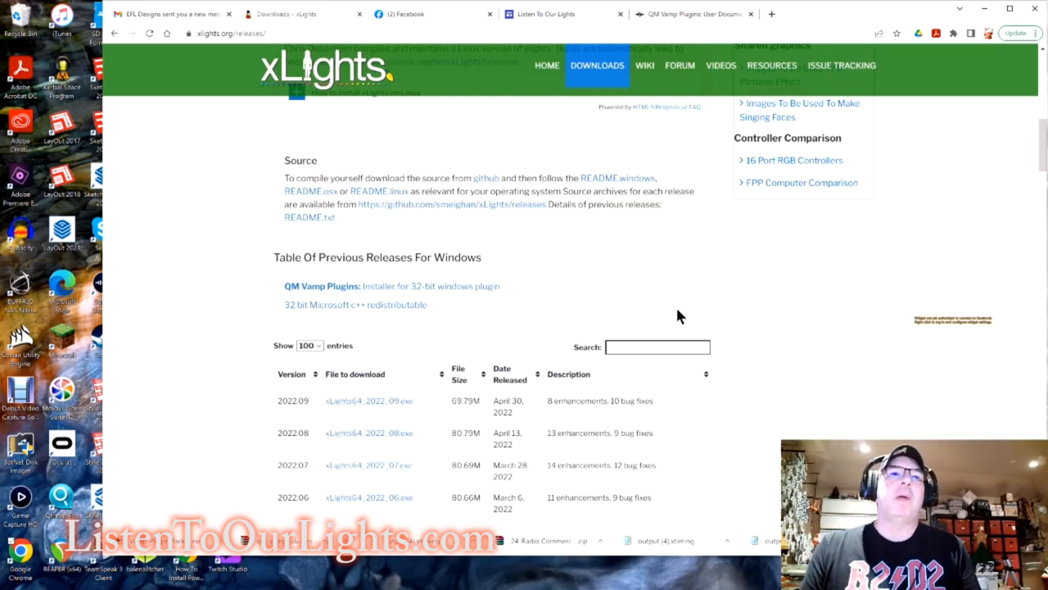
Search Google for 'queen mary vamp plugins' and open the QM Vamp Plugins: User Documentation result.
left_click(692, 14)
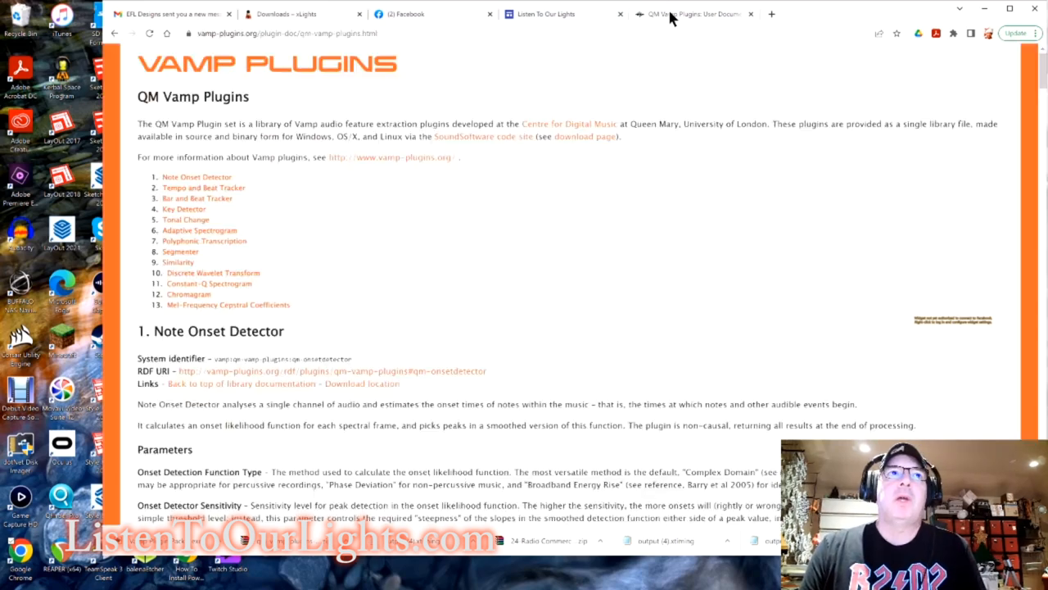
left_click(312, 33)
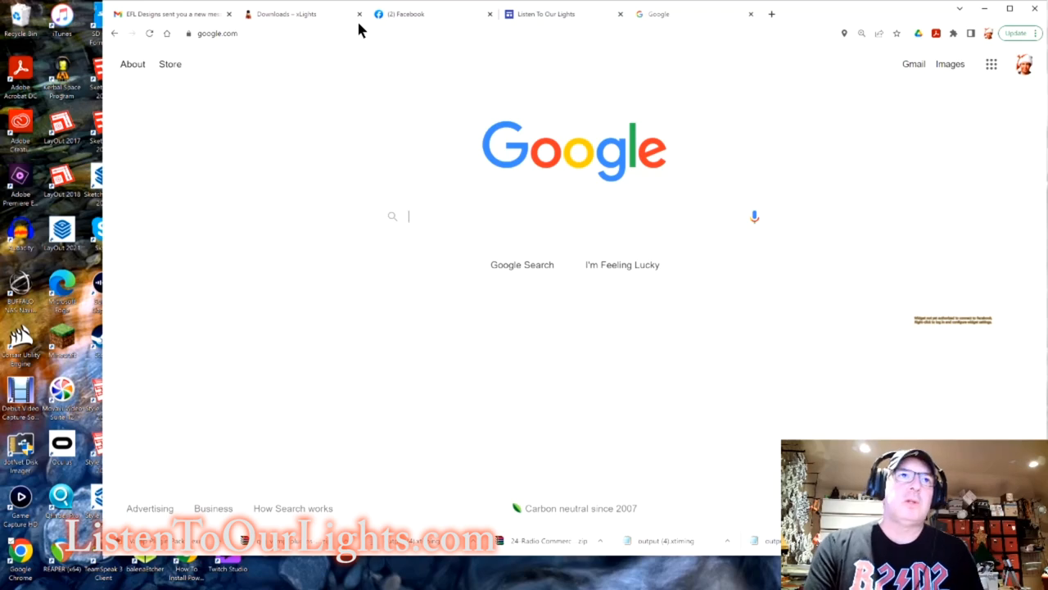
type("quenn mary vamp")
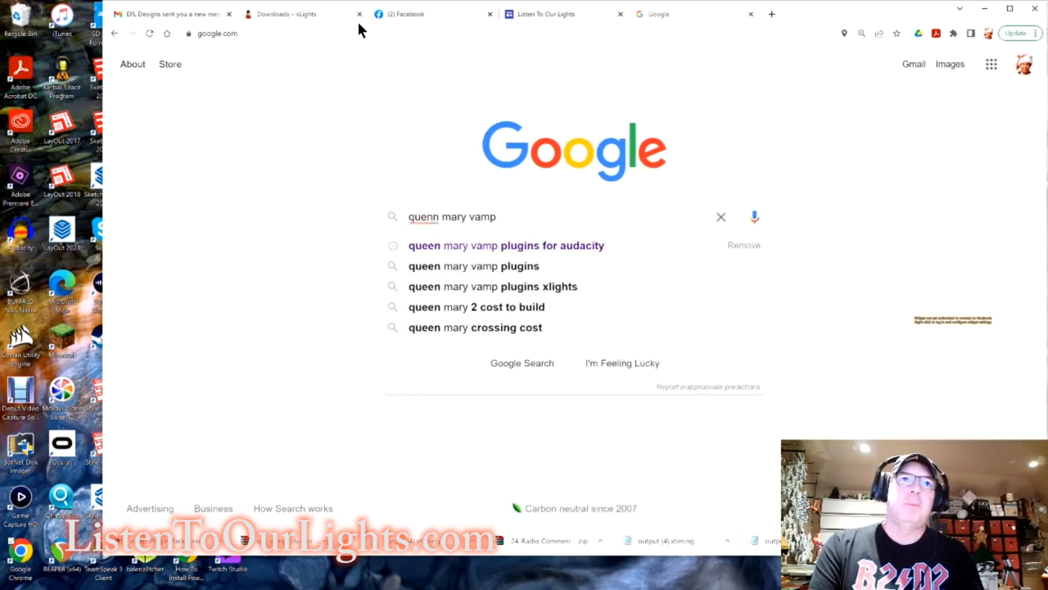
left_click(473, 266)
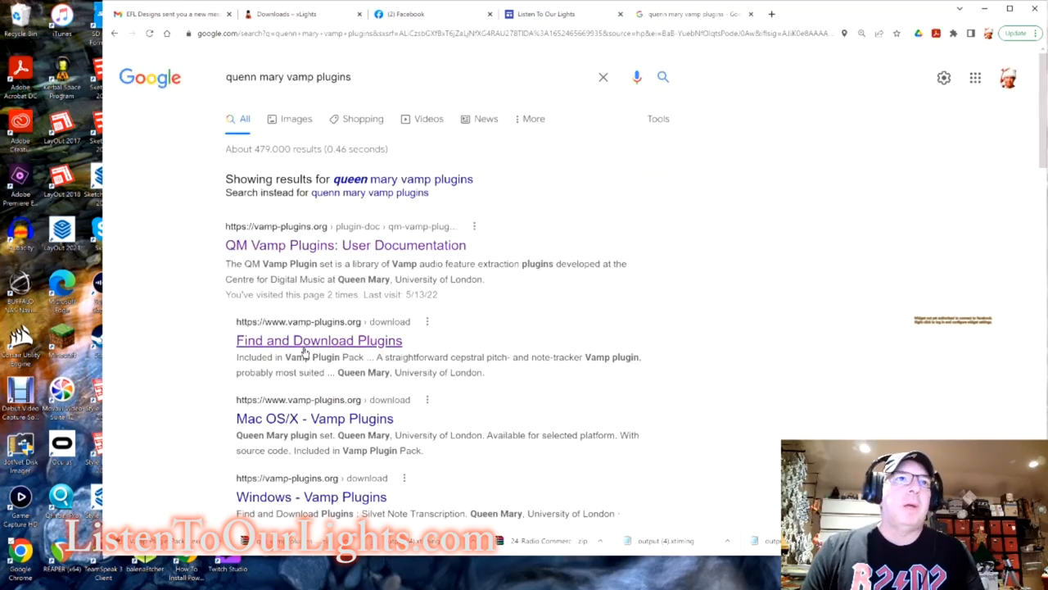
mouse_move(291, 259)
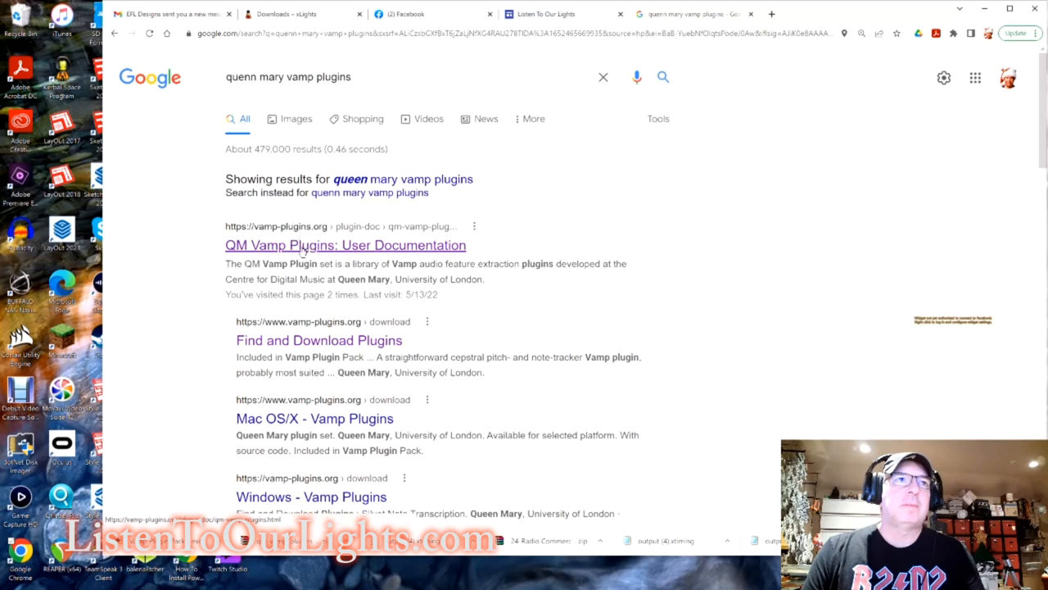
left_click(345, 245)
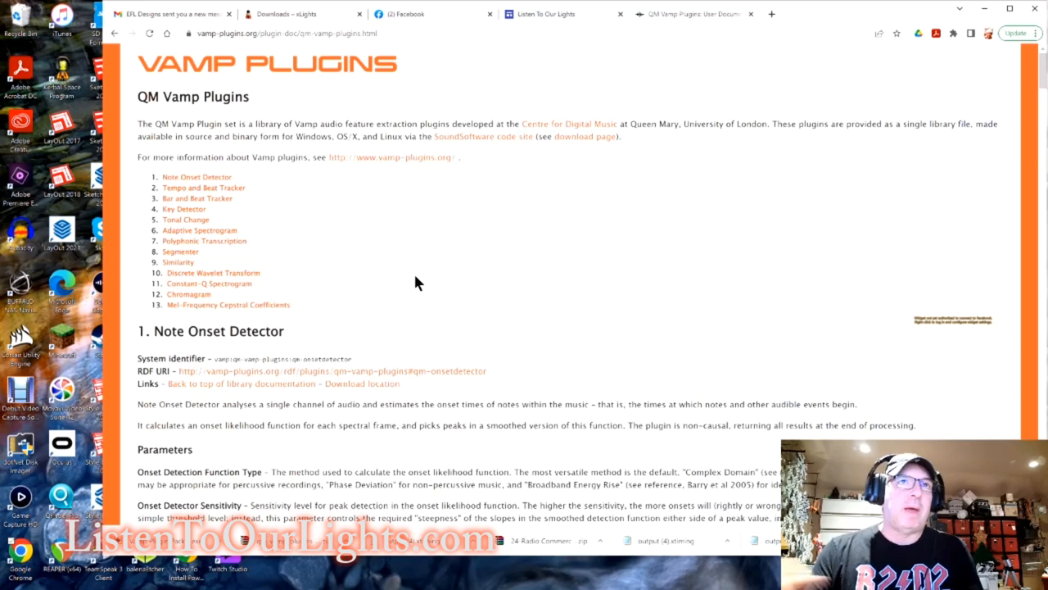
mouse_move(458, 80)
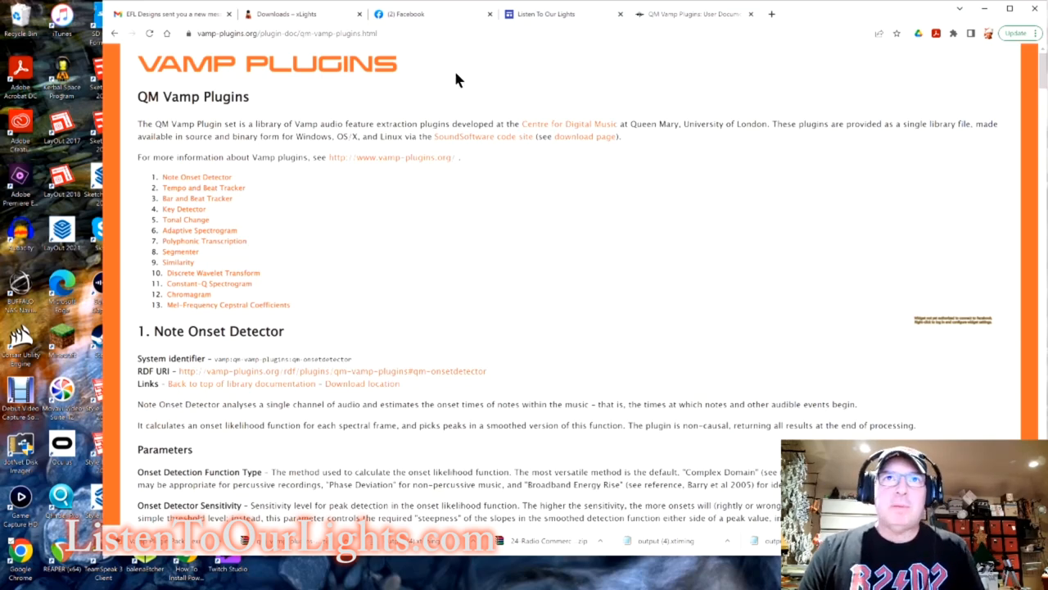
mouse_move(69, 121)
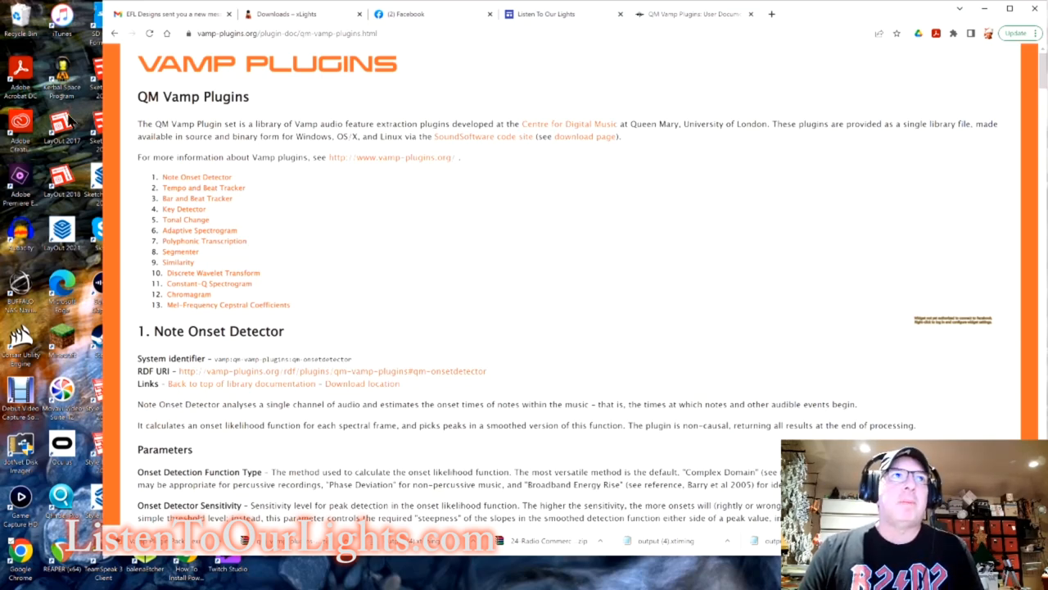
mouse_move(747, 260)
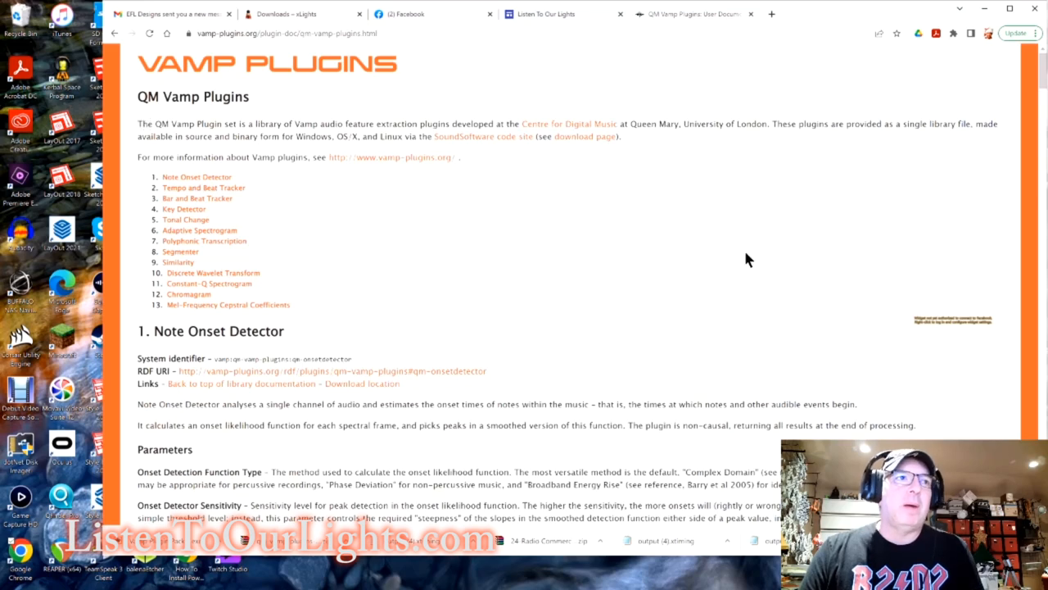
mouse_move(703, 246)
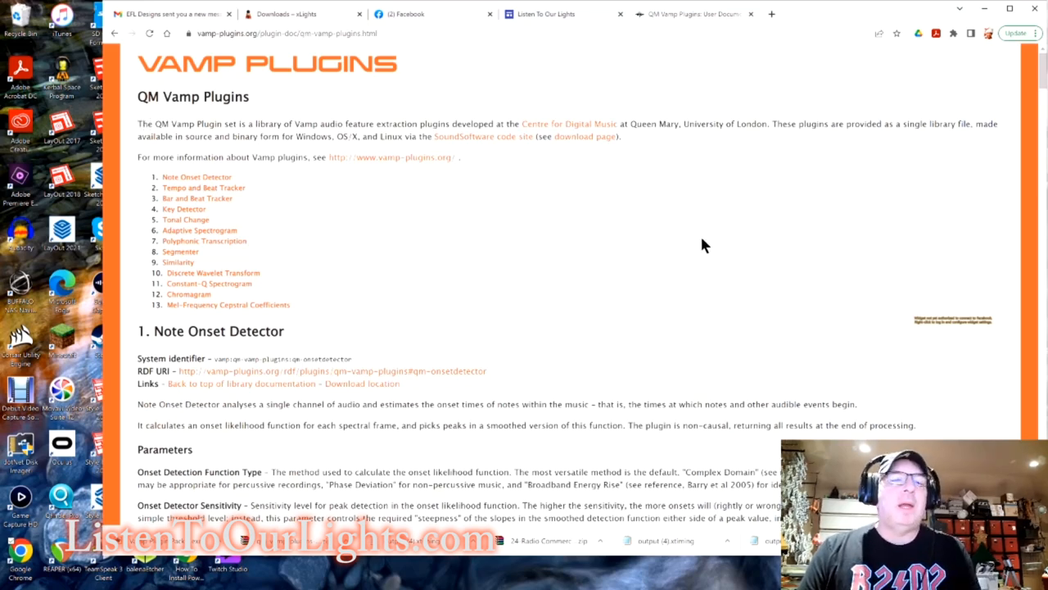
mouse_move(647, 254)
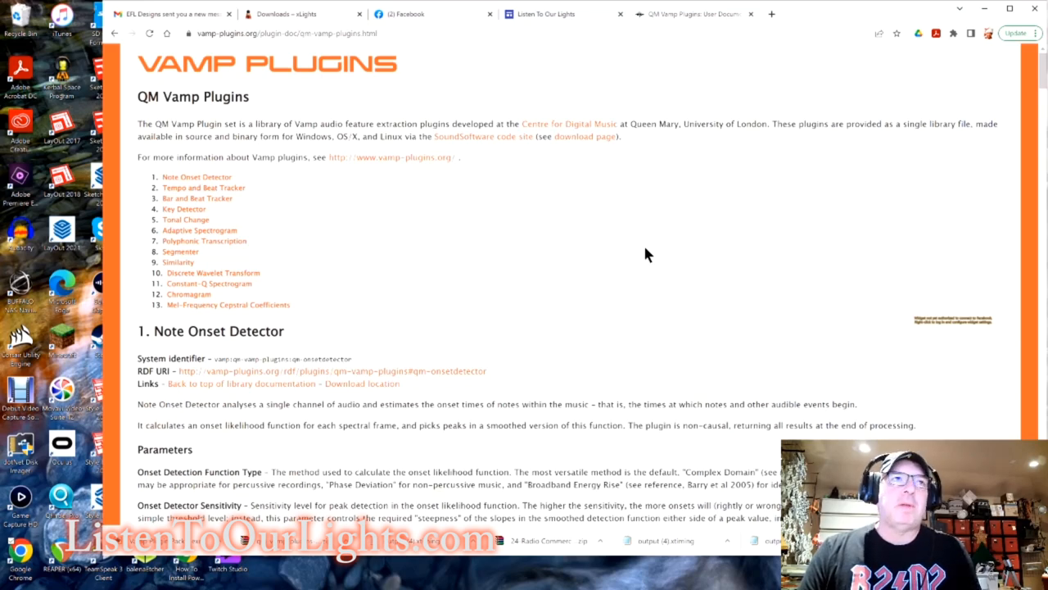
mouse_move(595, 259)
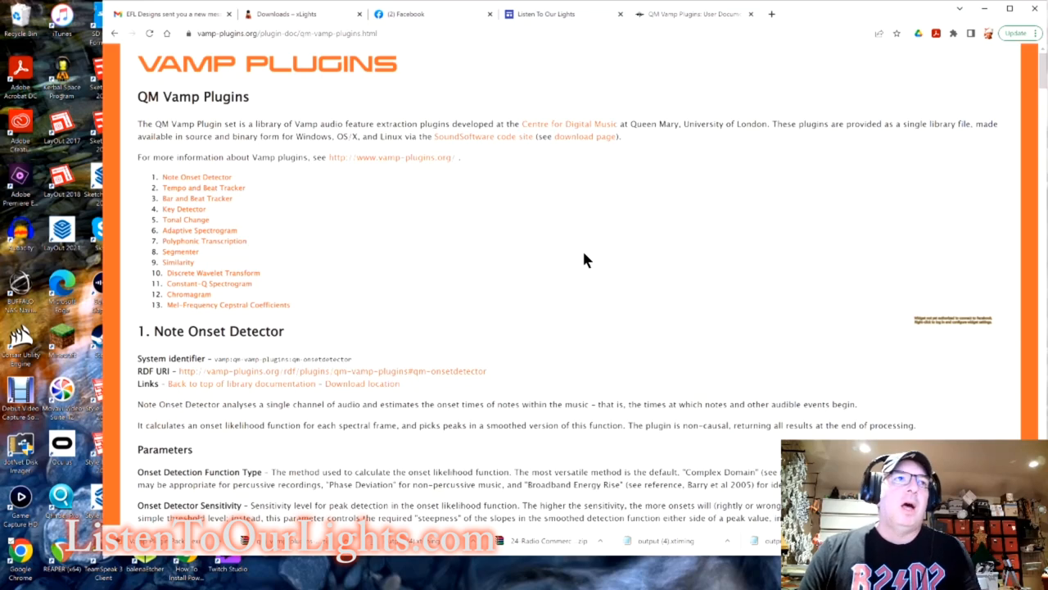
mouse_move(524, 288)
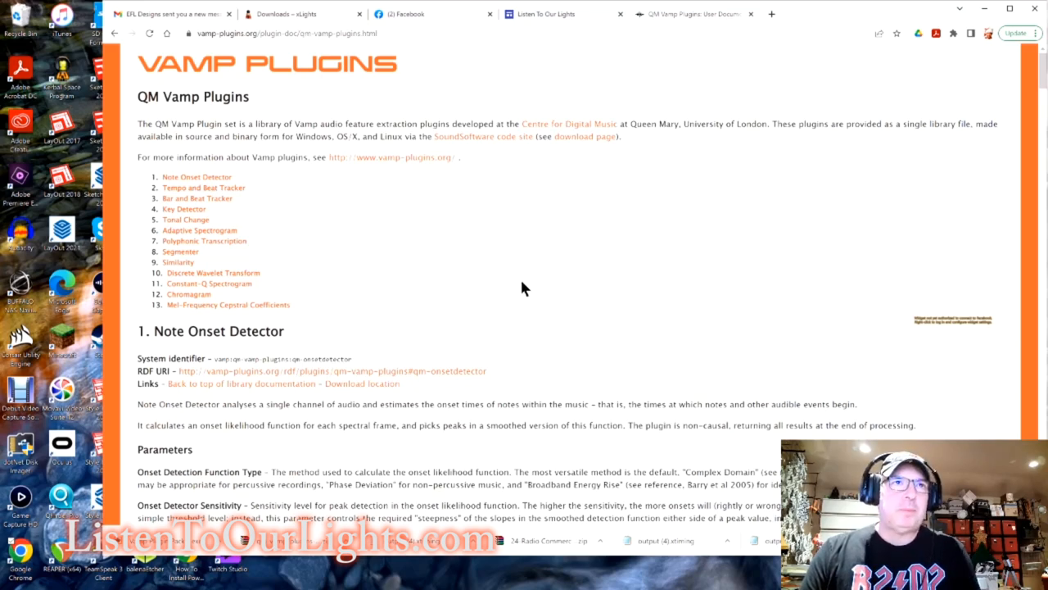
mouse_move(488, 188)
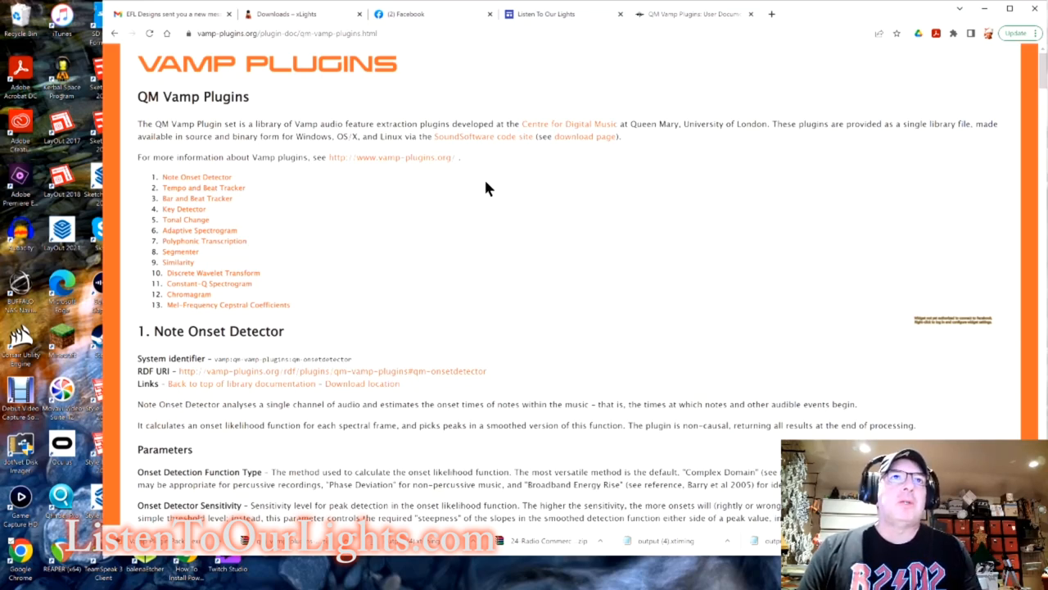
scroll("down", 3)
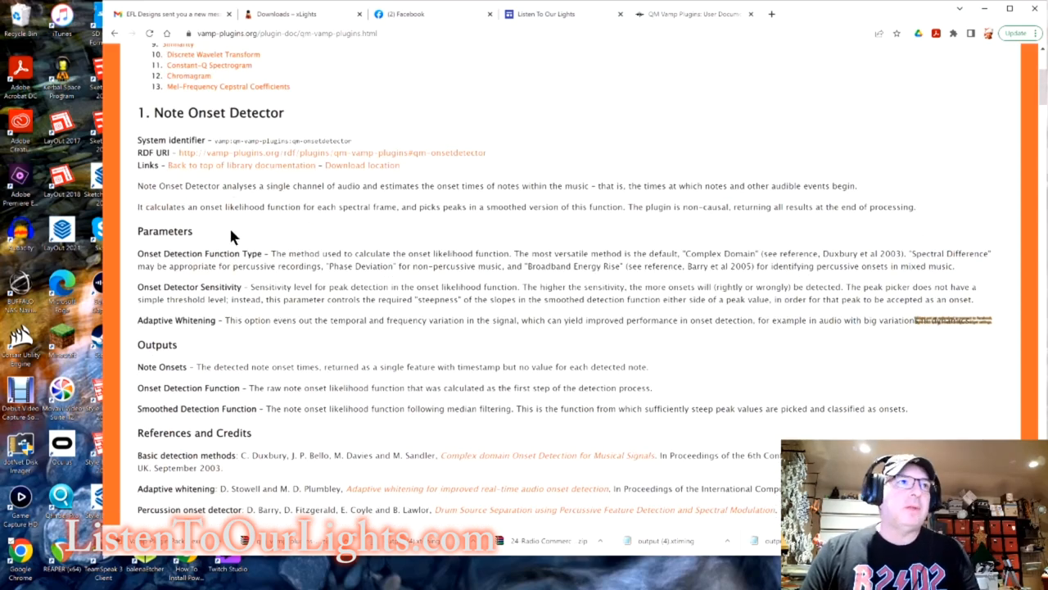
scroll("down", 3)
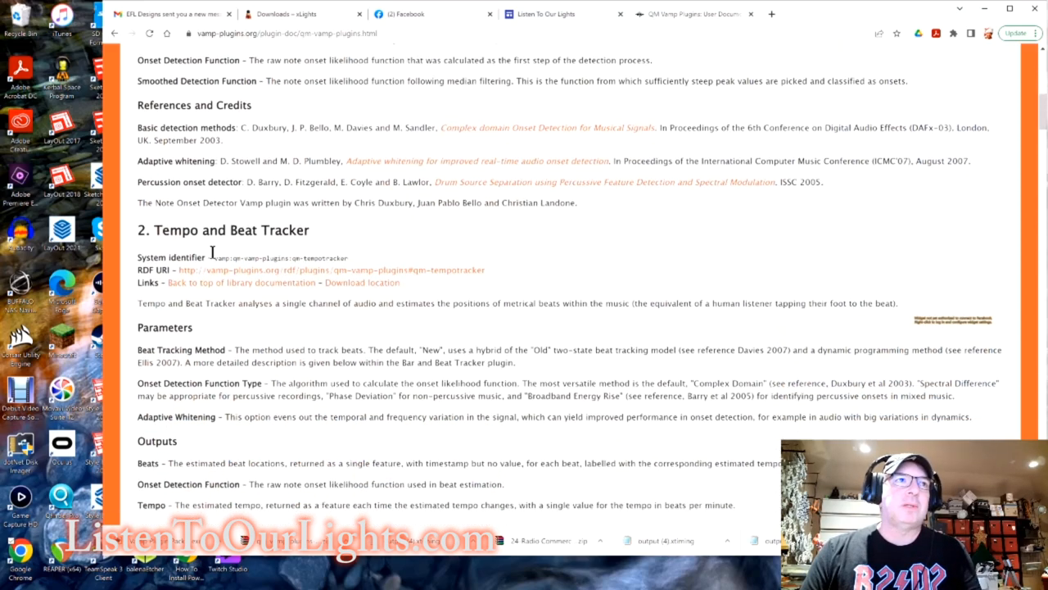
scroll("down", 3)
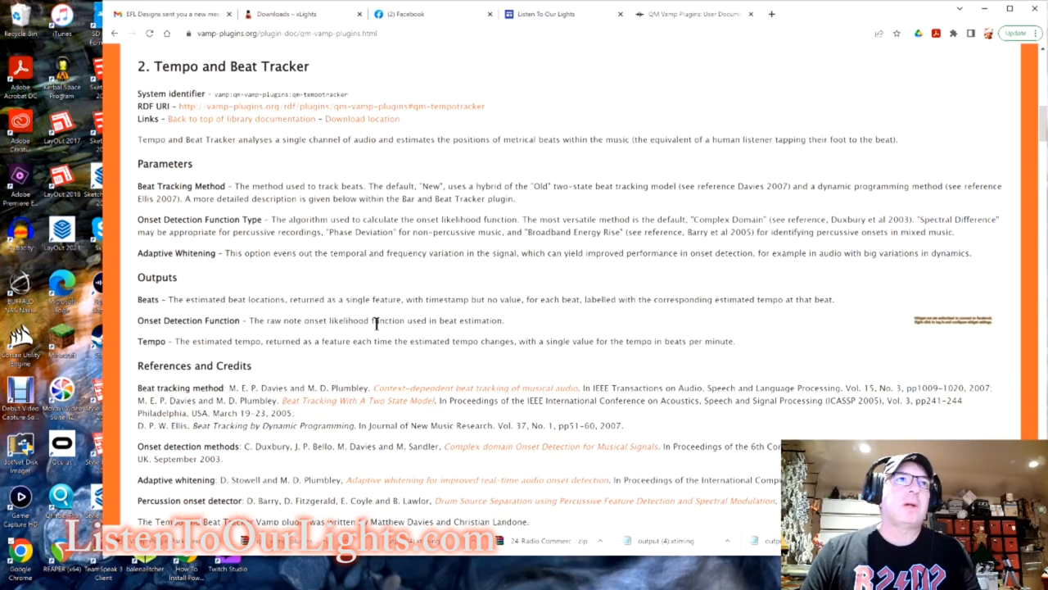
scroll("up", 3)
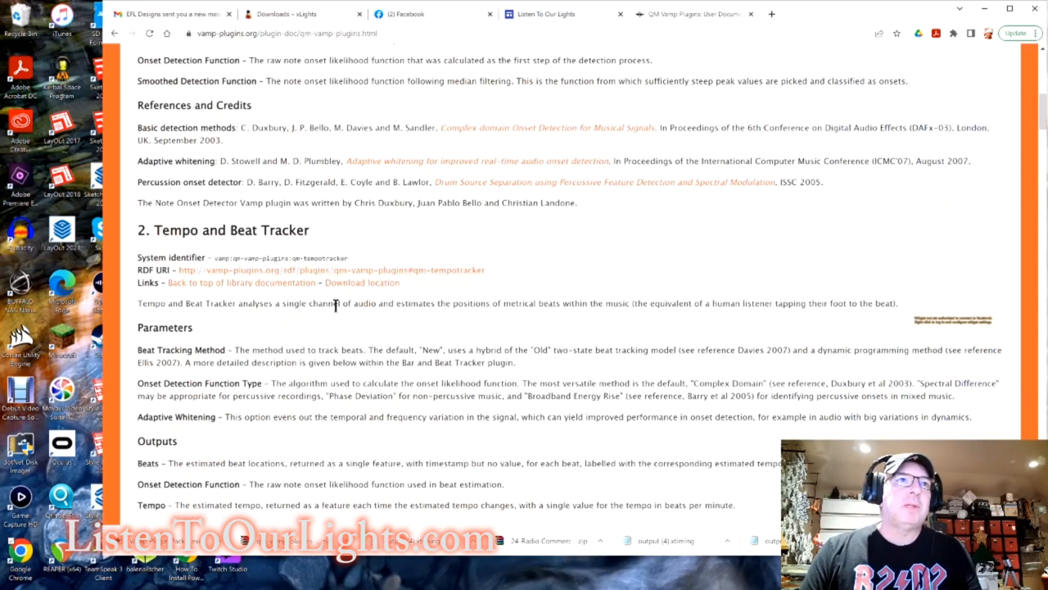
scroll("up", 3)
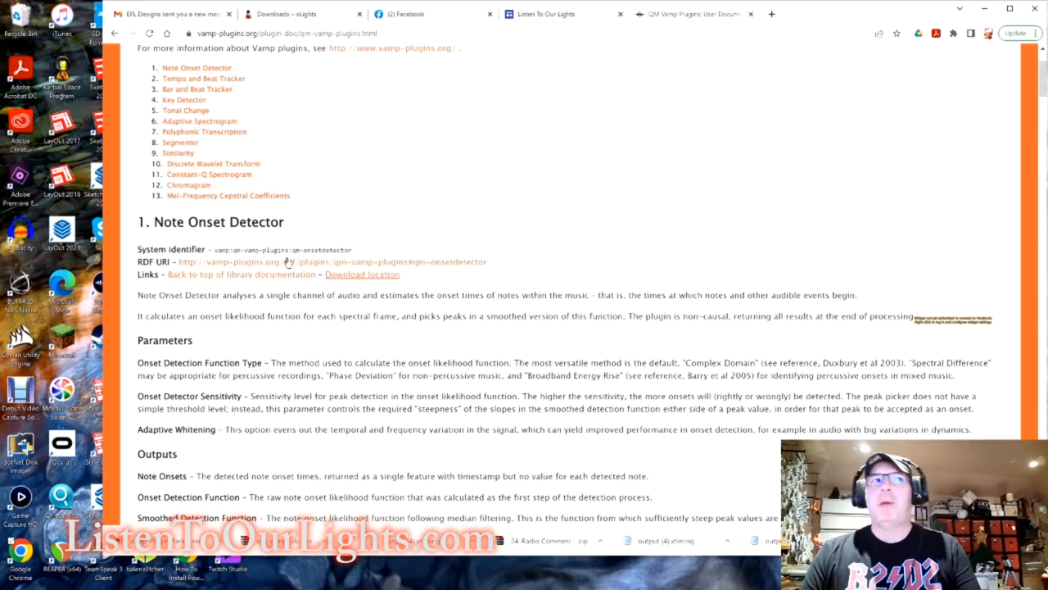
scroll("up", 3)
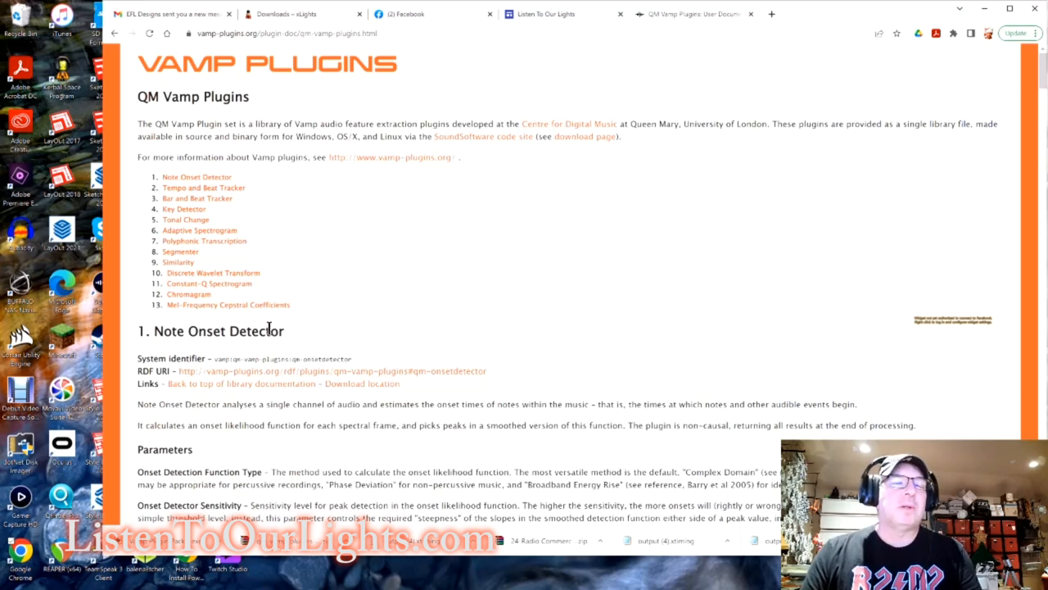
mouse_move(561, 195)
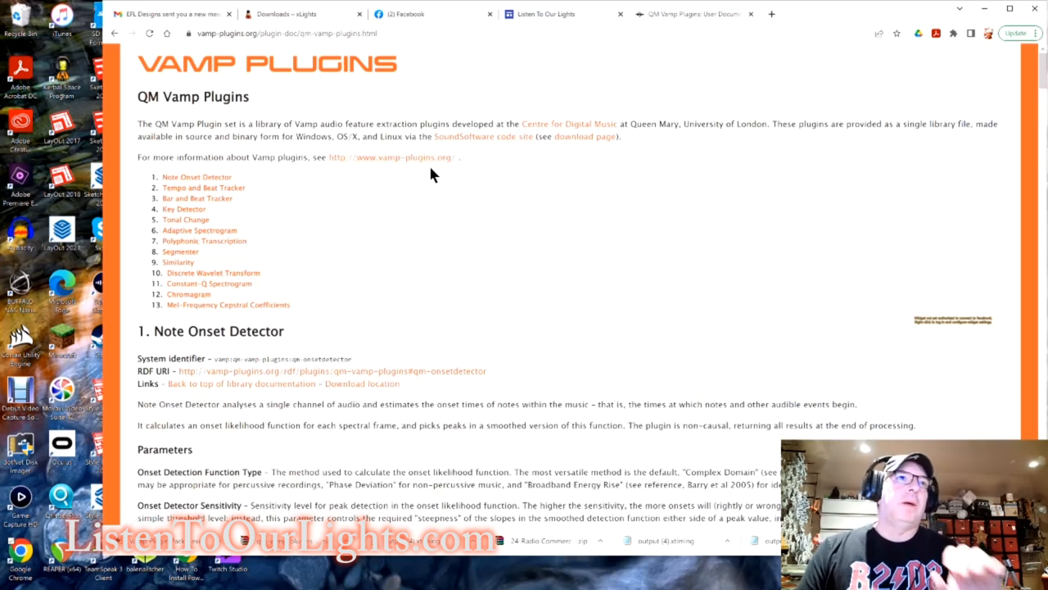
mouse_move(584, 136)
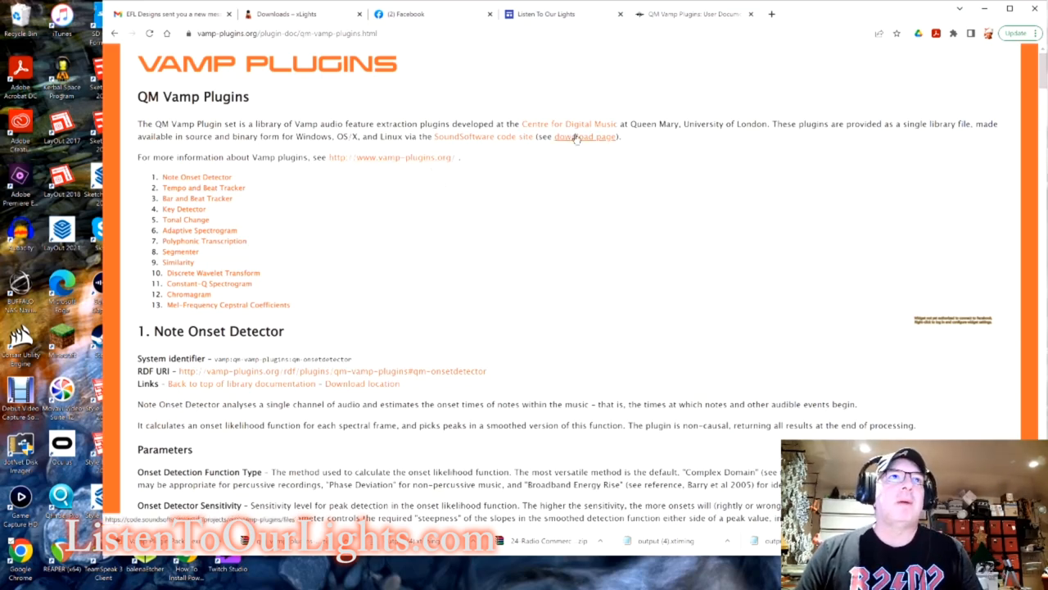
mouse_move(508, 205)
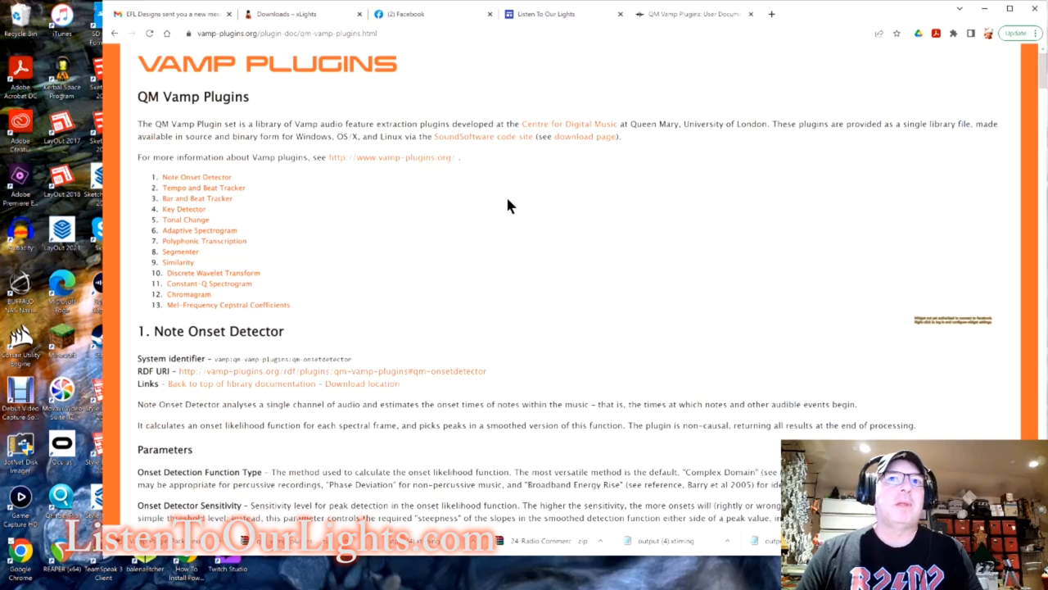
mouse_move(348, 157)
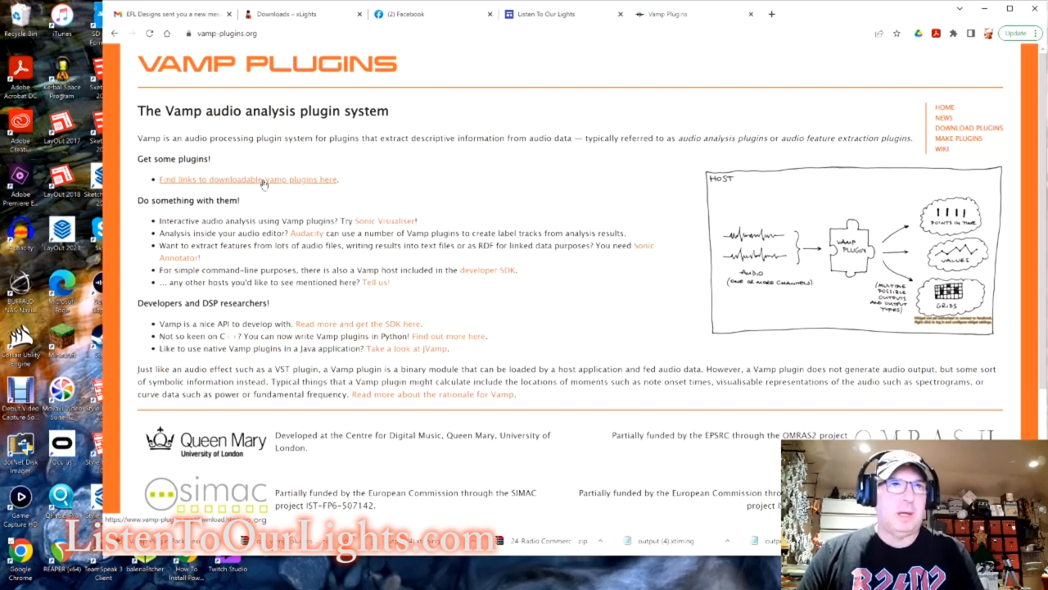
mouse_move(250, 181)
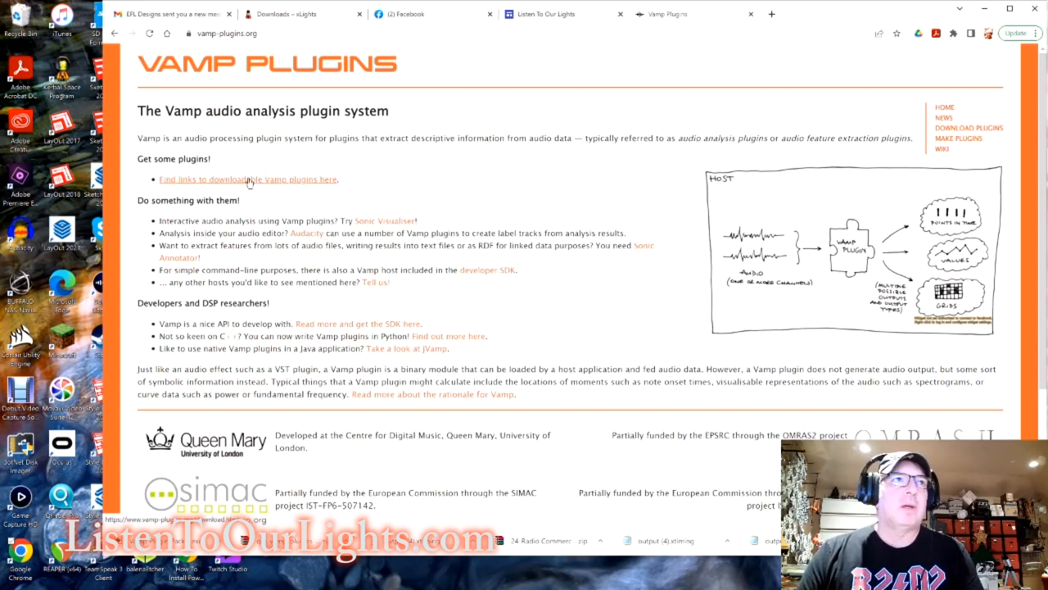
Go from the Vamp home page through the downloadable plugins page to the Vamp Plugin Pack page.
left_click(247, 179)
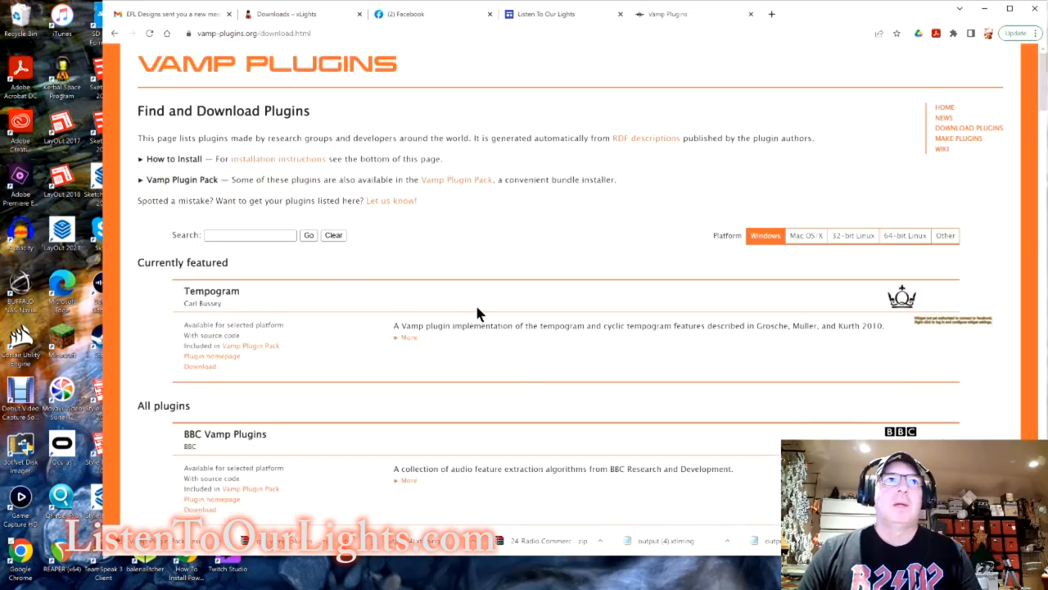
mouse_move(176, 184)
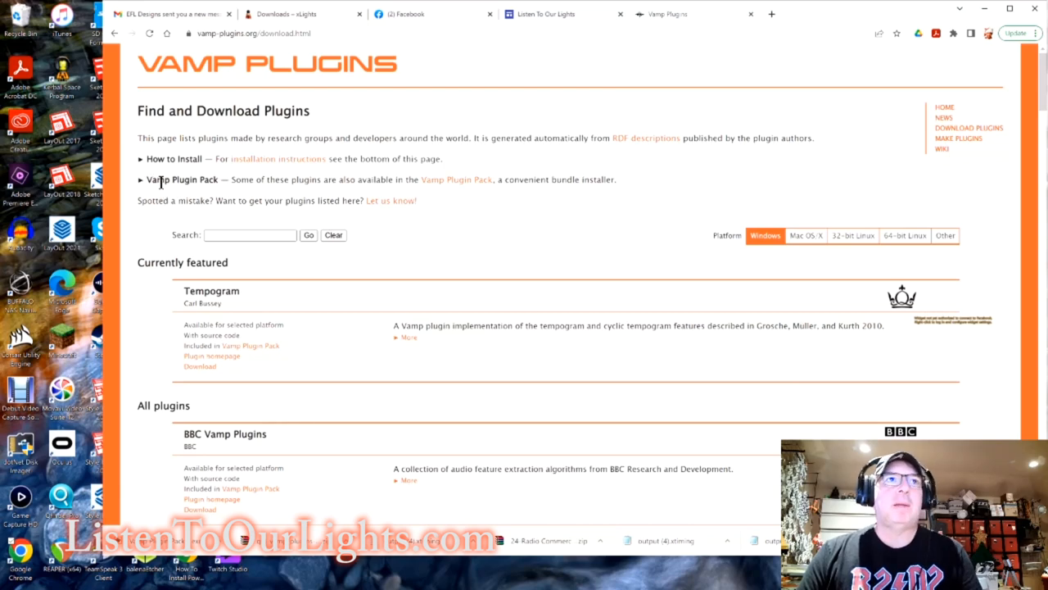
mouse_move(557, 183)
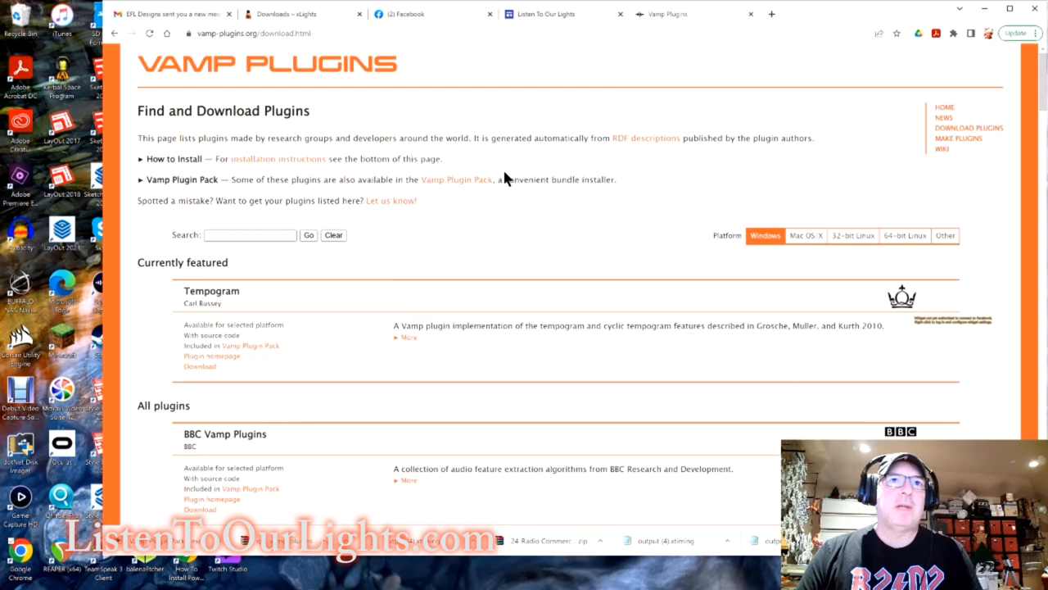
double_click(560, 179)
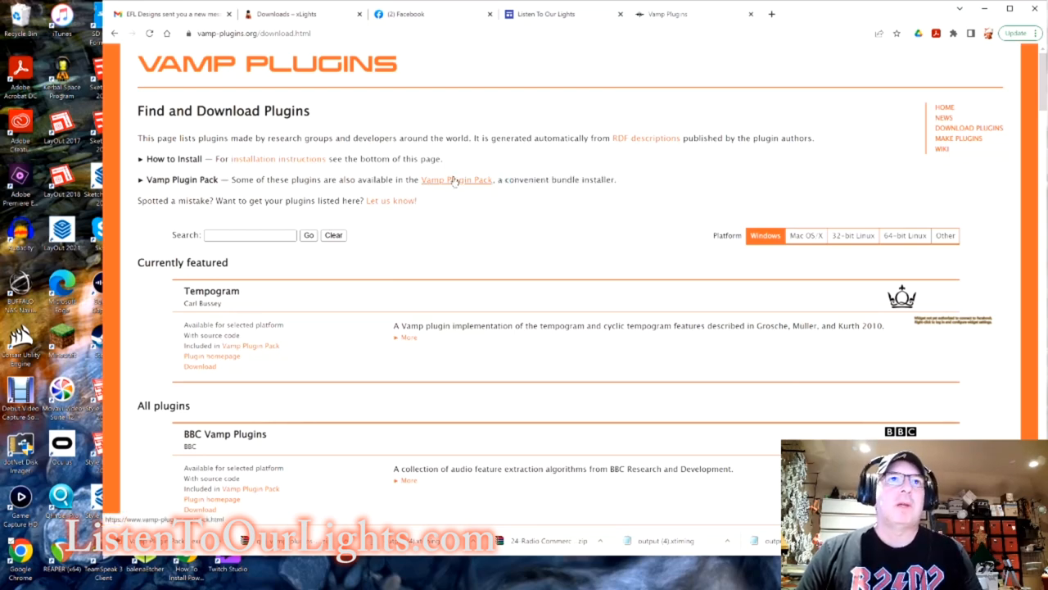
left_click(456, 179)
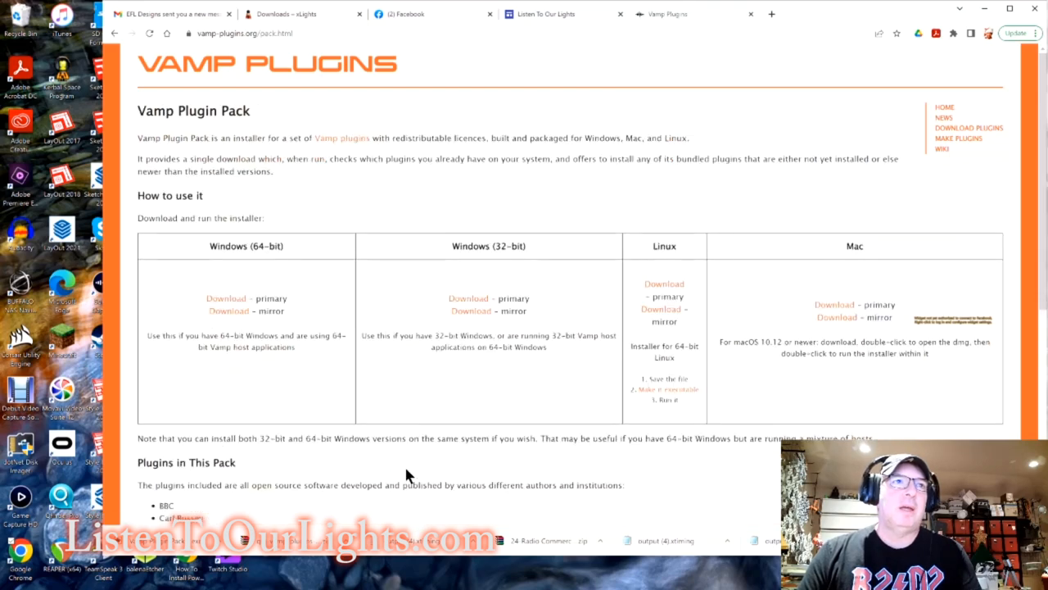
mouse_move(905, 281)
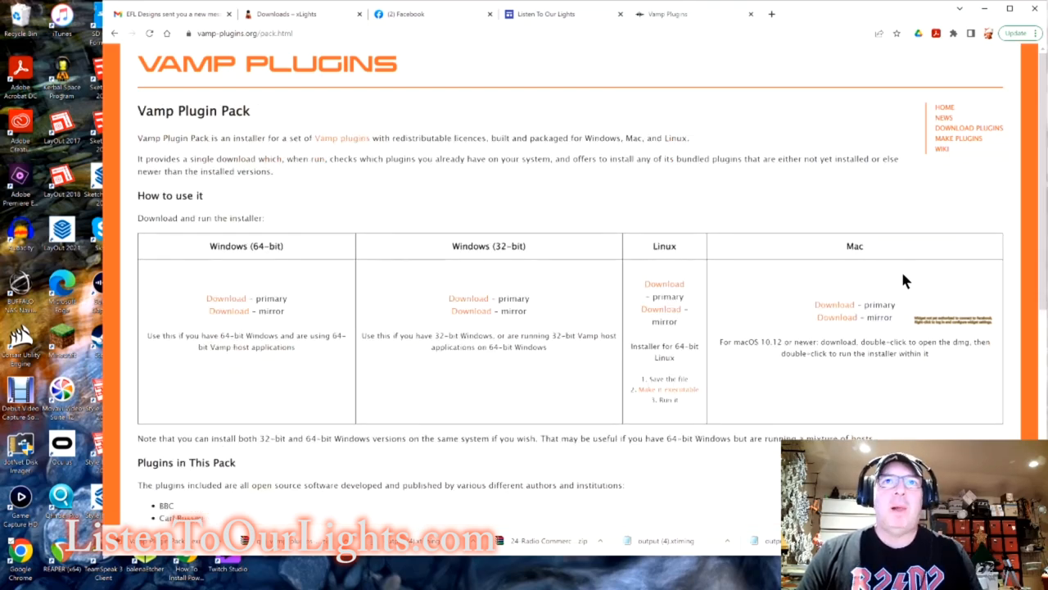
mouse_move(519, 301)
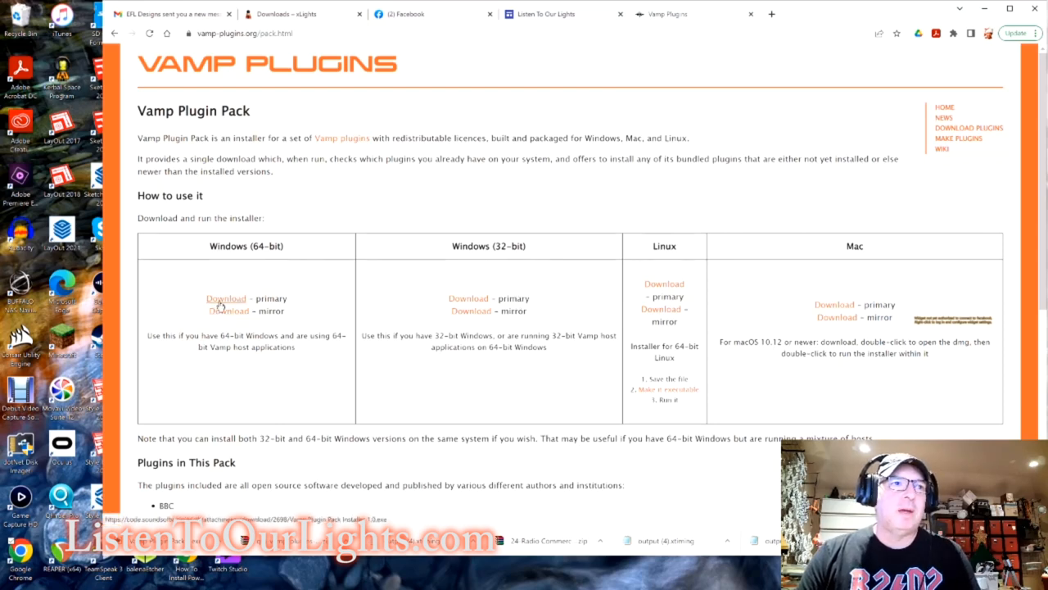
Mark Queen Mary, University of London in the Plugin Pack's plugin list.
scroll("down", 3)
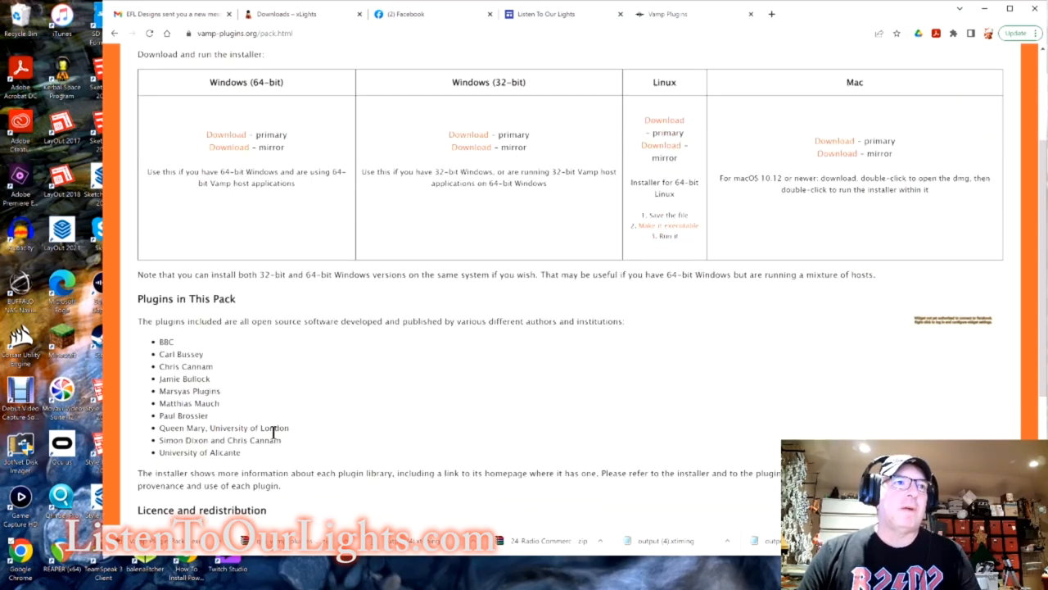
mouse_move(303, 442)
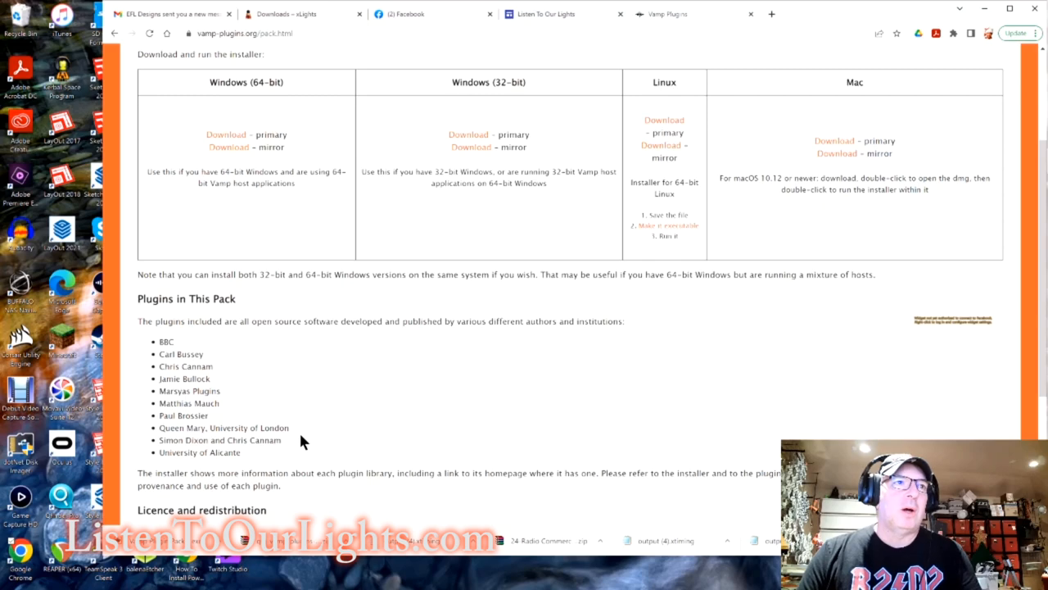
double_click(222, 428)
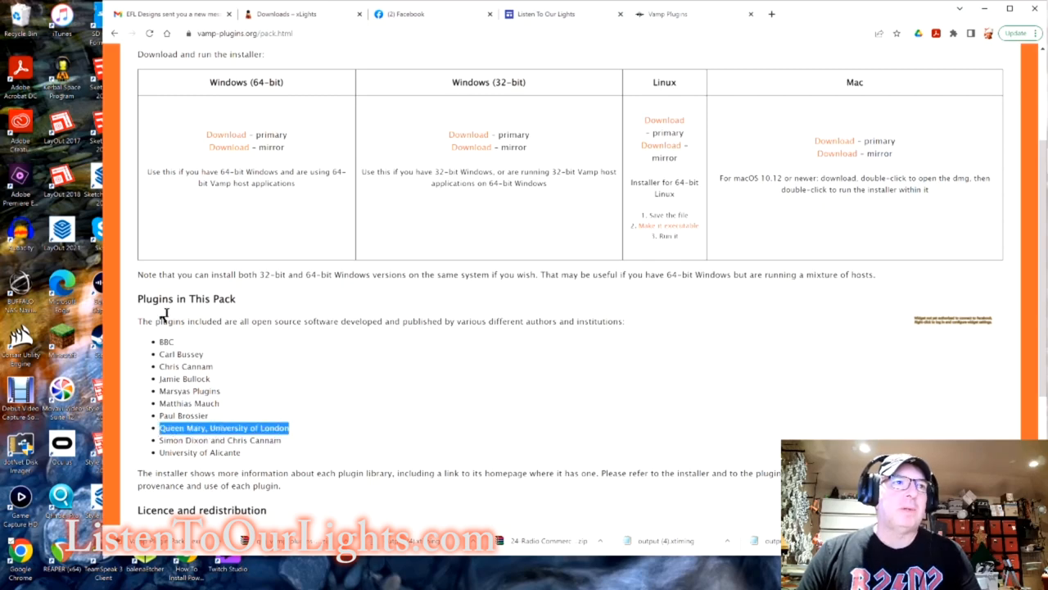
mouse_move(311, 446)
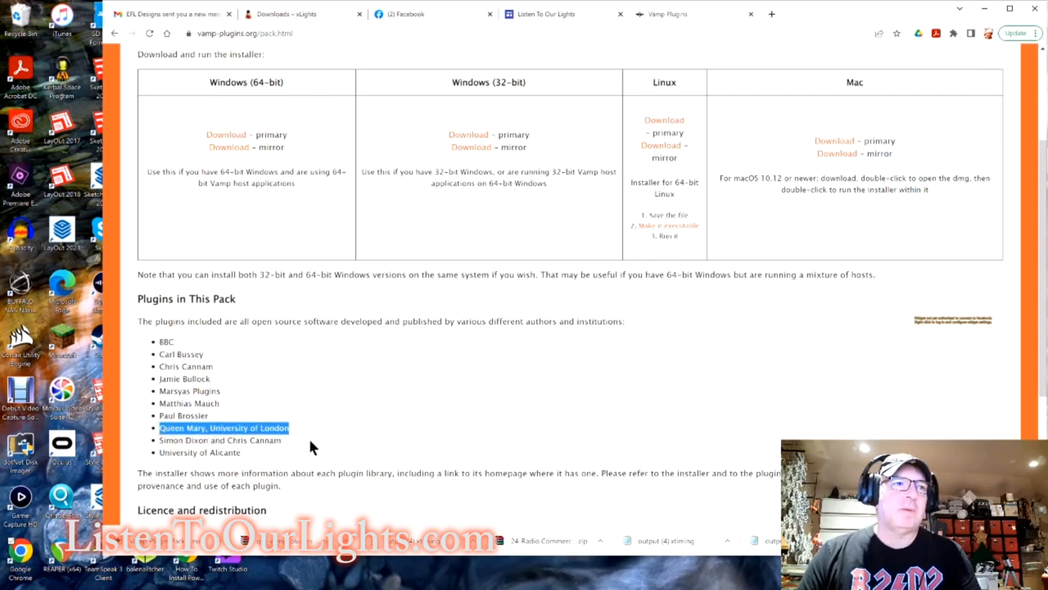
scroll("up", 3)
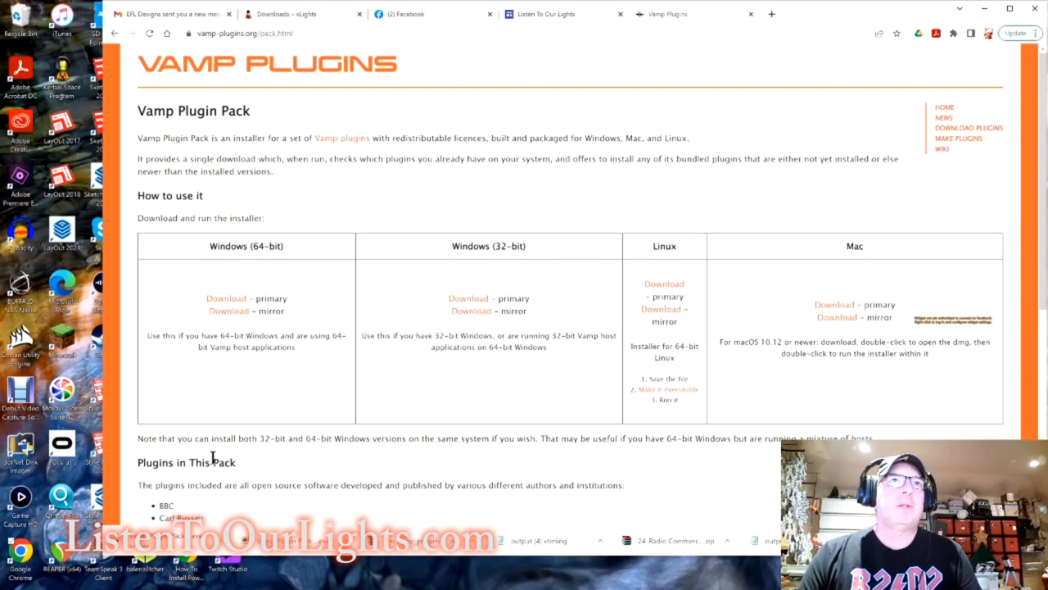
mouse_move(703, 285)
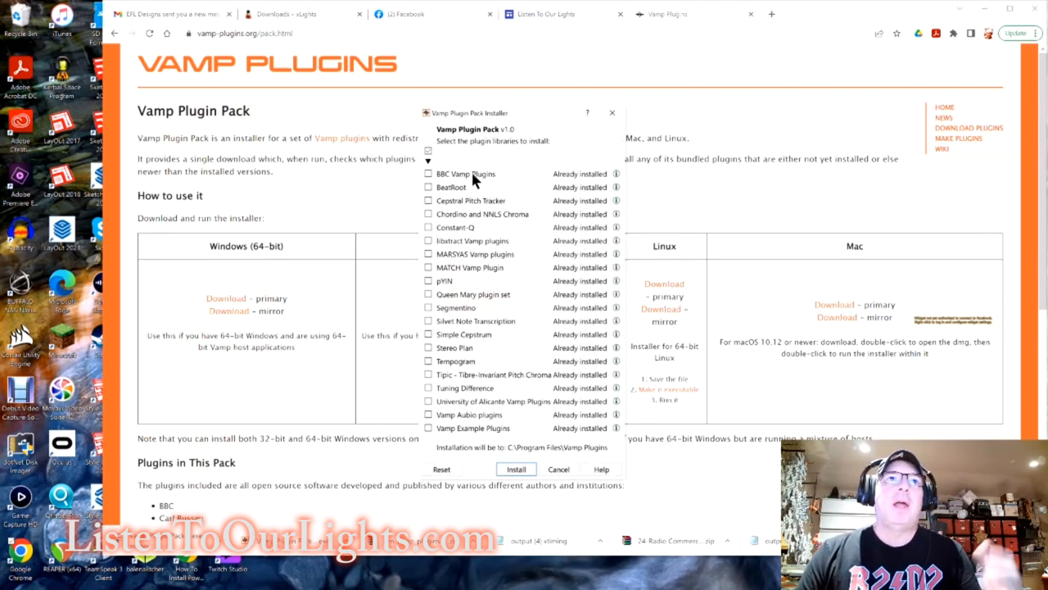
mouse_move(514, 442)
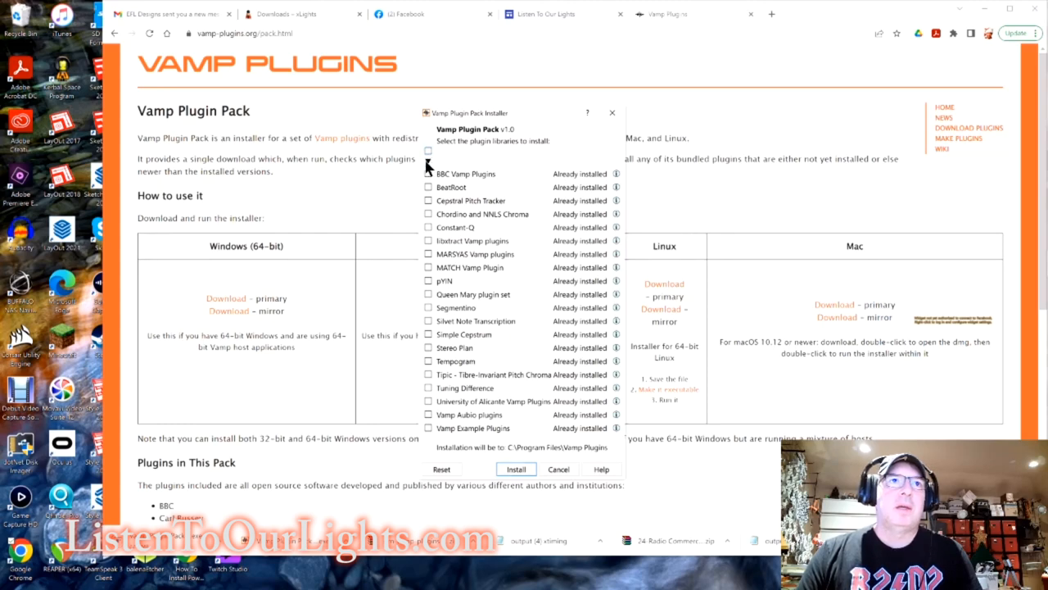
Install all bundled plugin libraries and dismiss the 'Installation completed successfully' notice.
left_click(428, 151)
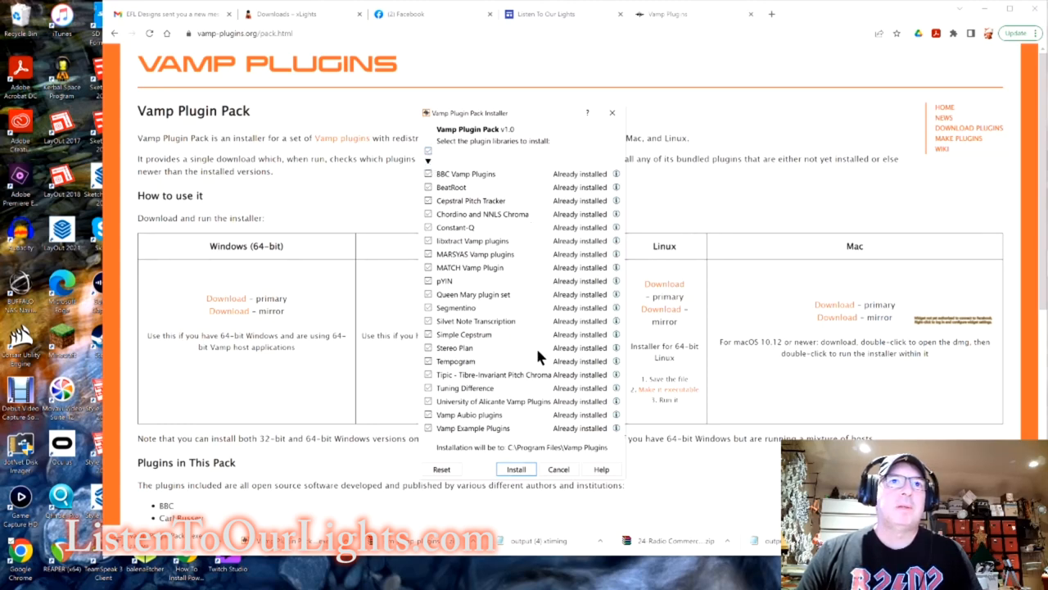
mouse_move(504, 202)
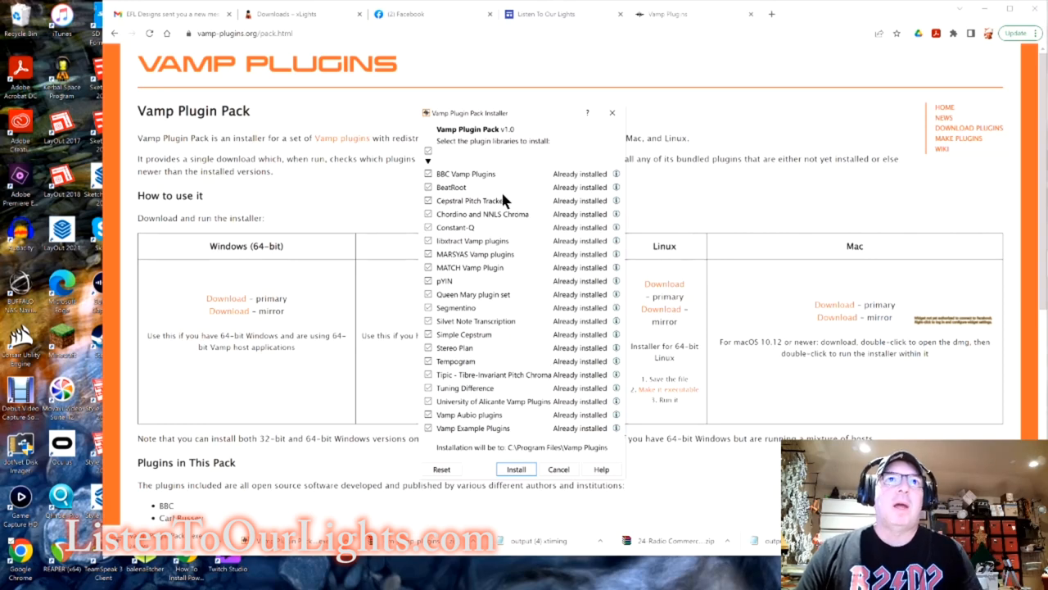
mouse_move(533, 233)
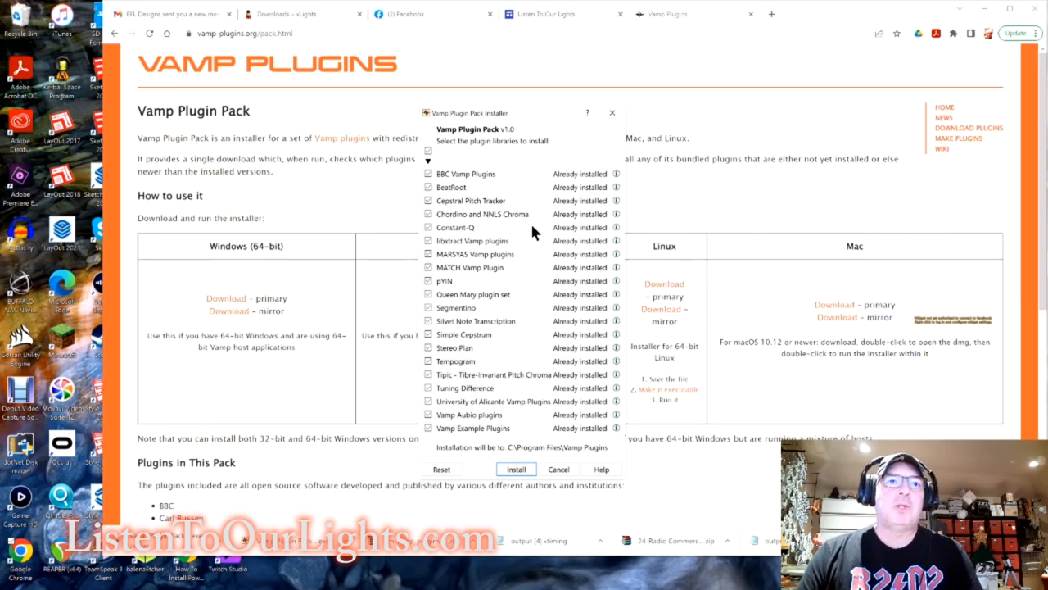
left_click(515, 469)
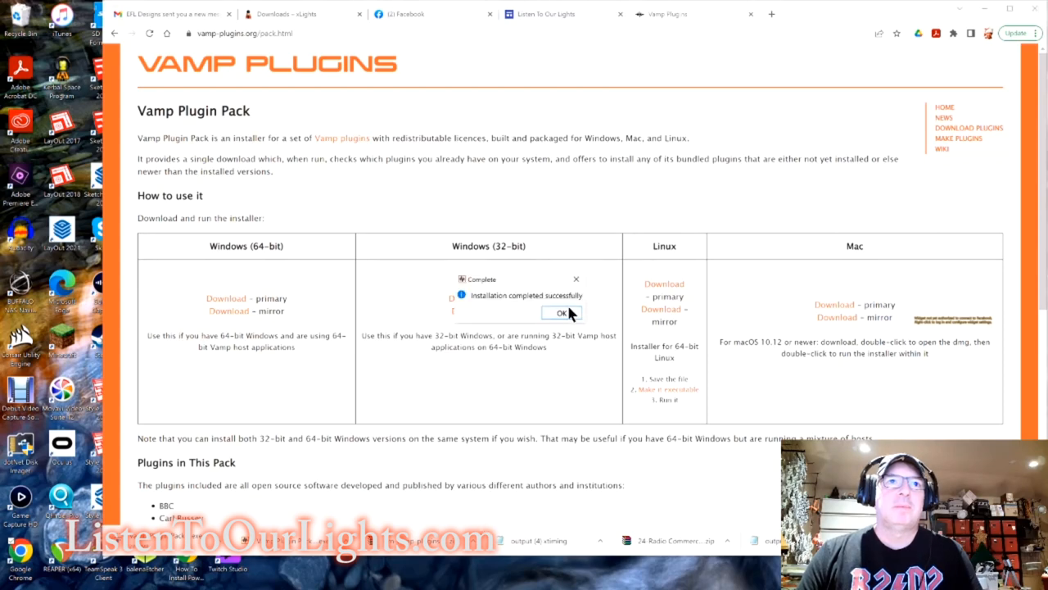
left_click(562, 313)
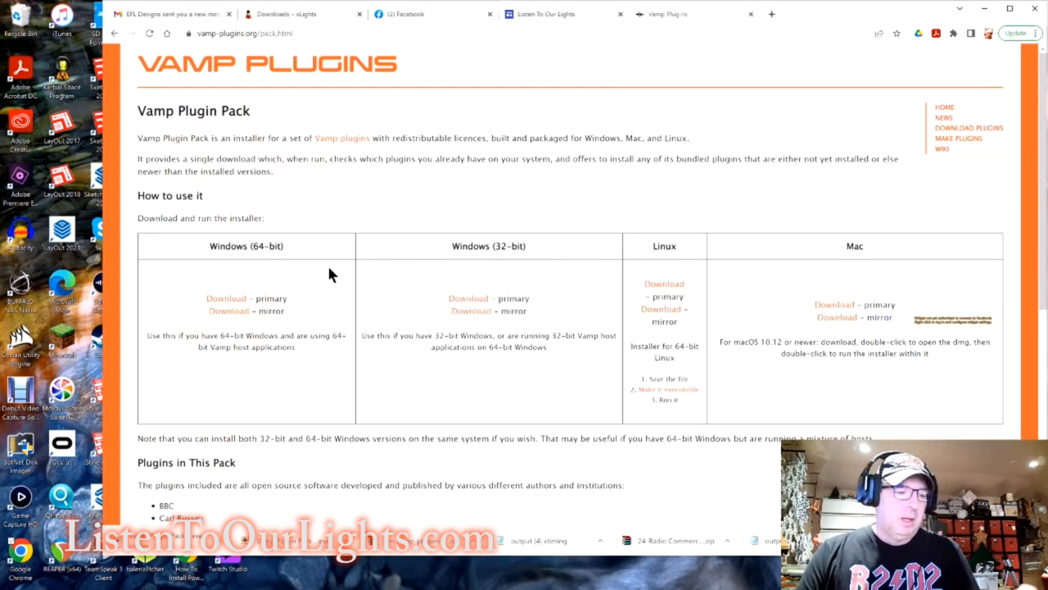
Scroll through the page after the installer finishes.
scroll("down", 3)
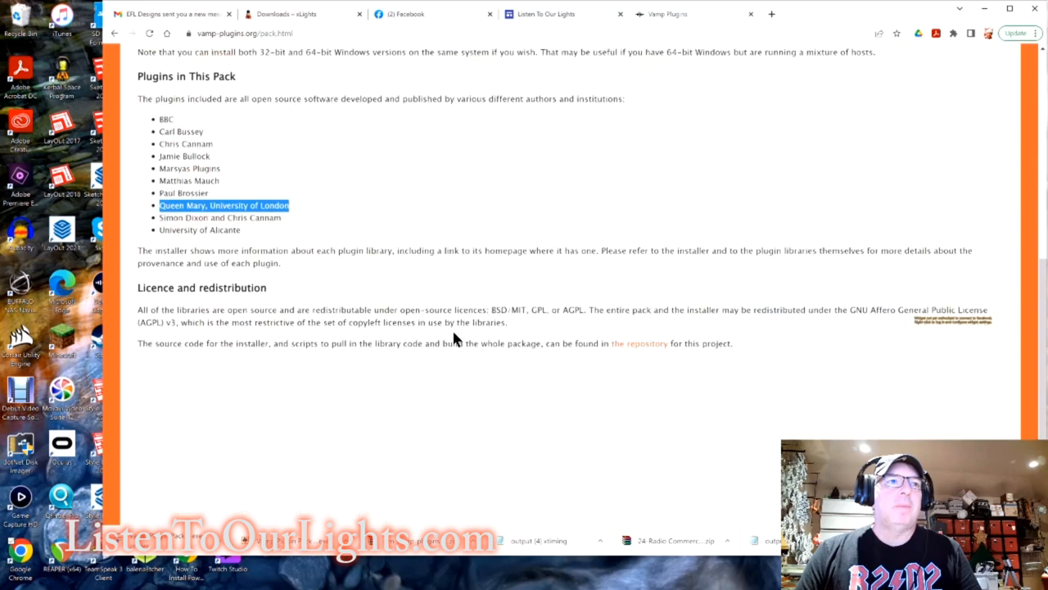
scroll("up", 3)
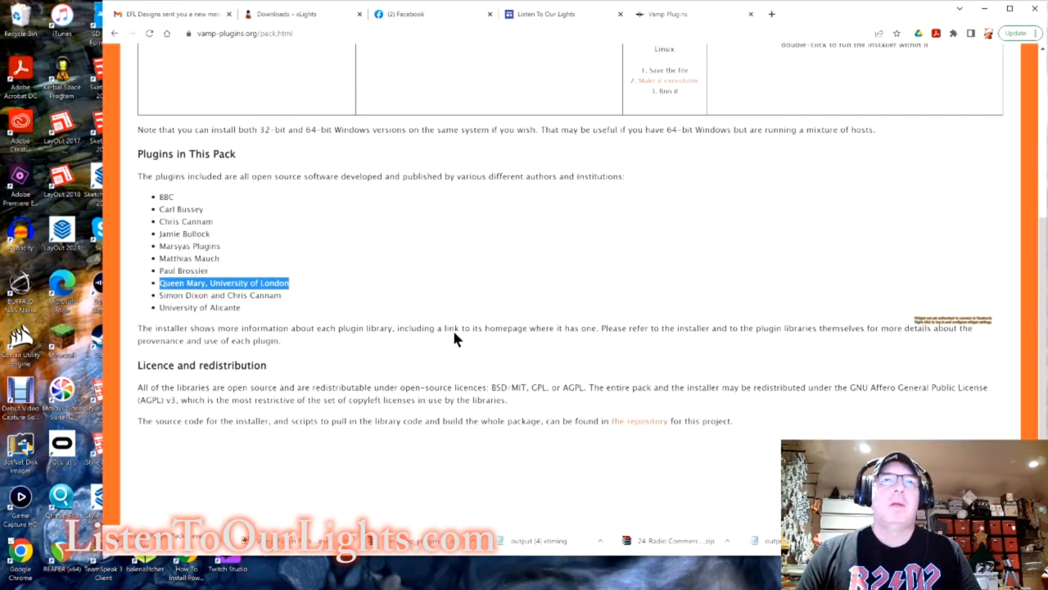
scroll("up", 3)
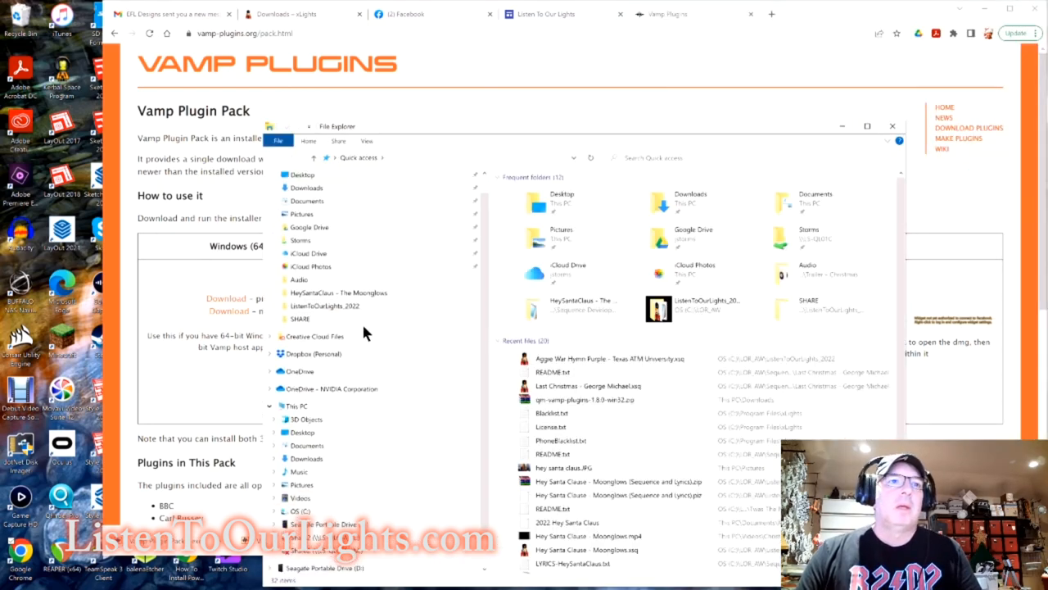
Browse C: > Program Files > Vamp Plugins and look through the installed plugin DLLs and docs.
left_click(297, 484)
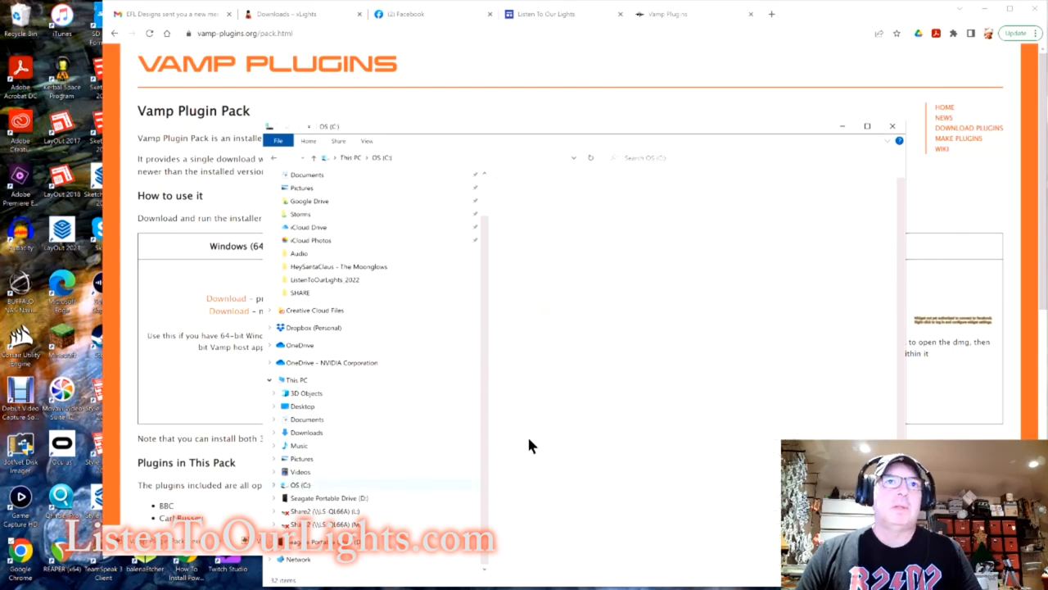
left_click(297, 484)
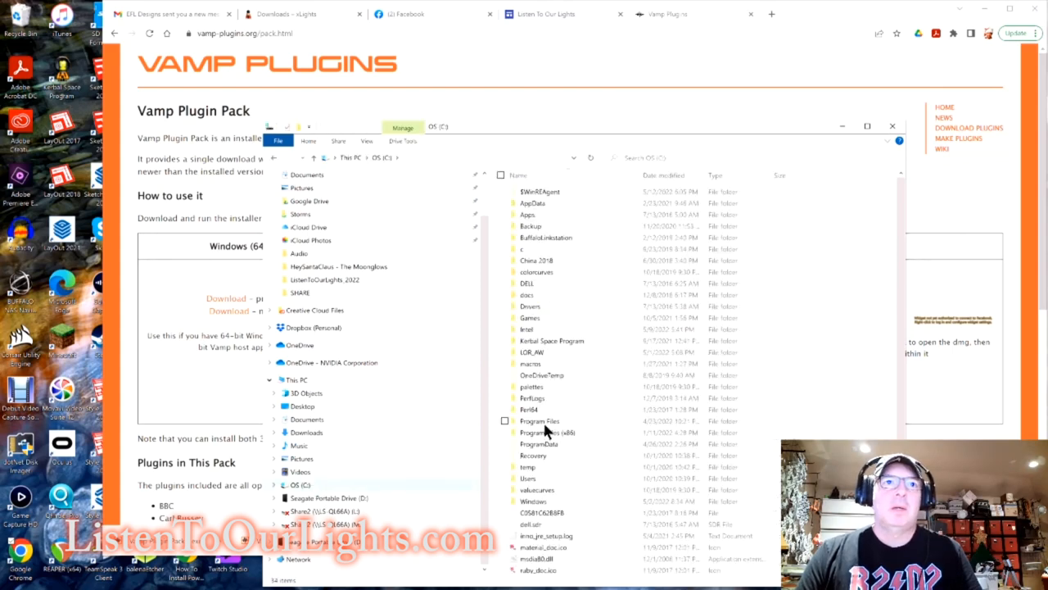
double_click(539, 420)
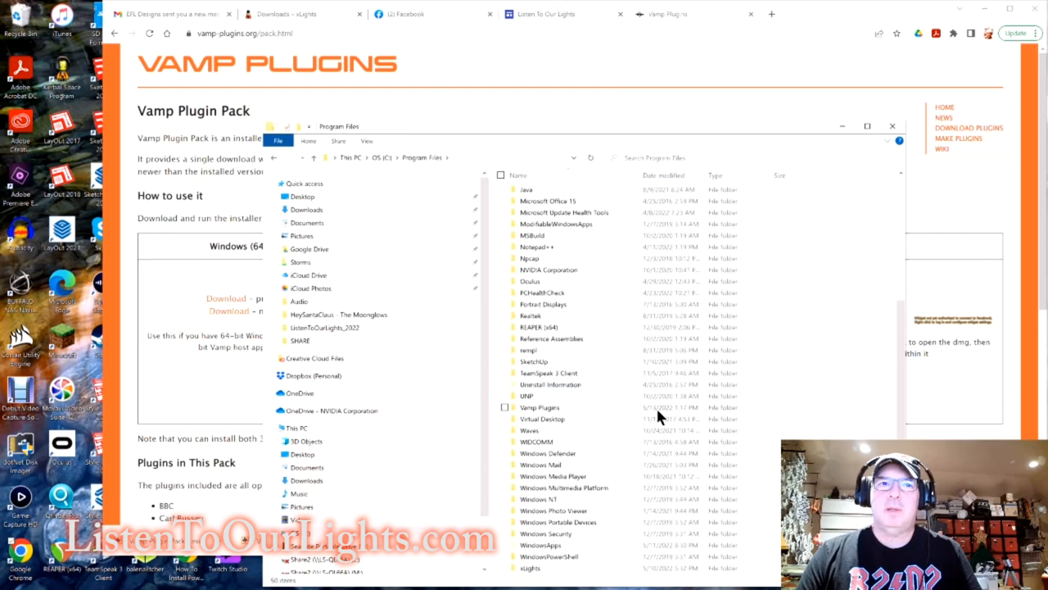
mouse_move(553, 420)
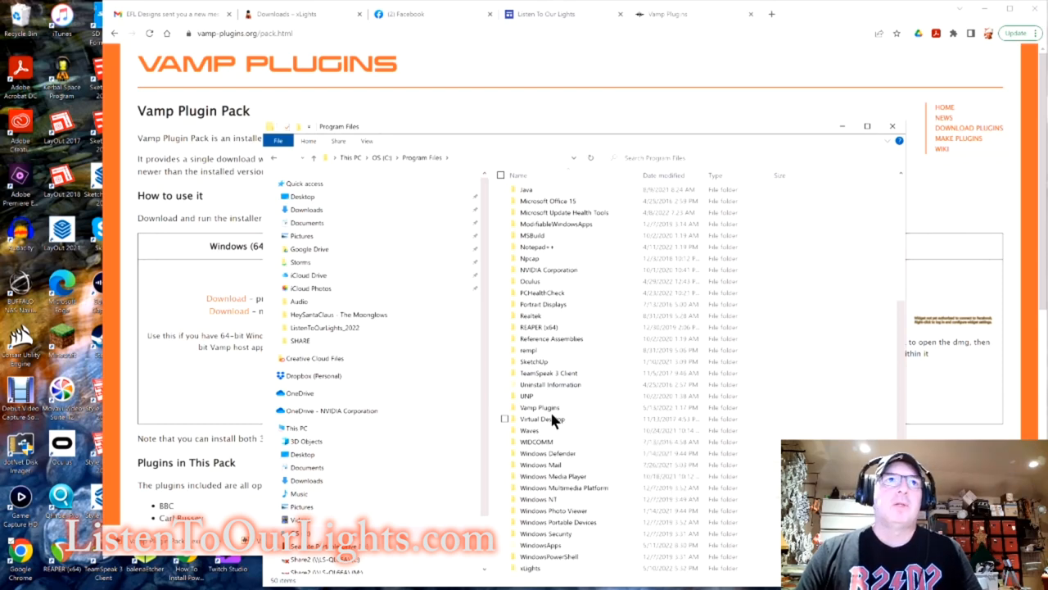
mouse_move(539, 407)
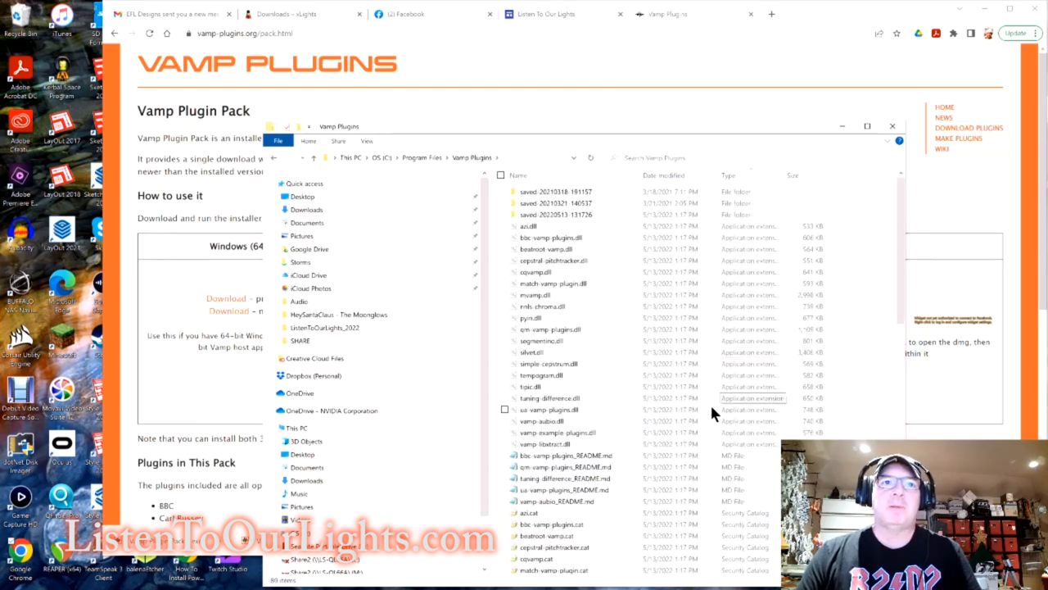
scroll("down", 3)
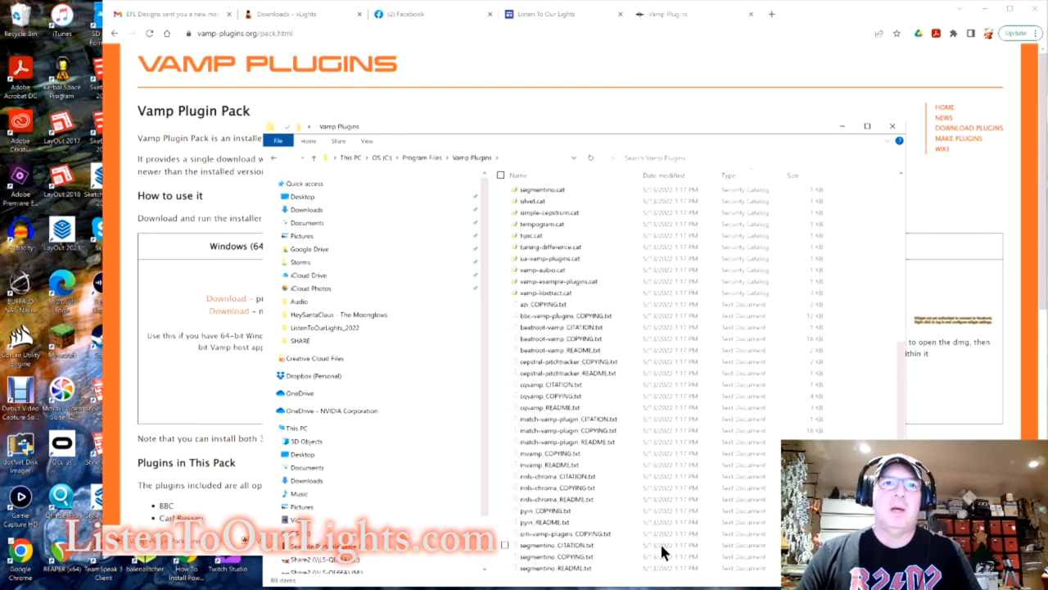
scroll("down", 3)
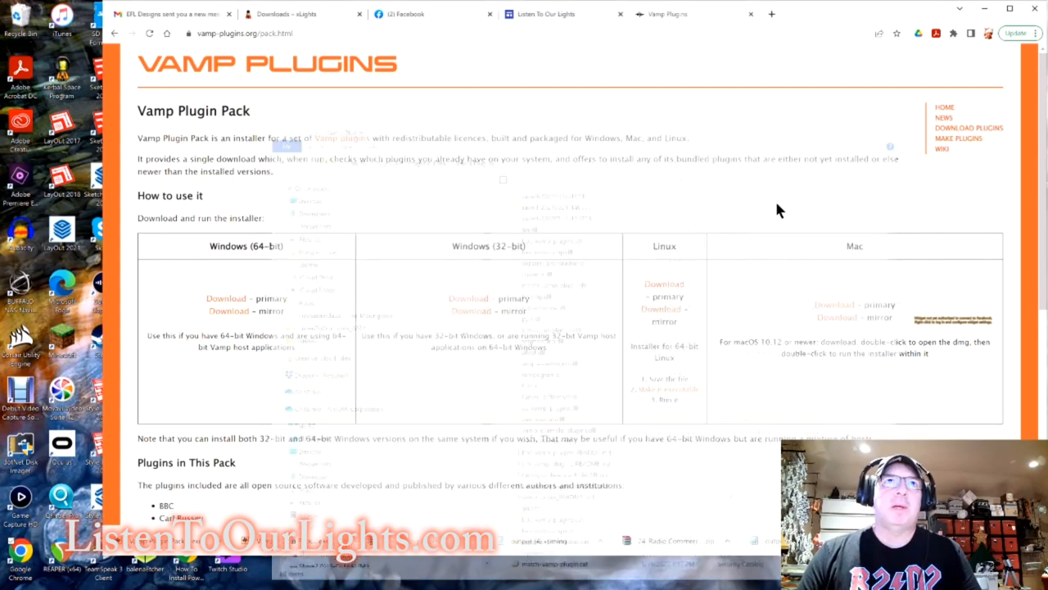
Launch Audacity from the Start menu by searching 'aud'.
left_click(7, 582)
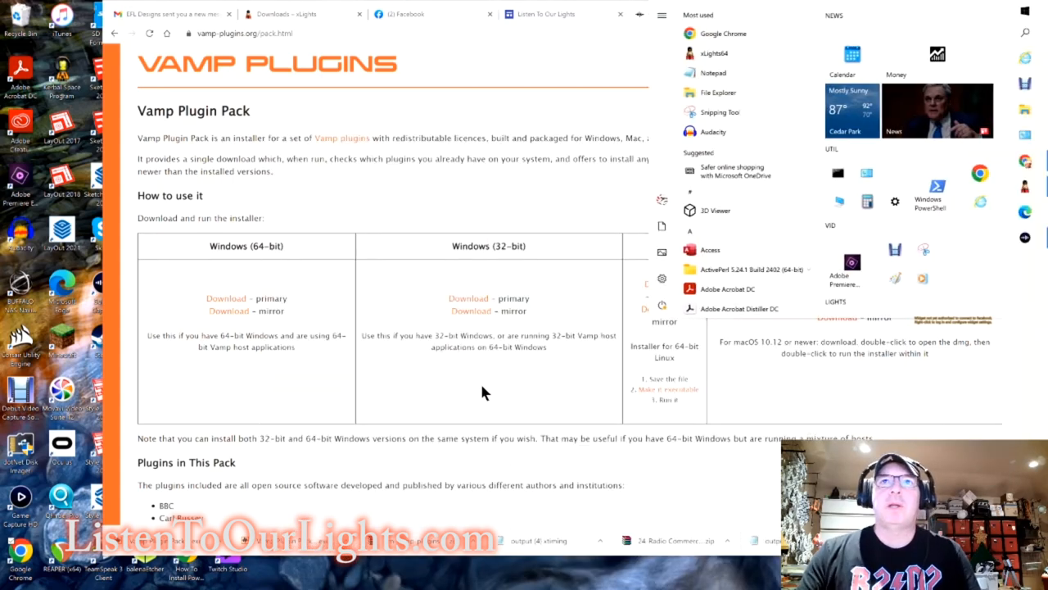
type("aud")
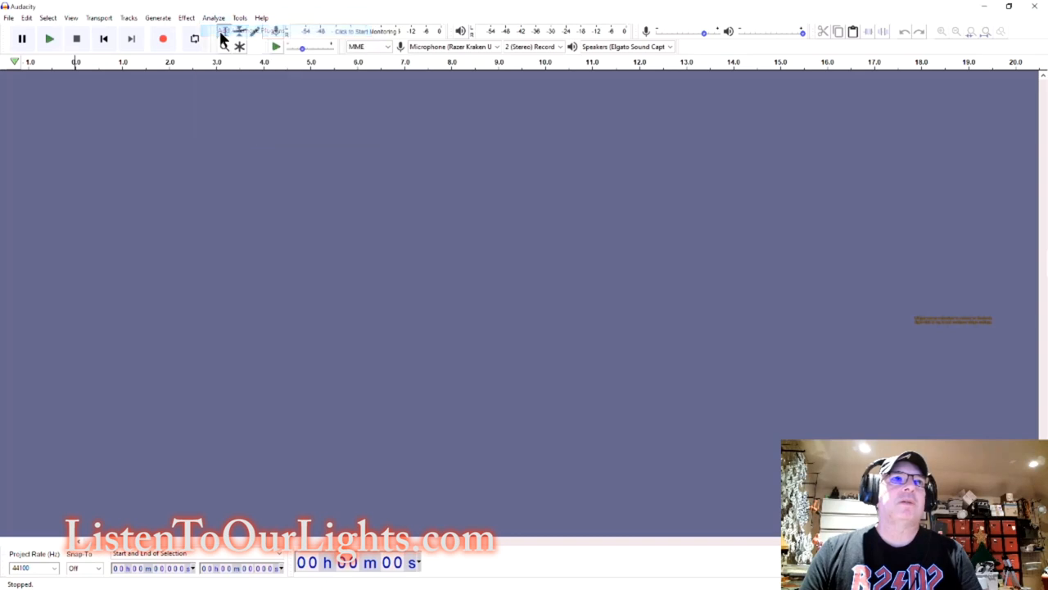
mouse_move(647, 246)
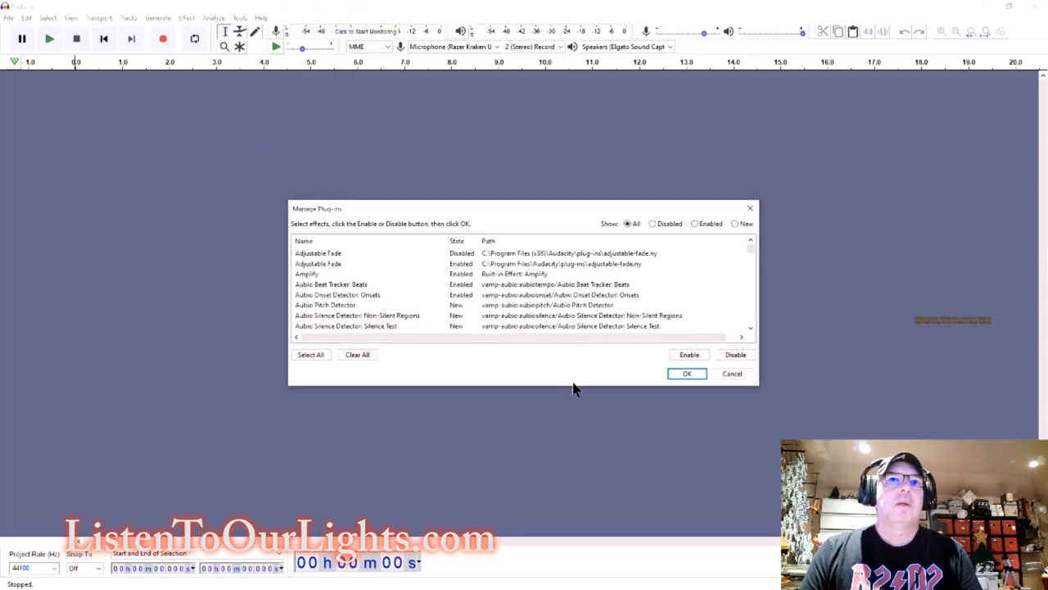
mouse_move(664, 422)
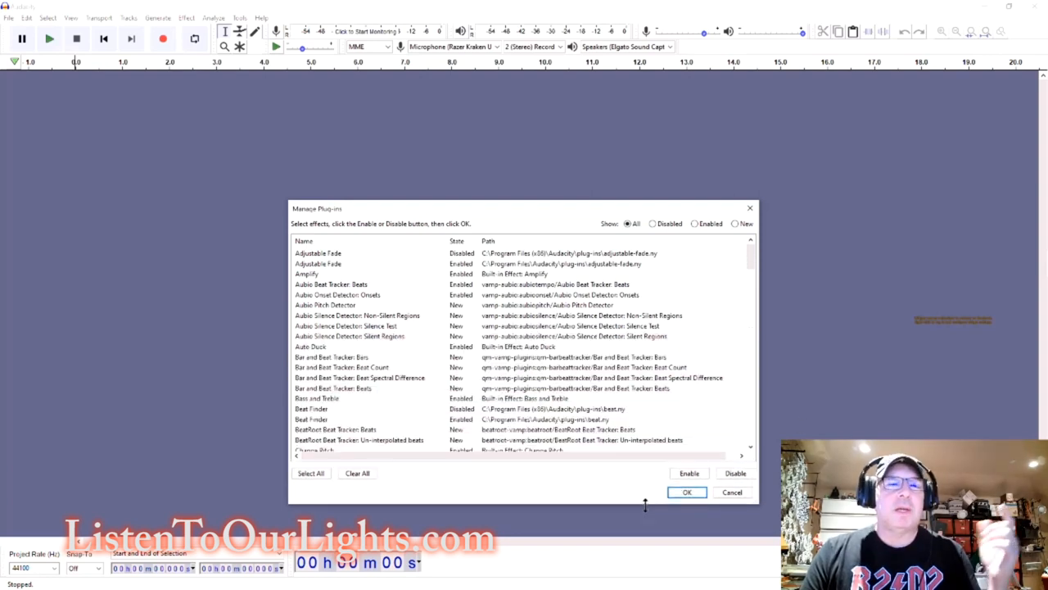
mouse_move(652, 511)
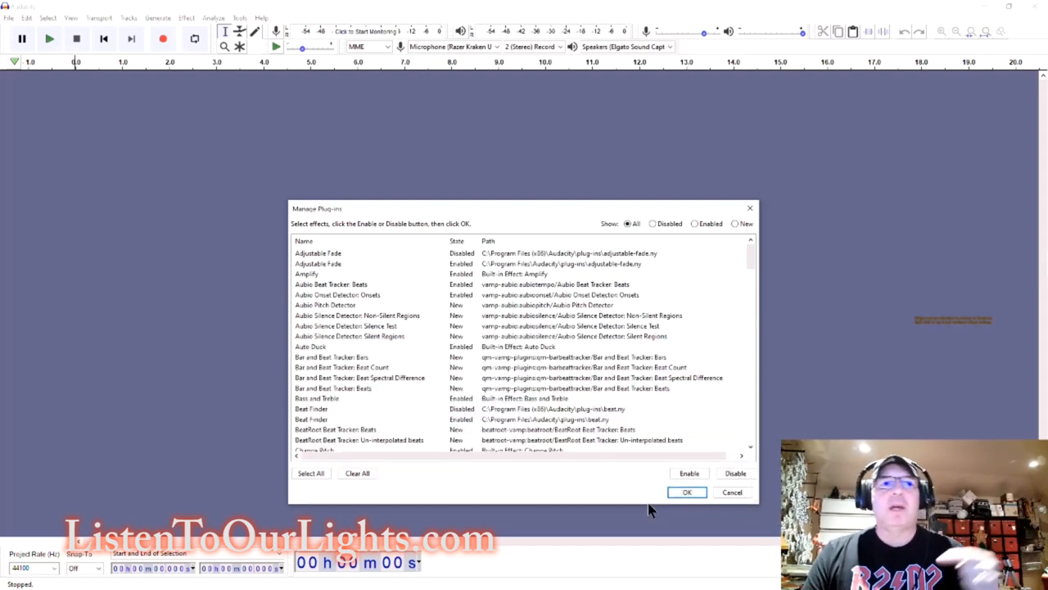
mouse_move(532, 318)
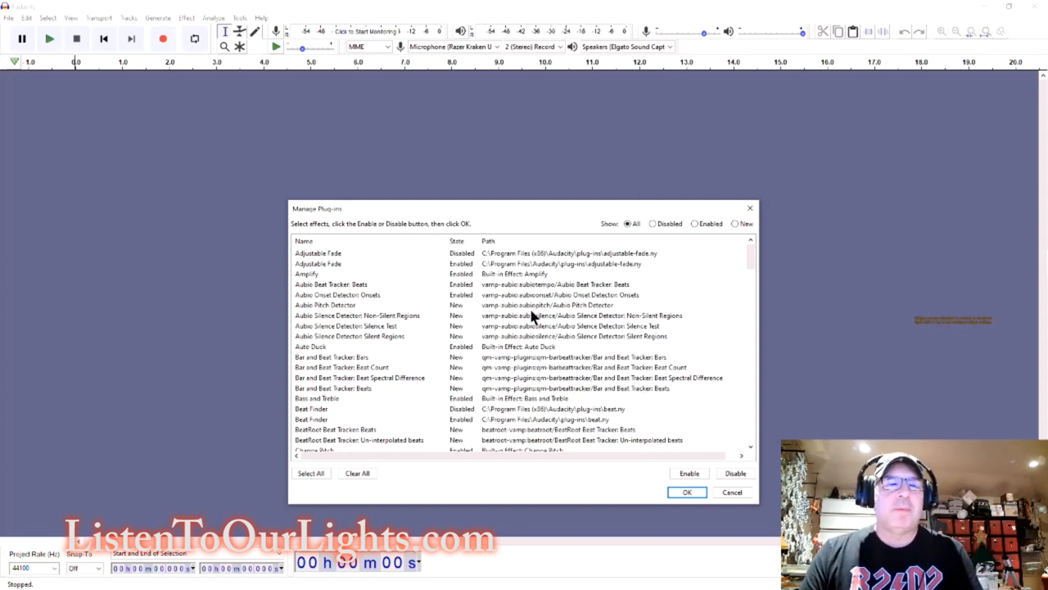
mouse_move(459, 310)
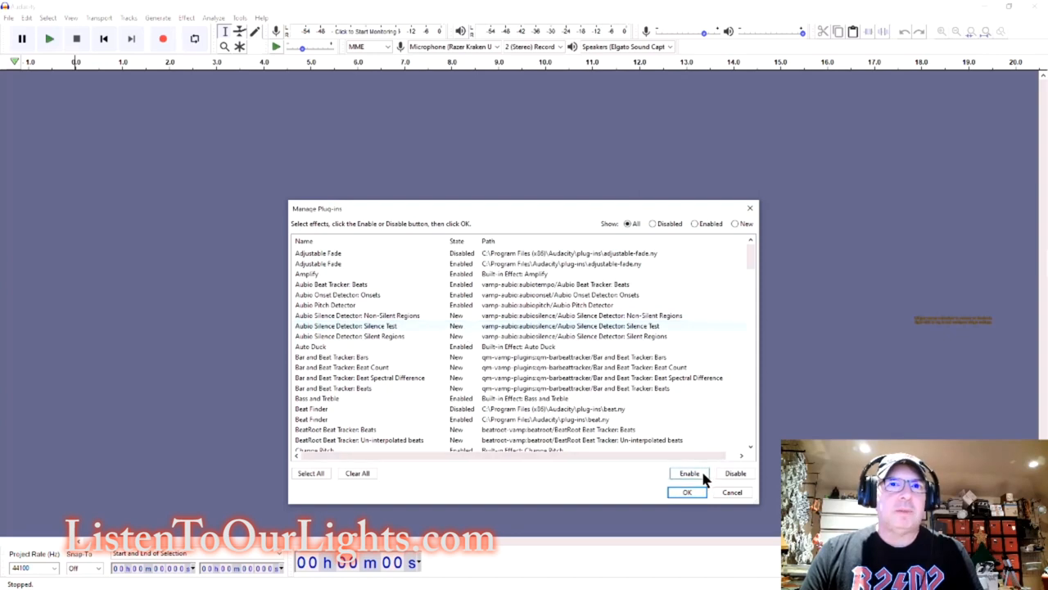
Enable Silence Test, Beat Spectral Difference and Beats, then review the Analyze menu.
left_click(689, 472)
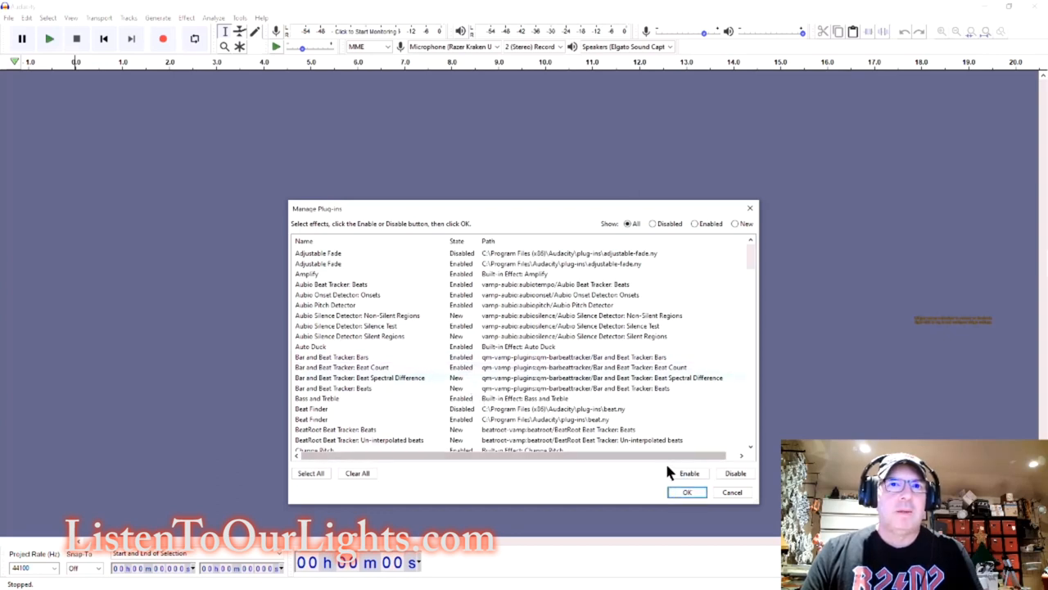
left_click(332, 387)
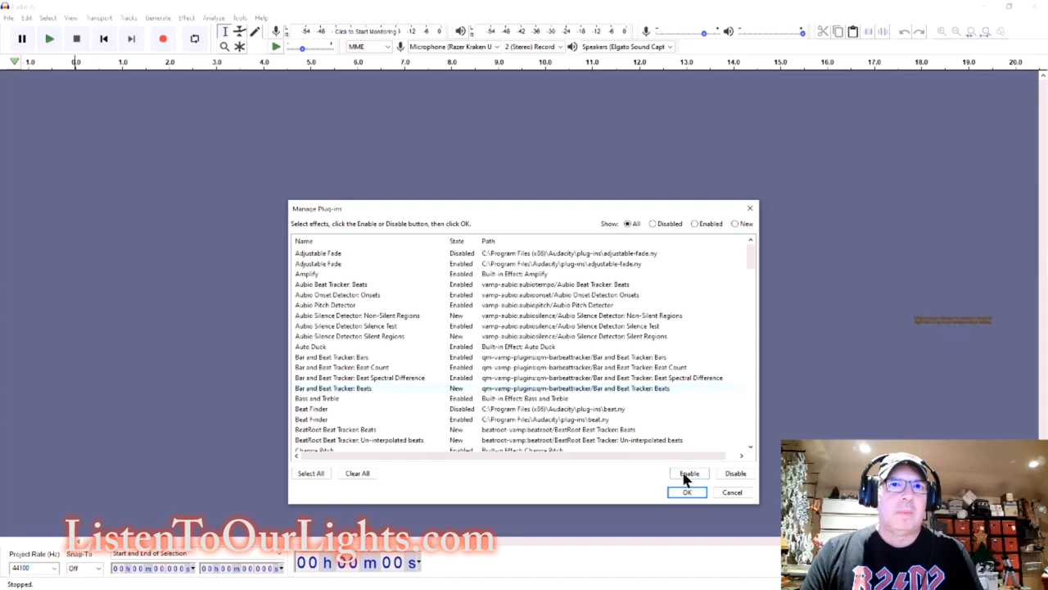
left_click(686, 492)
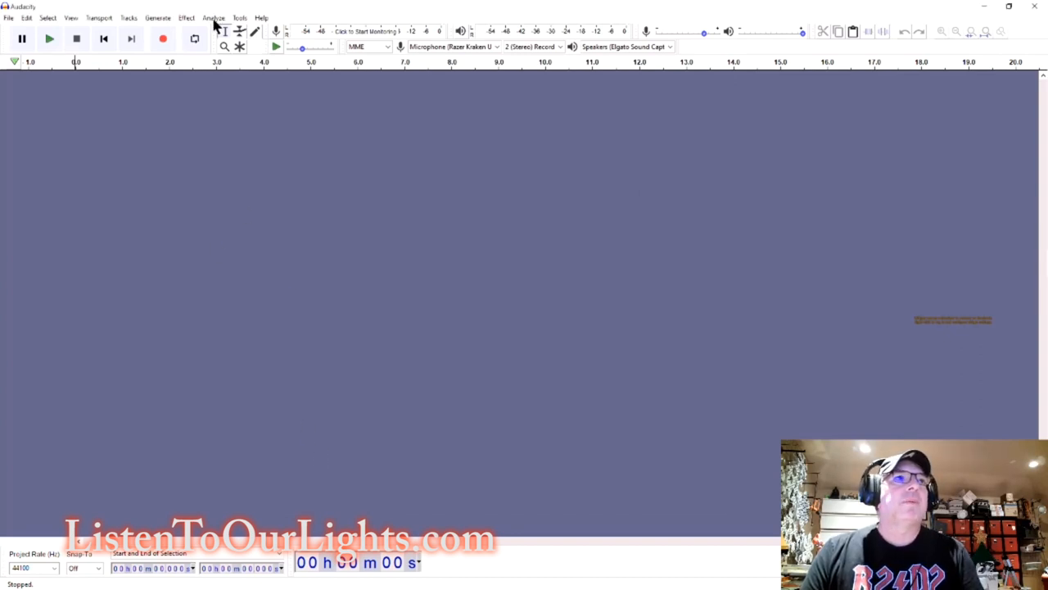
left_click(213, 17)
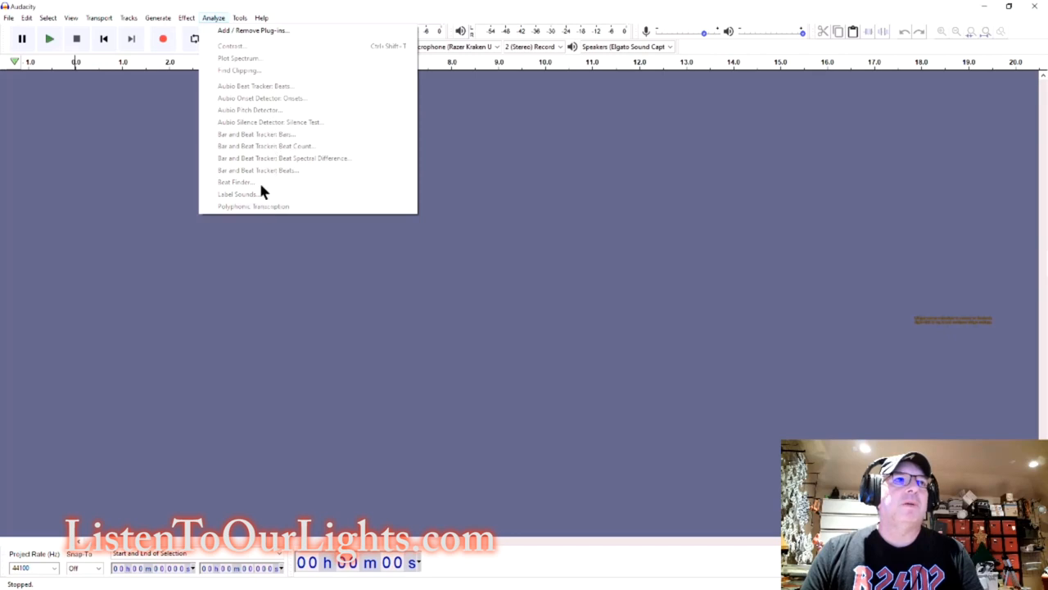
mouse_move(277, 103)
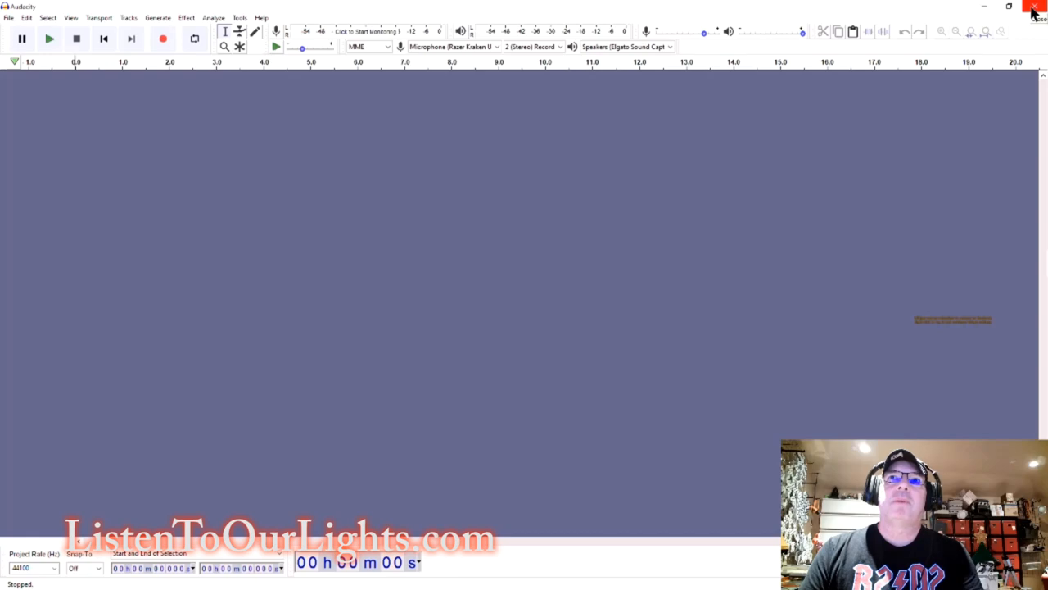
Close Audacity and skip the xLights update notice.
left_click(1034, 6)
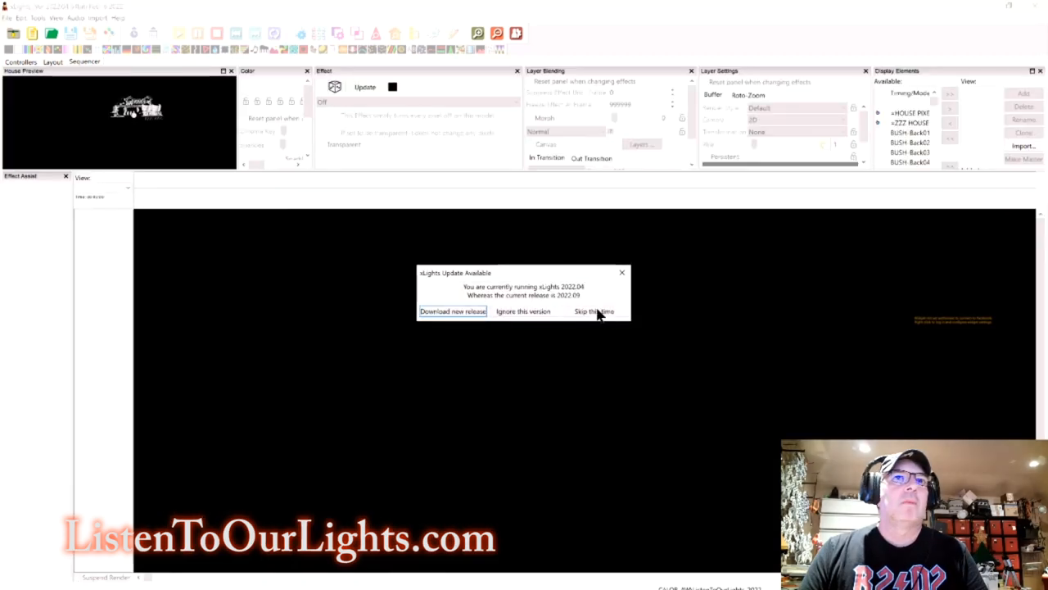
left_click(593, 312)
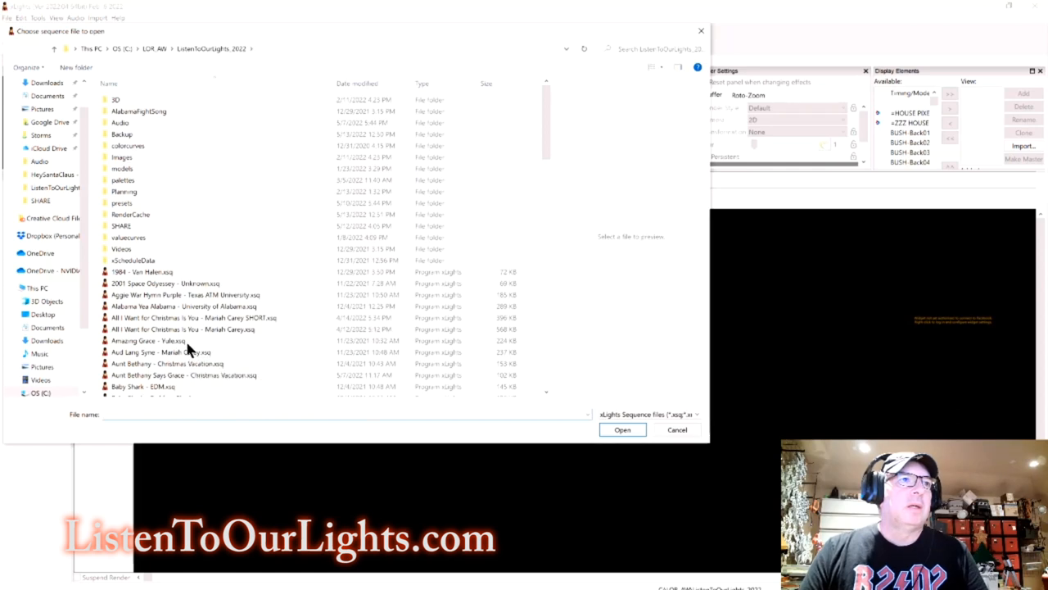
Load the Christmas Canon - TSO.xsq sequence.
scroll("down", 3)
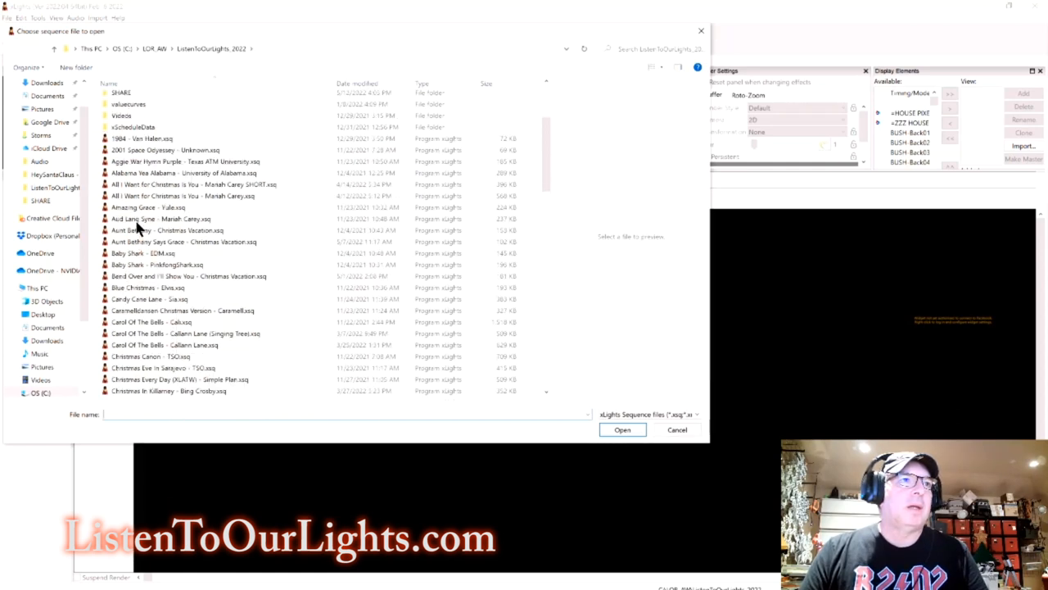
left_click(151, 355)
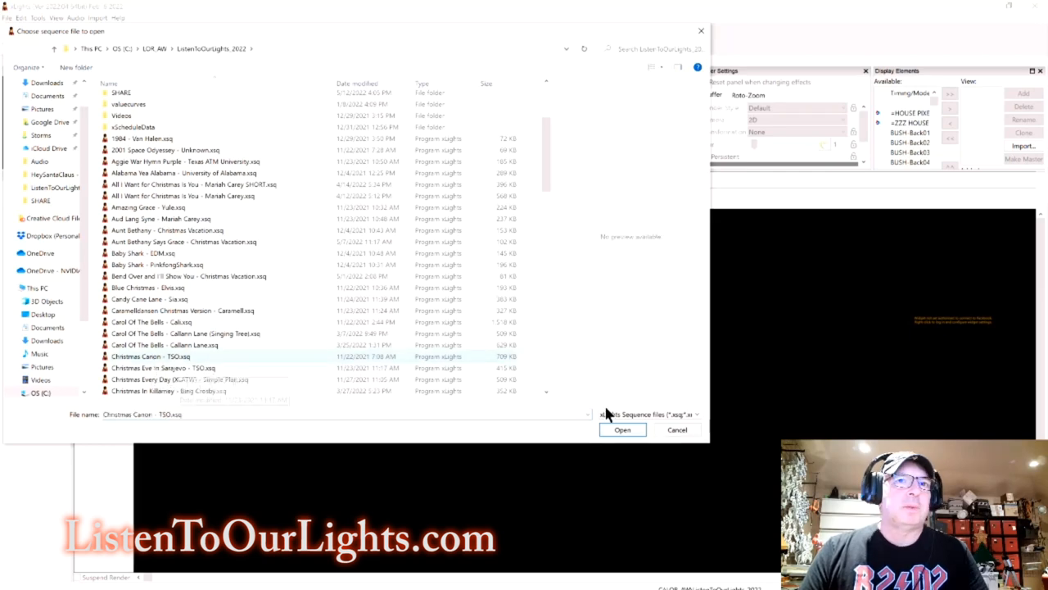
left_click(623, 430)
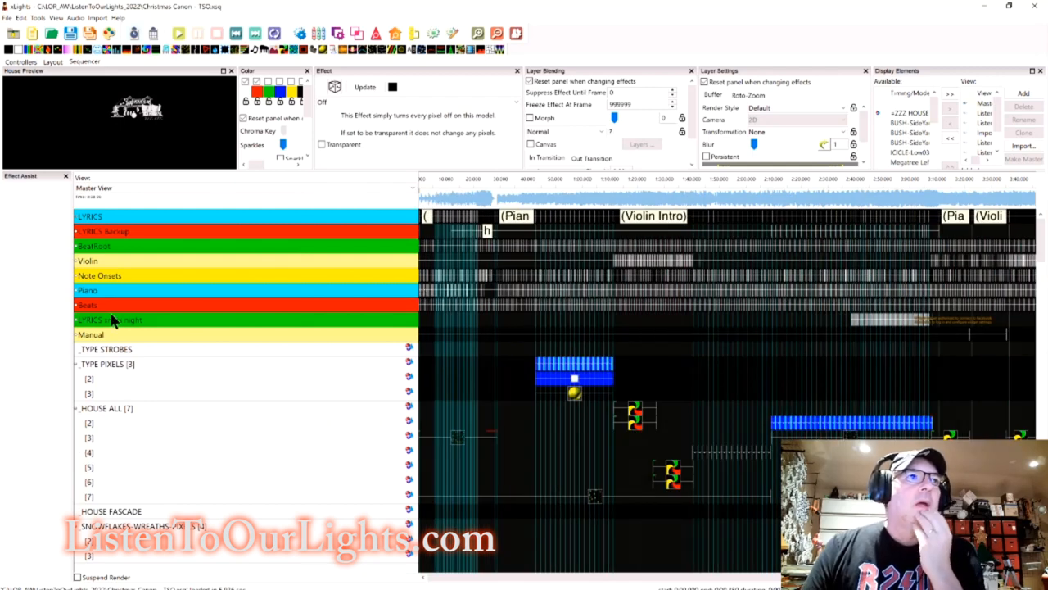
mouse_move(190, 350)
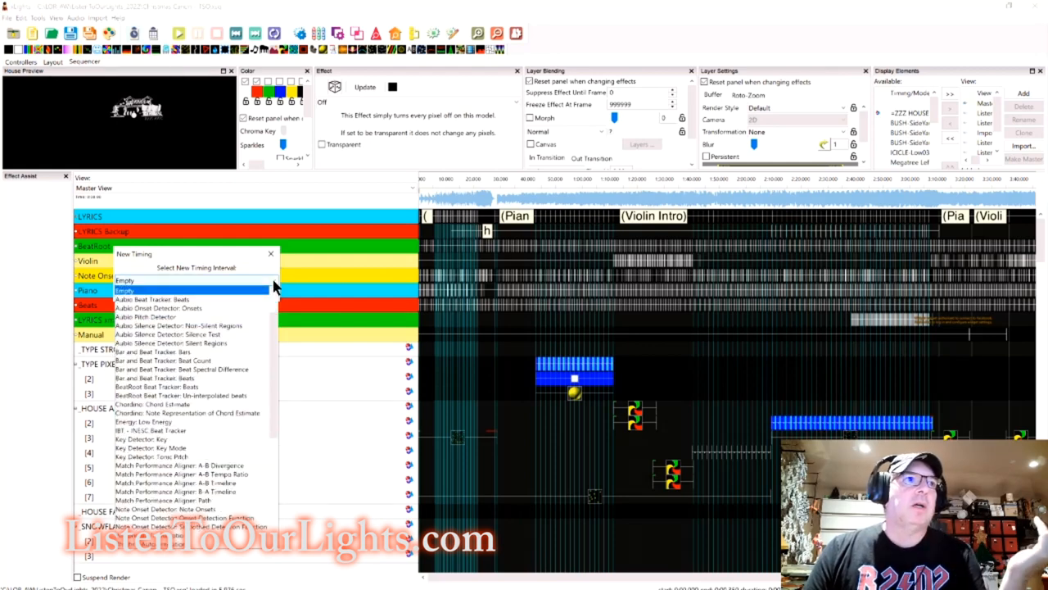
mouse_move(236, 317)
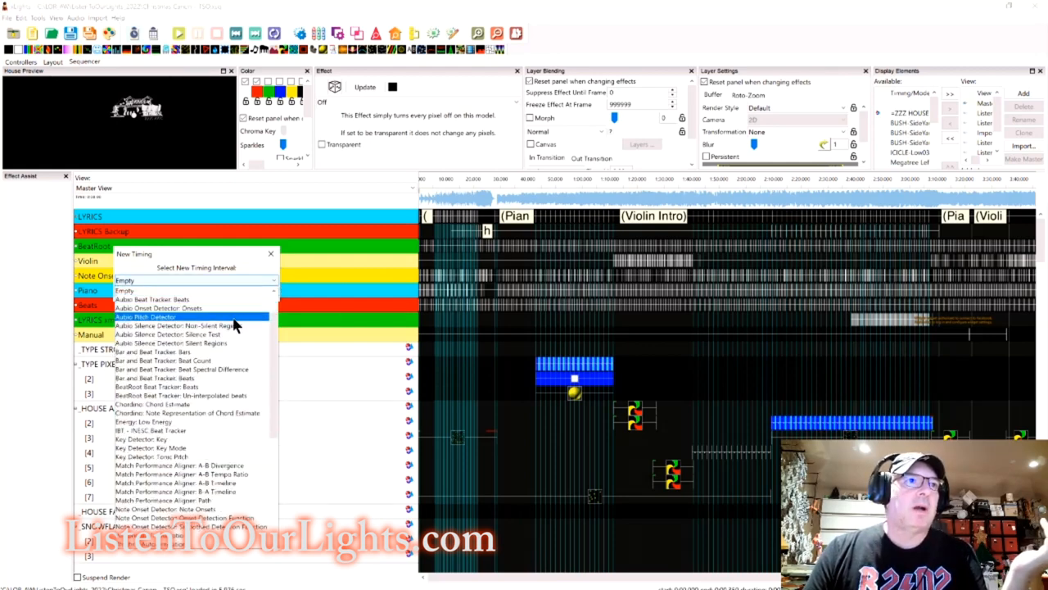
mouse_move(221, 330)
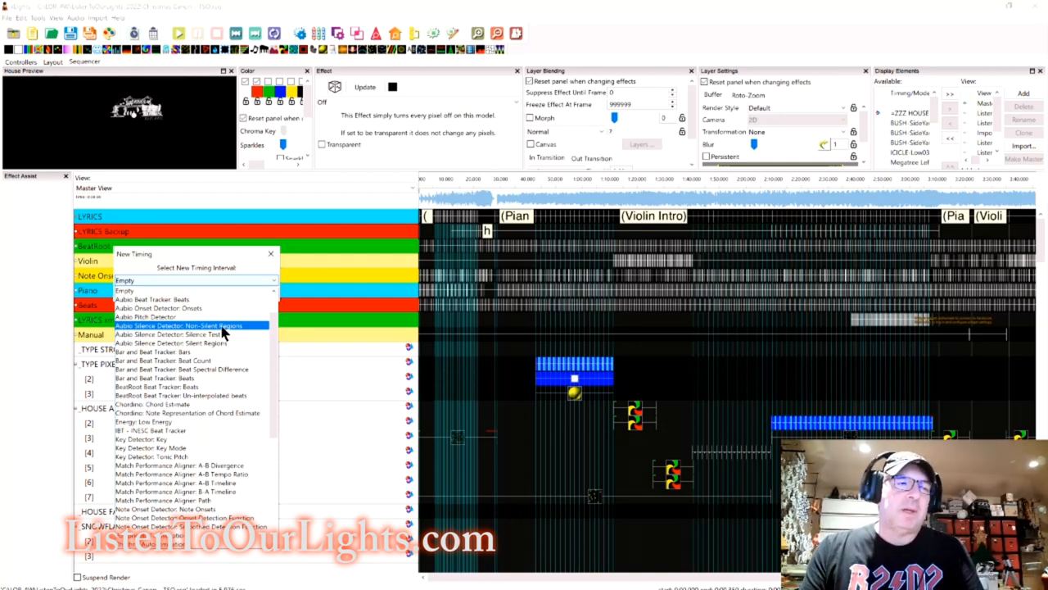
Scroll through the New Timing Interval dropdown of available Vamp timing algorithms.
scroll("down", 3)
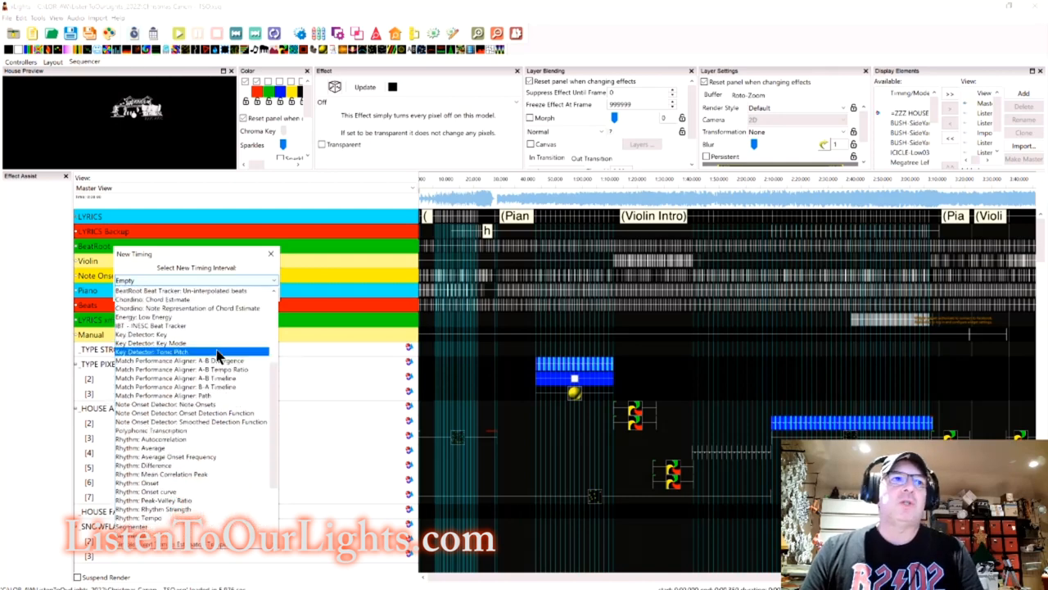
scroll("down", 3)
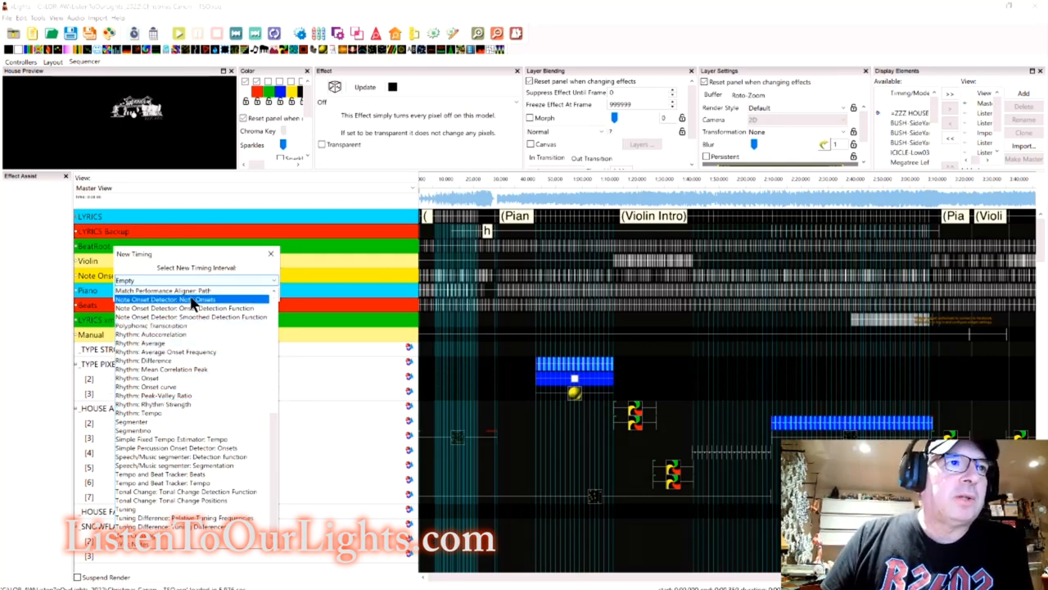
mouse_move(189, 307)
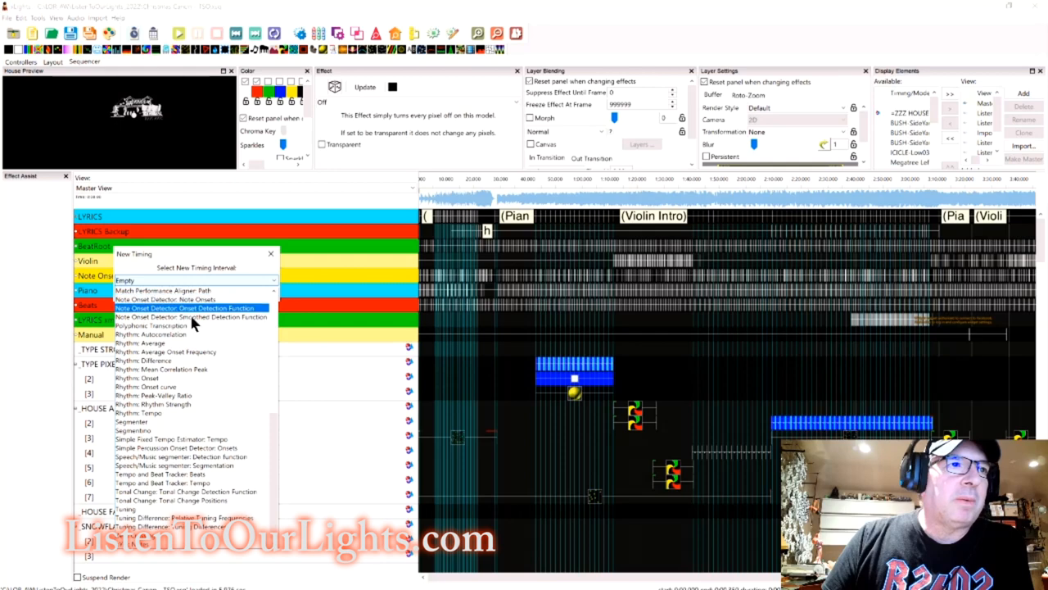
mouse_move(195, 474)
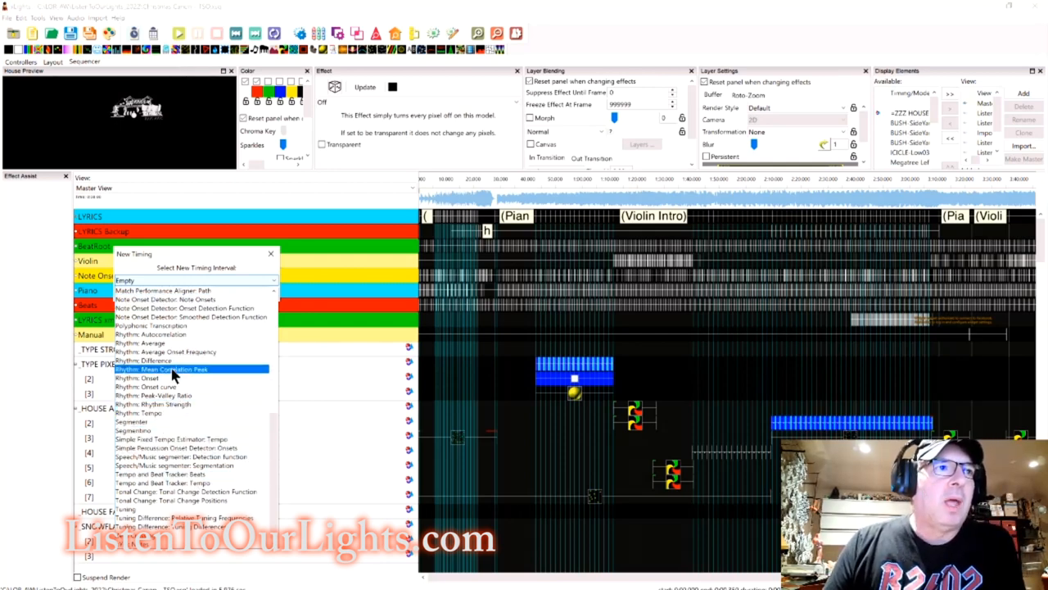
mouse_move(194, 386)
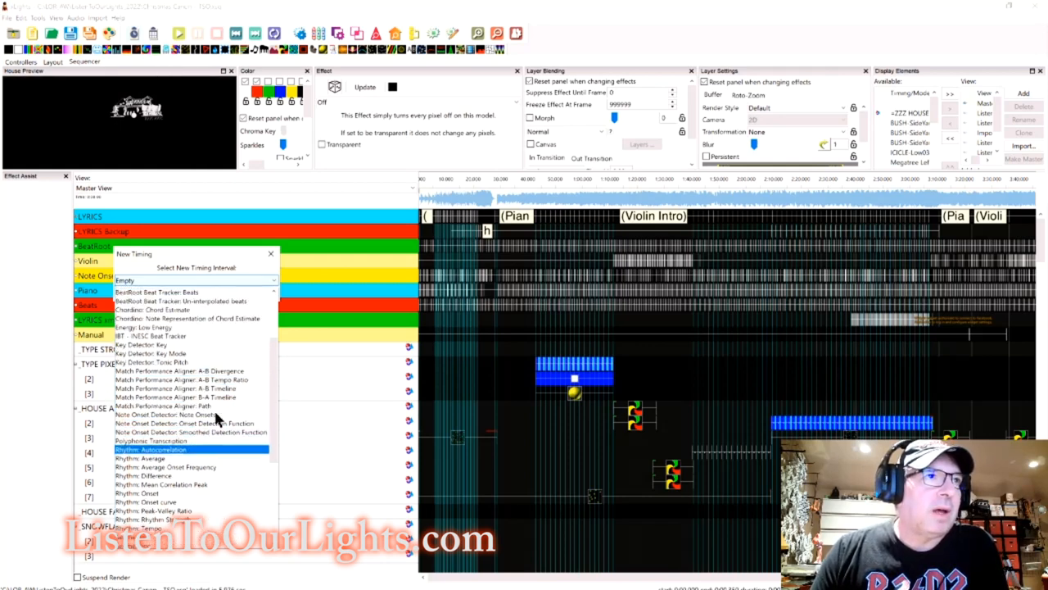
scroll("up", 3)
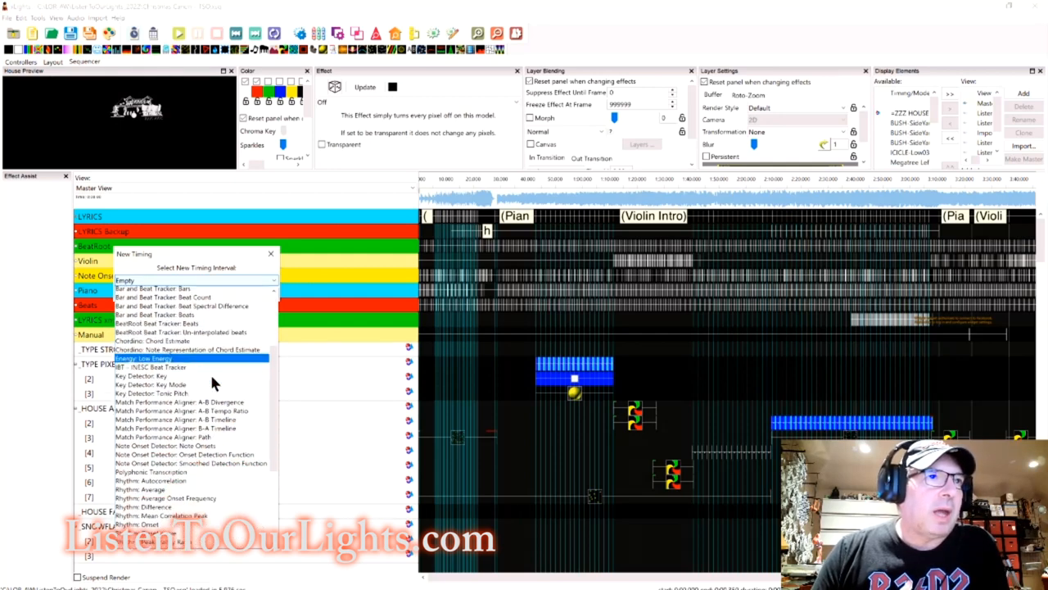
scroll("down", 3)
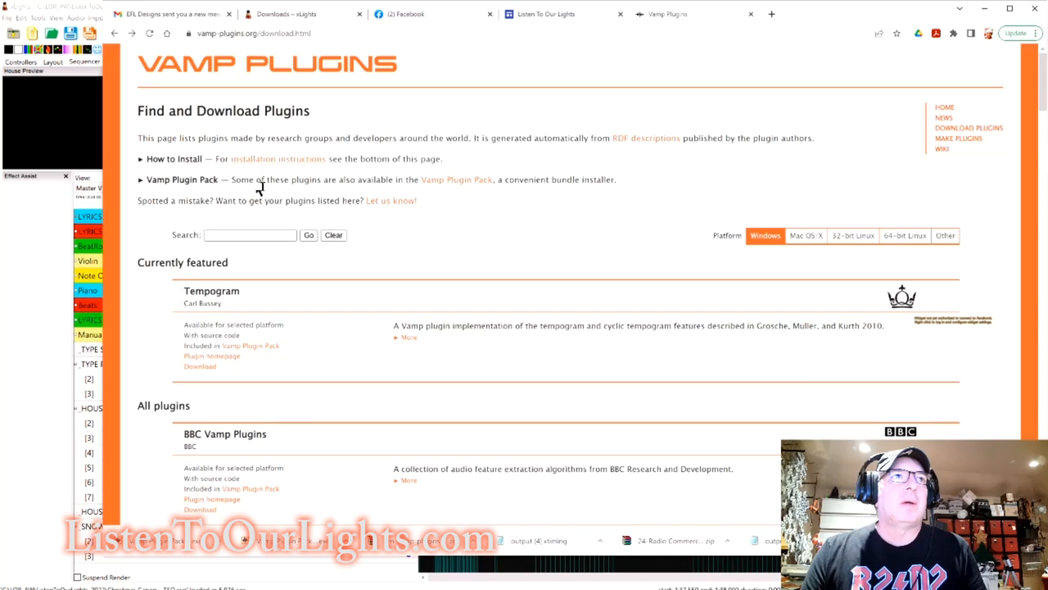
Jump to How to Install and highlight the 64-bit Windows plugin location rows.
left_click(278, 159)
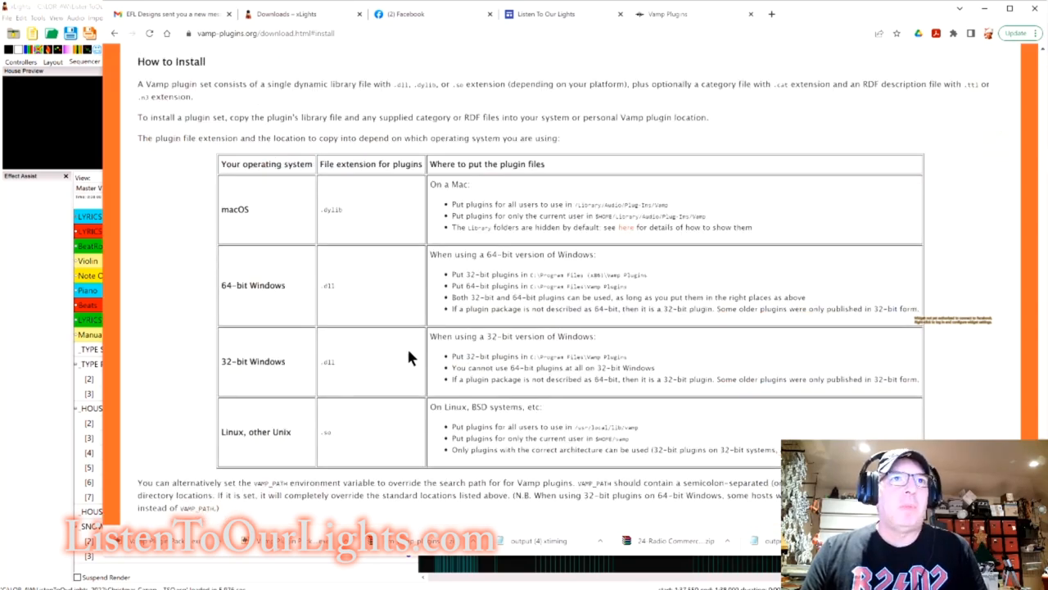
mouse_move(655, 321)
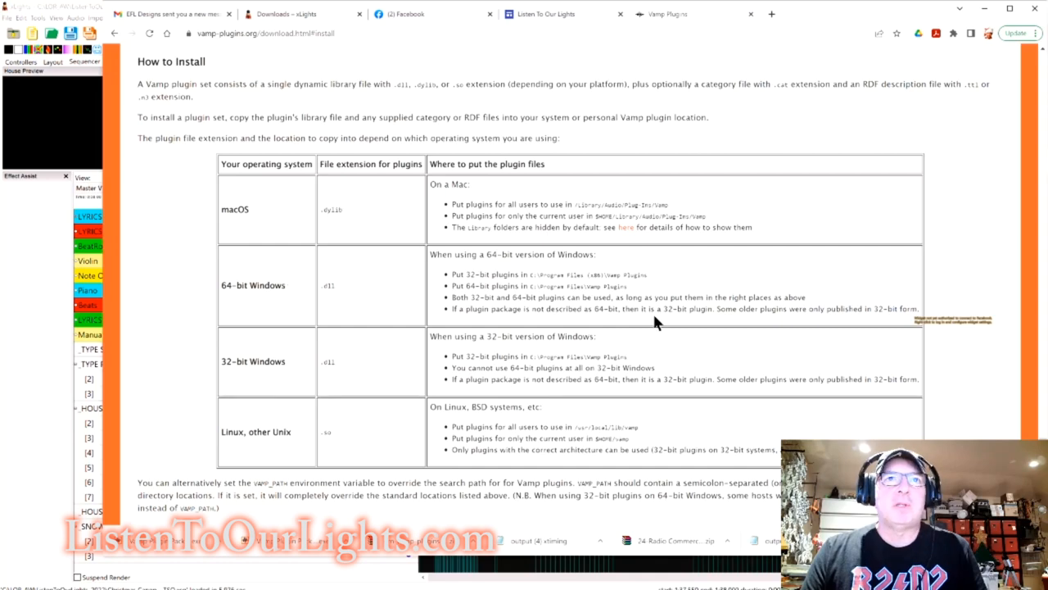
mouse_move(449, 281)
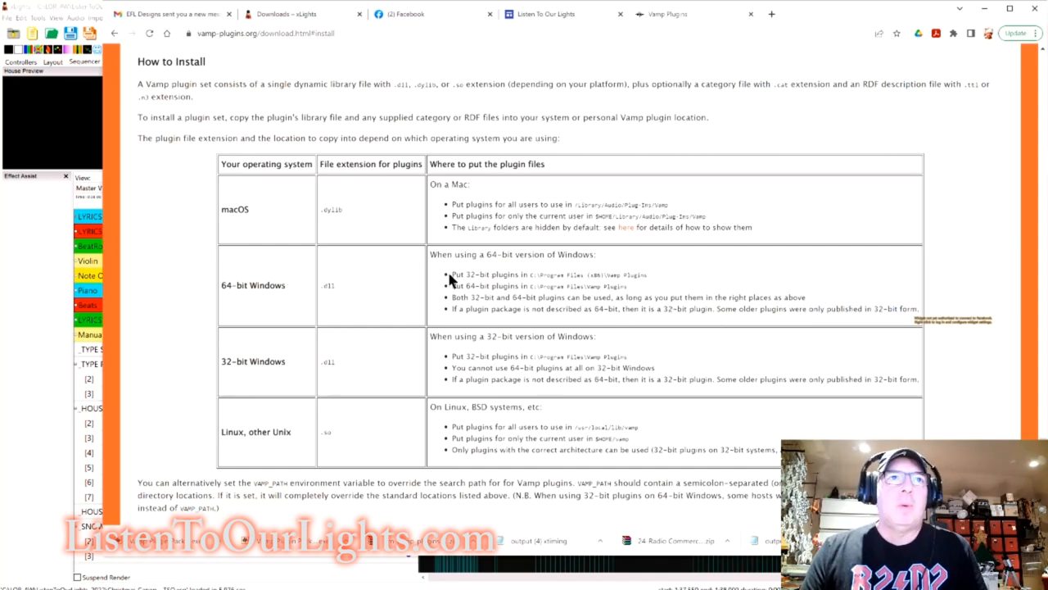
left_click_drag(450, 274, 860, 310)
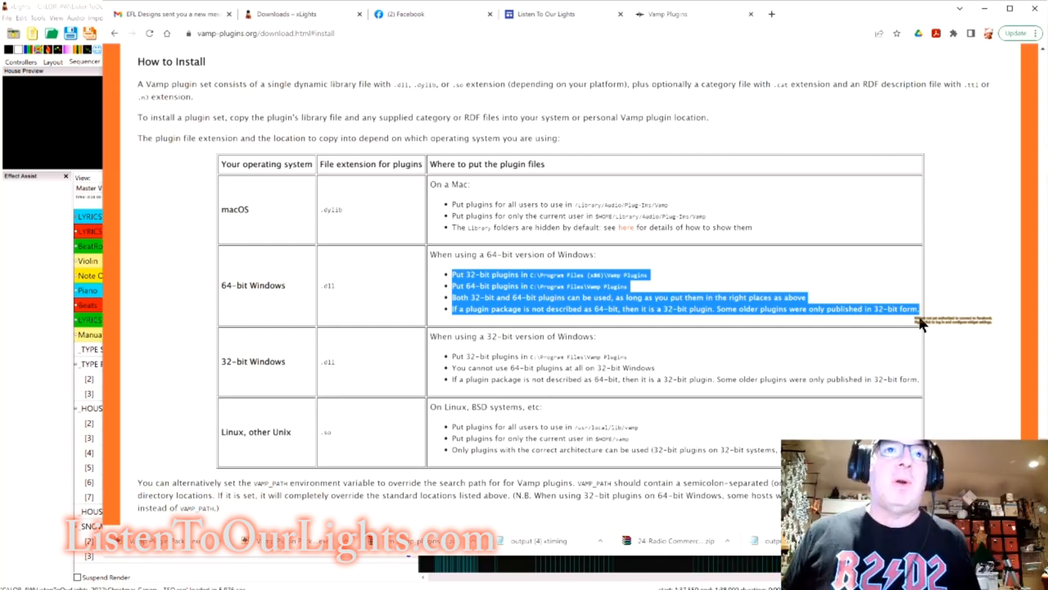
mouse_move(512, 275)
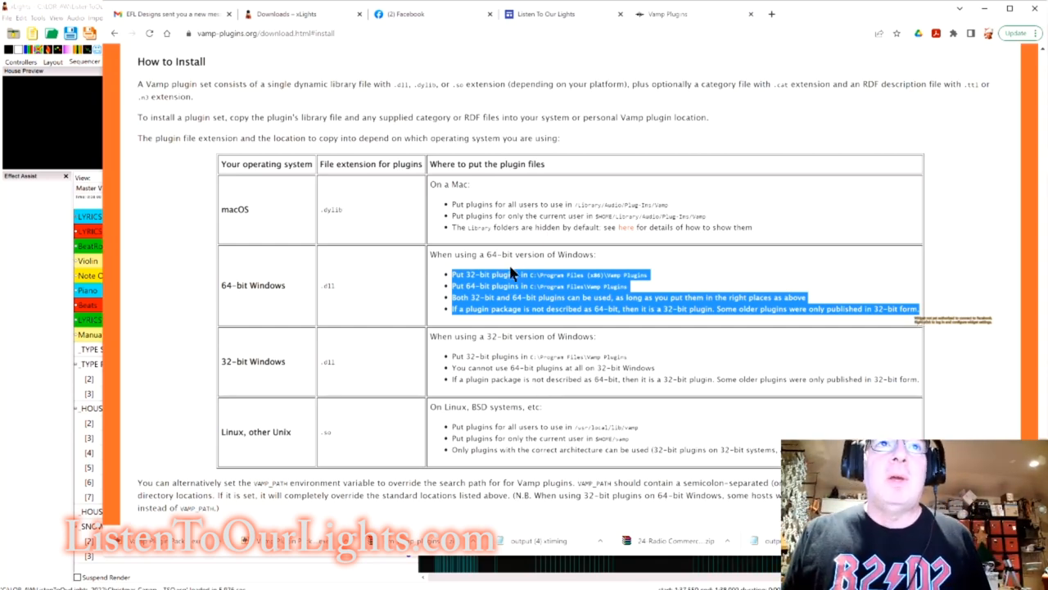
mouse_move(535, 295)
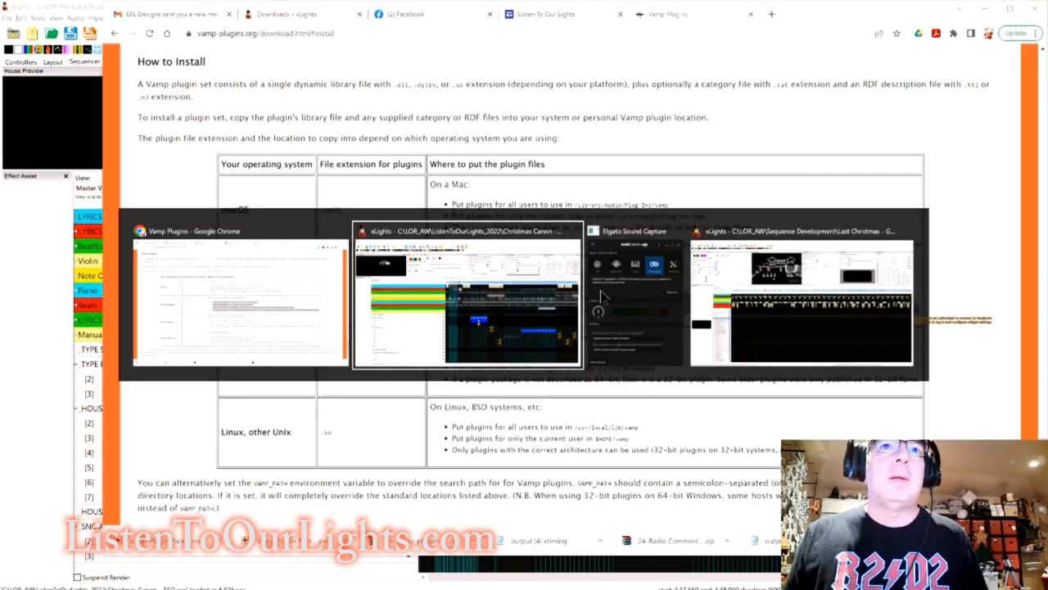
Browse C: > Program Files > Vamp Plugins and review the plugin DLLs listed there.
left_click(466, 299)
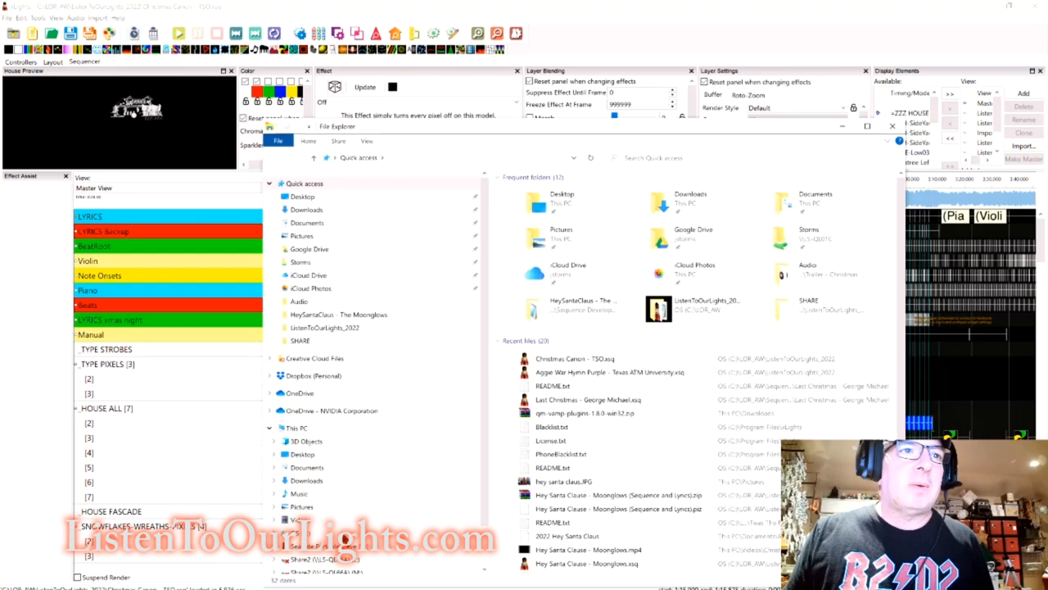
left_click(296, 427)
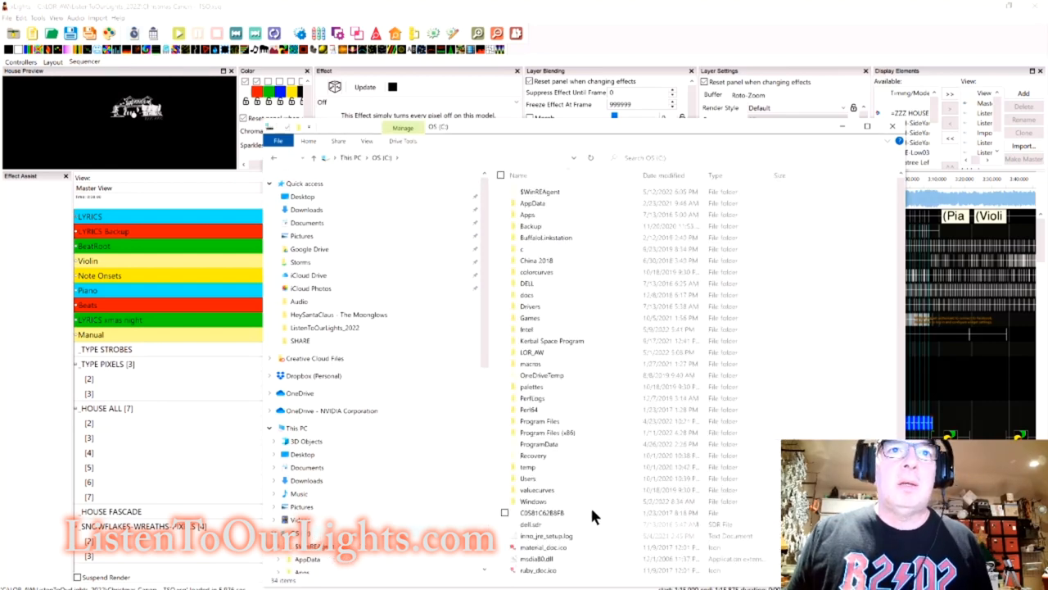
double_click(540, 420)
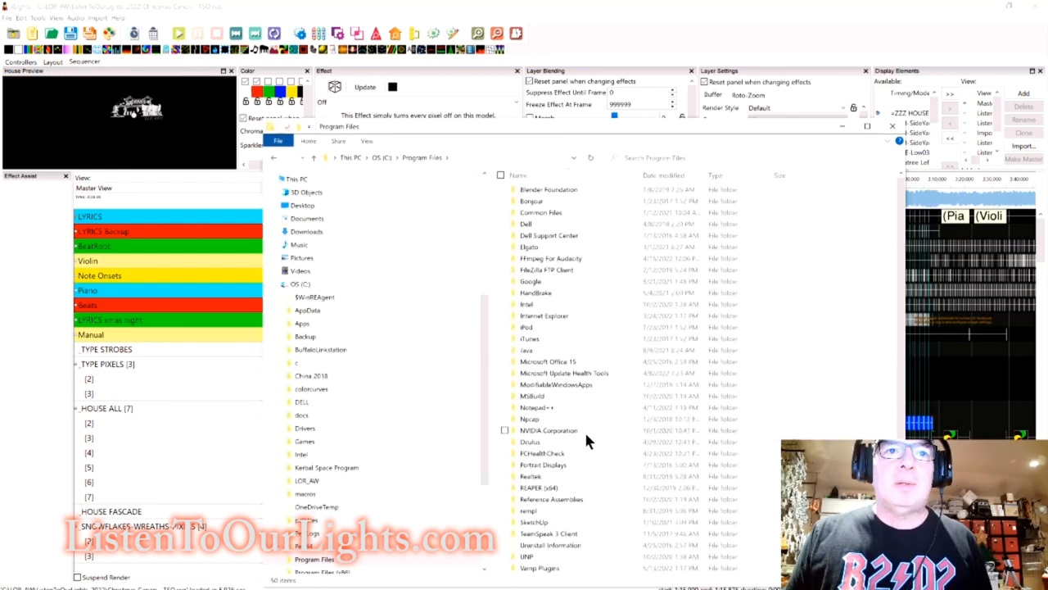
double_click(540, 567)
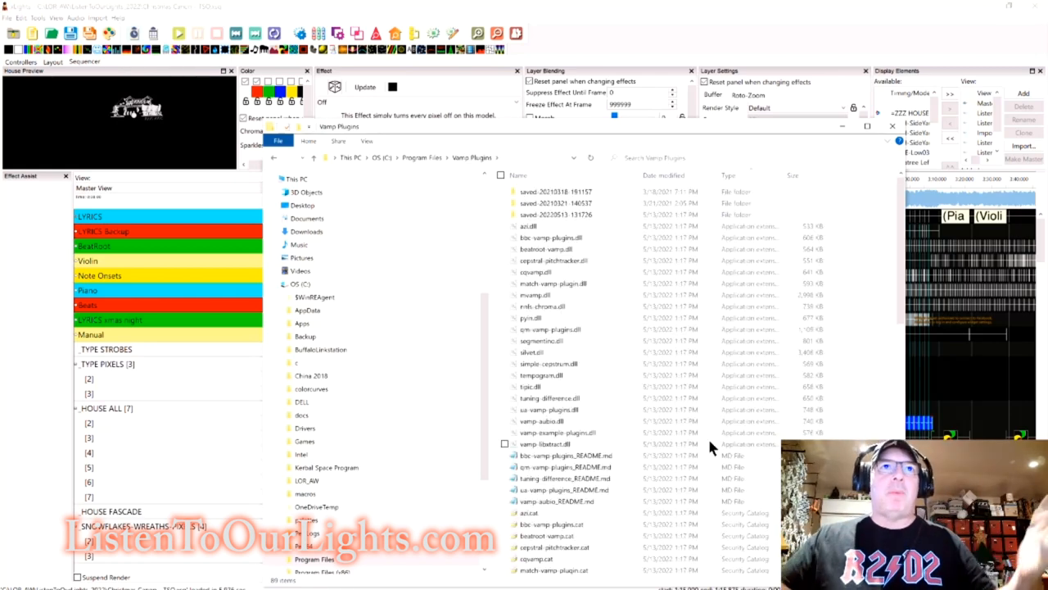
scroll("down", 3)
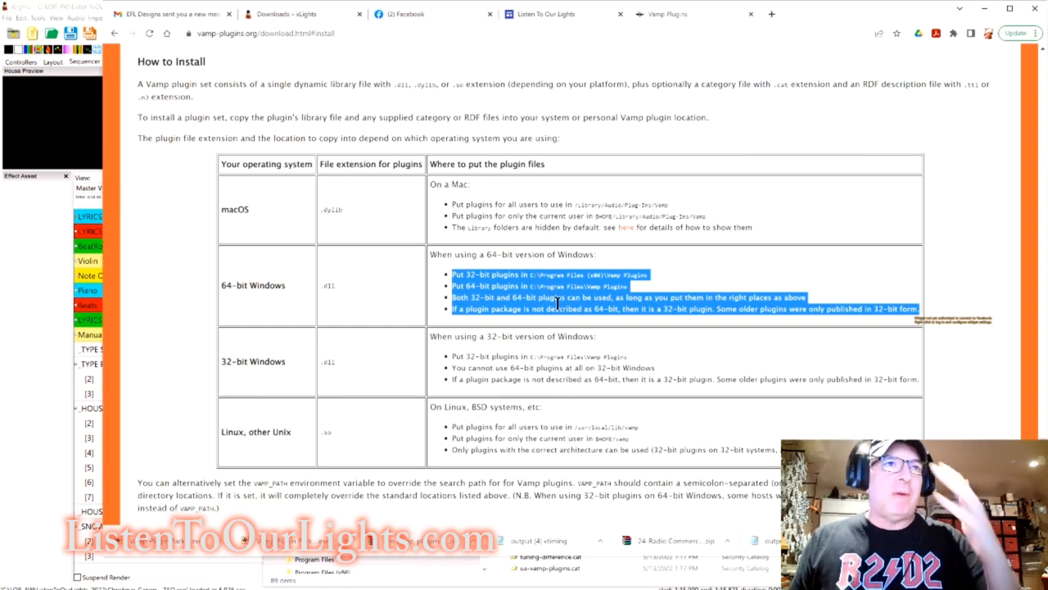
mouse_move(569, 201)
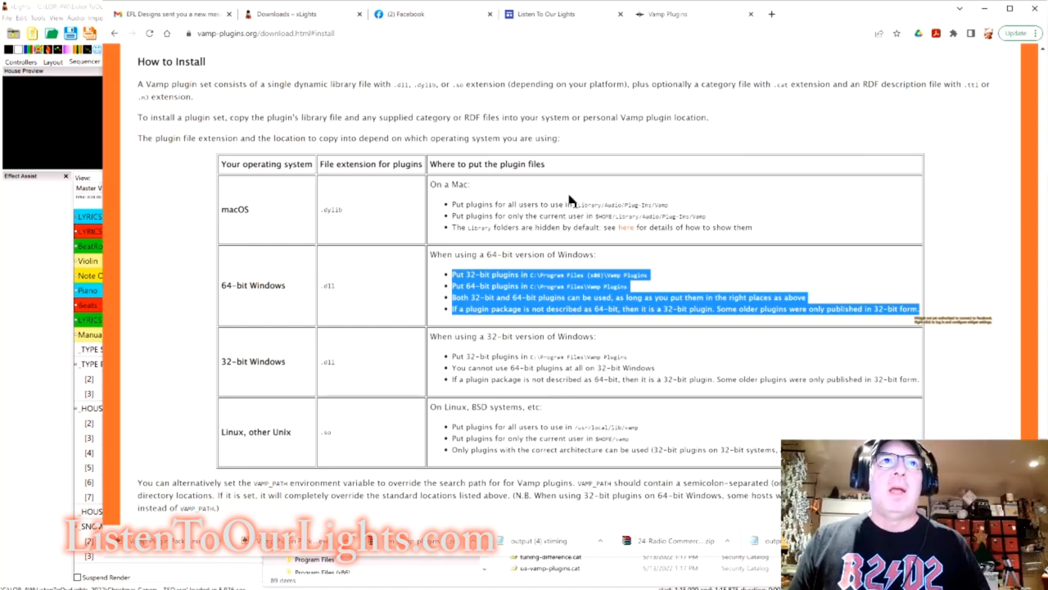
mouse_move(197, 354)
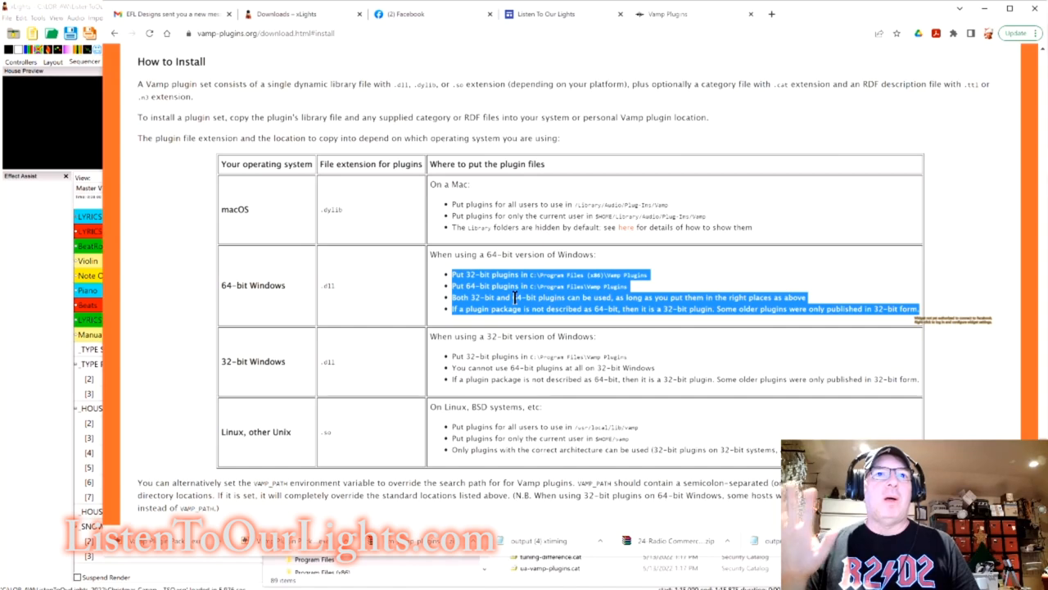
Browse the Windows plugin download list, noting Fan Chirp is in the plugin pack, down to Mazurka Plugins.
scroll("up", 3)
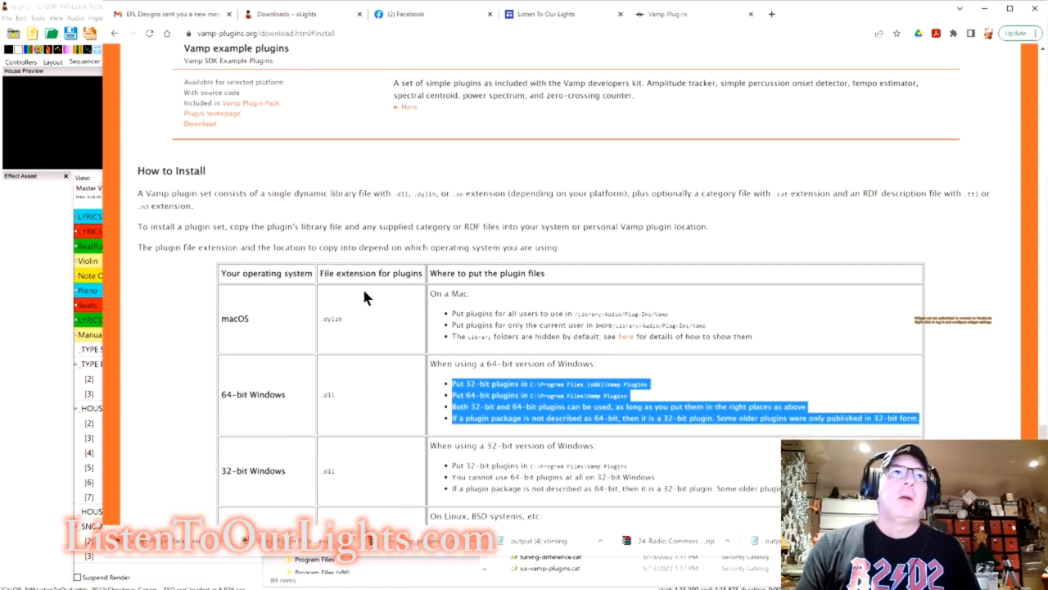
scroll("up", 3)
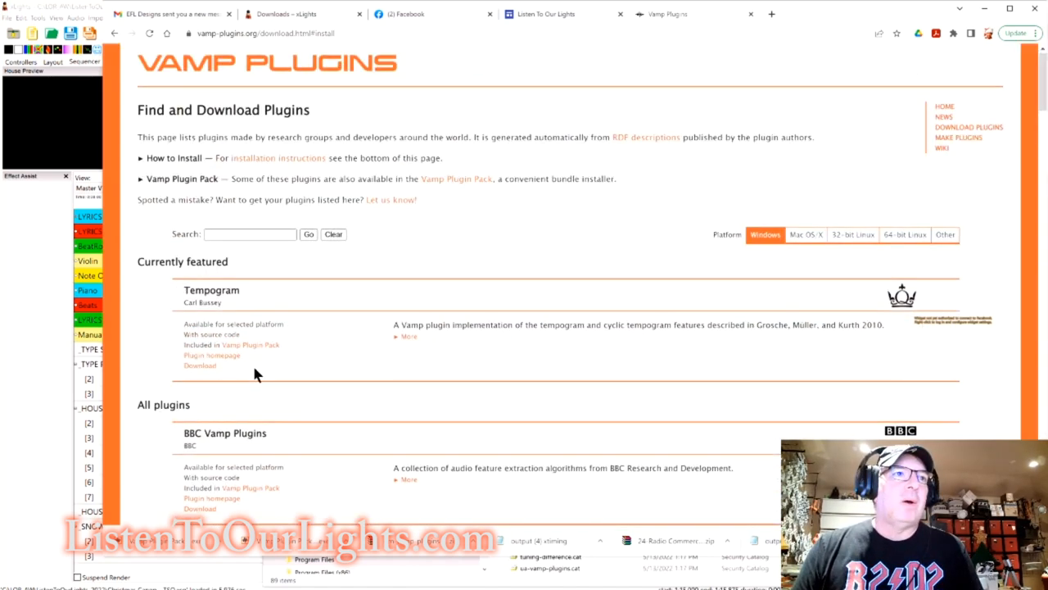
scroll("down", 3)
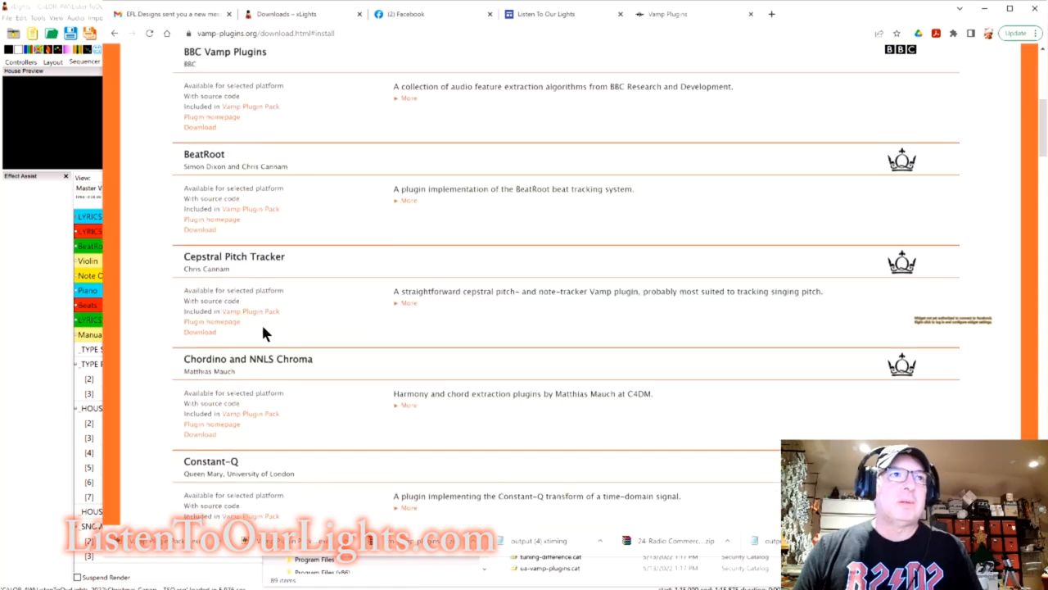
scroll("down", 3)
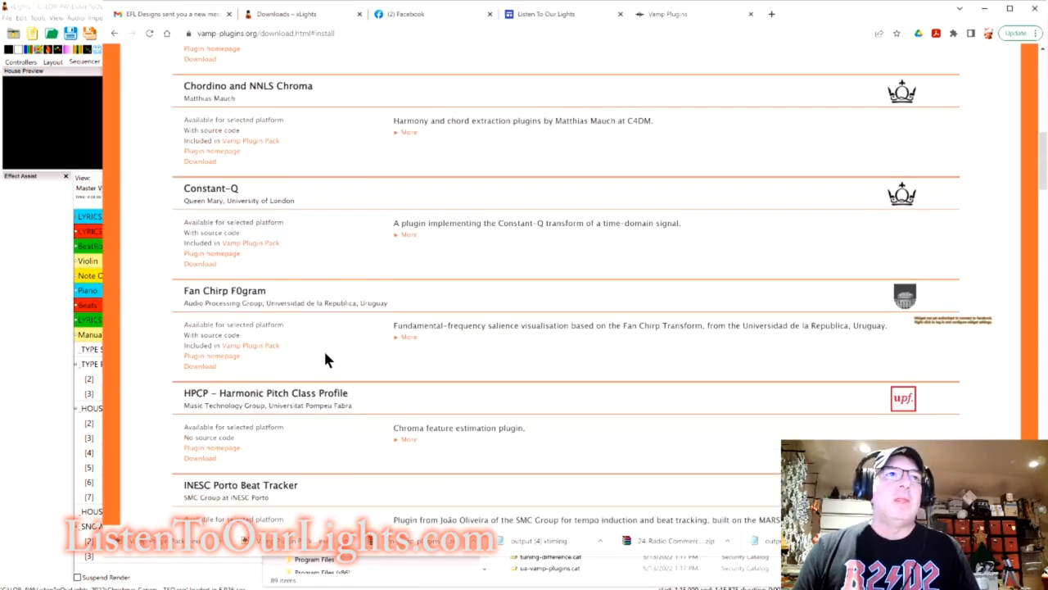
mouse_move(332, 358)
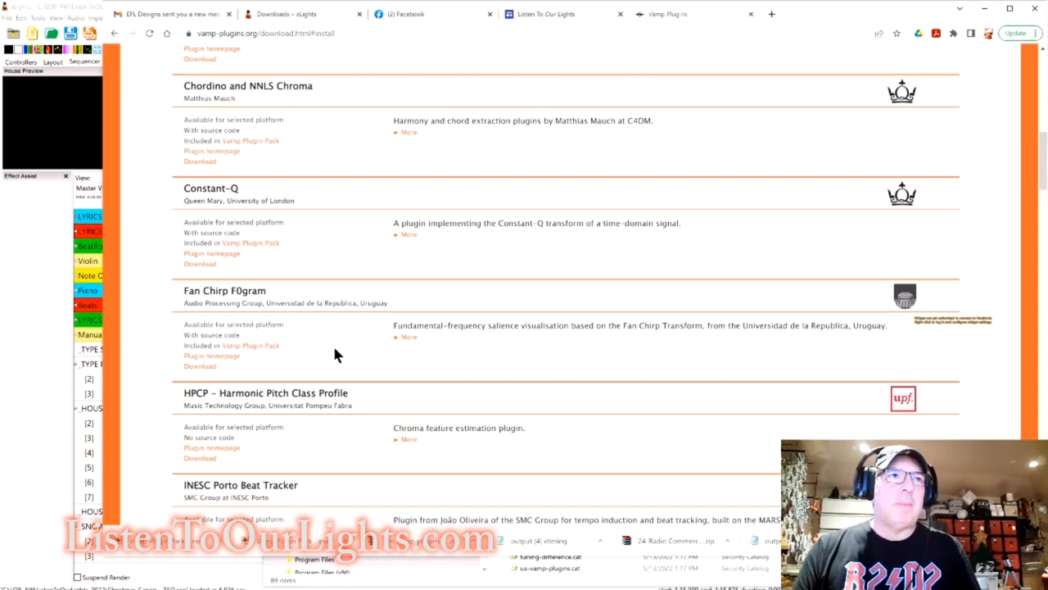
scroll("down", 3)
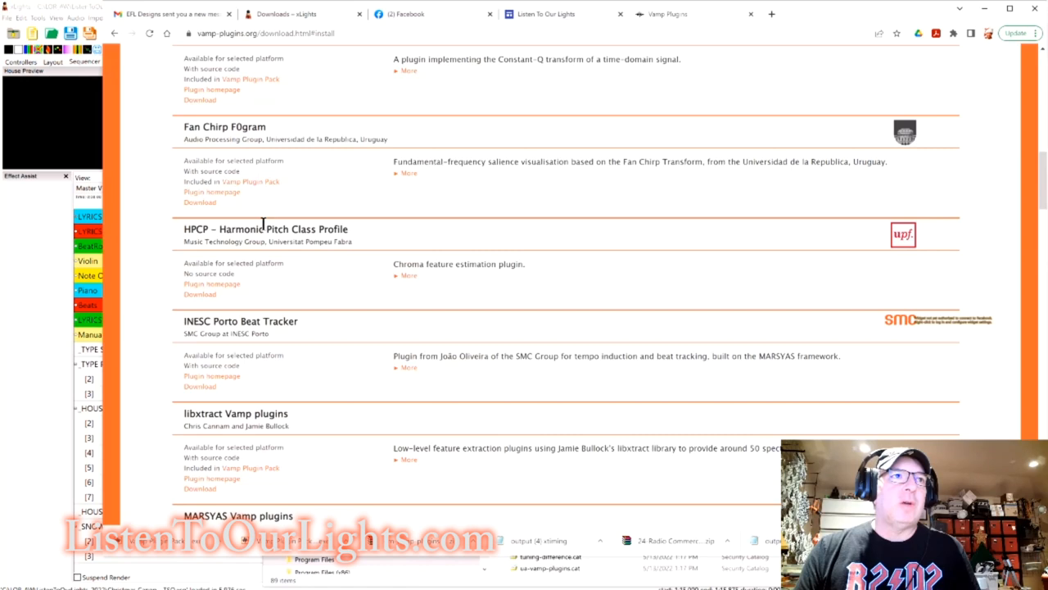
double_click(232, 181)
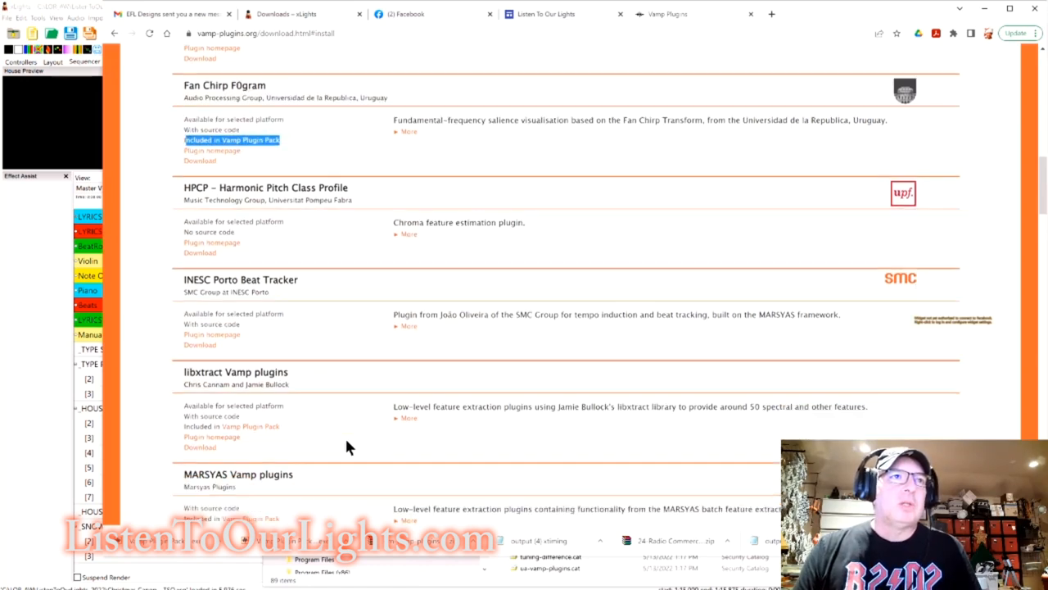
scroll("down", 3)
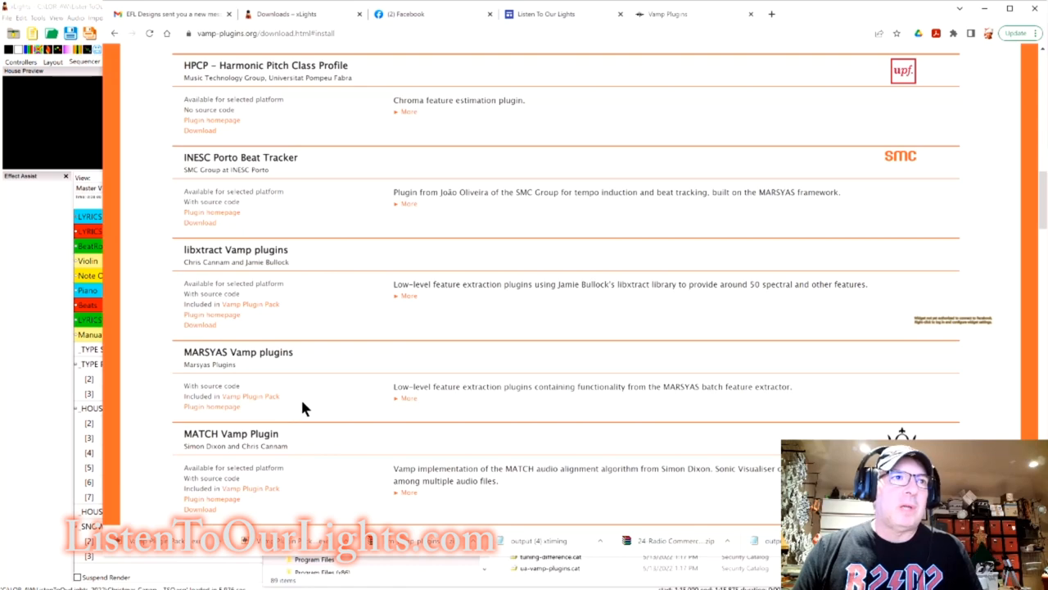
scroll("down", 3)
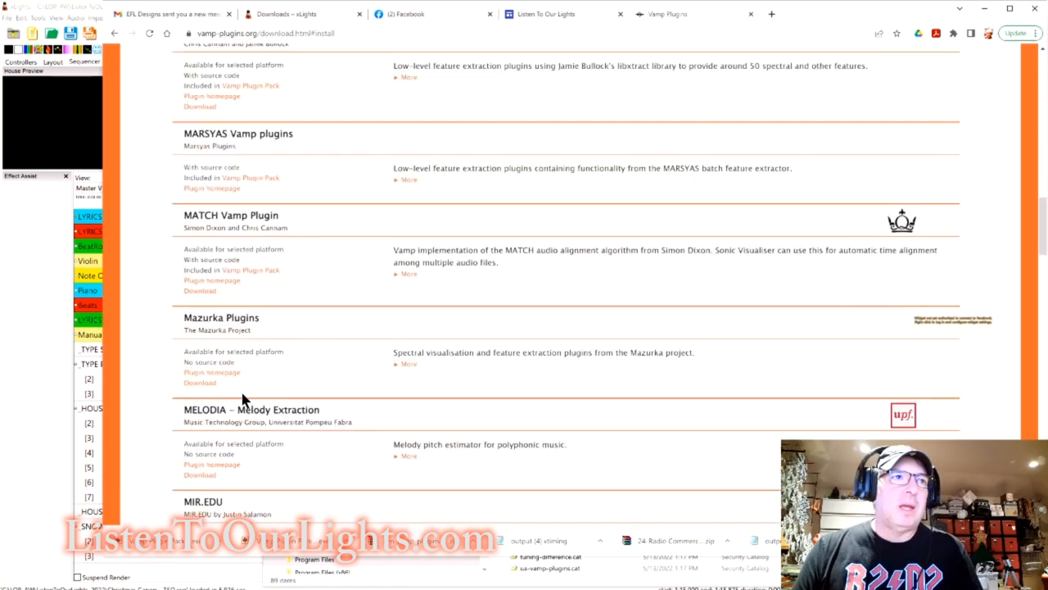
mouse_move(389, 377)
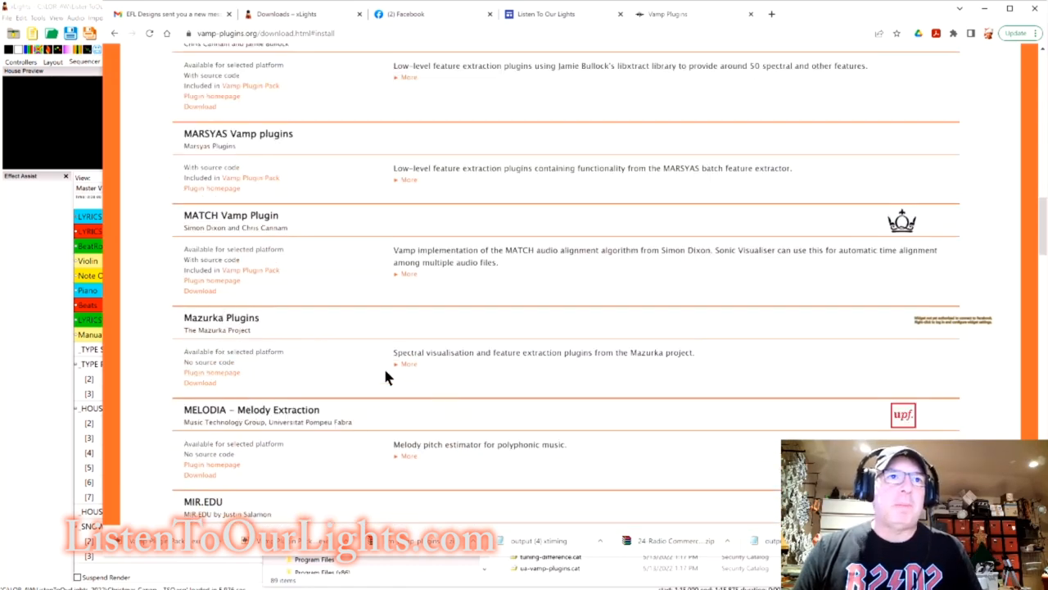
mouse_move(293, 390)
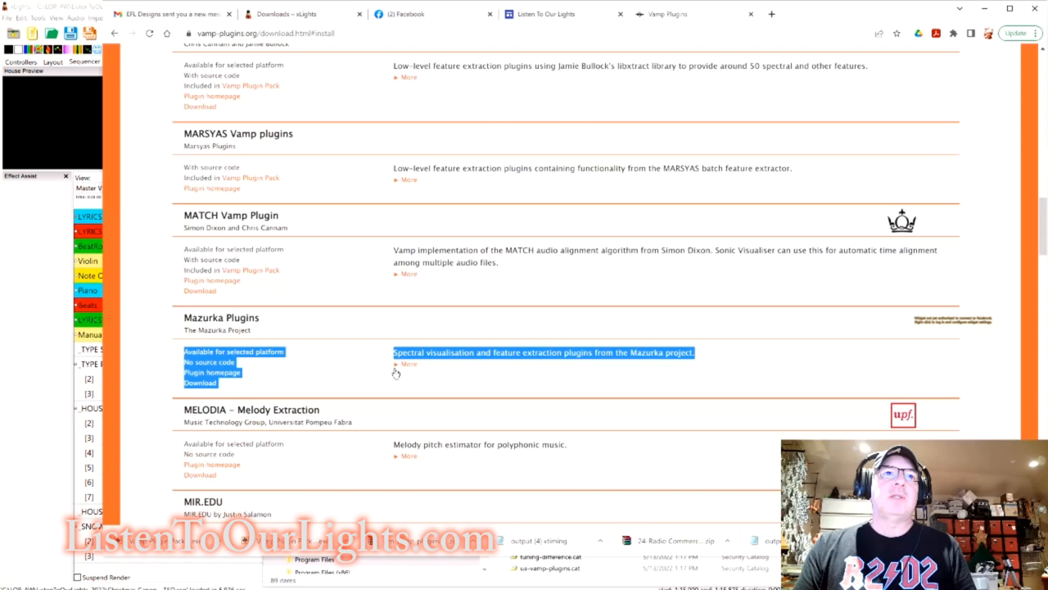
mouse_move(471, 410)
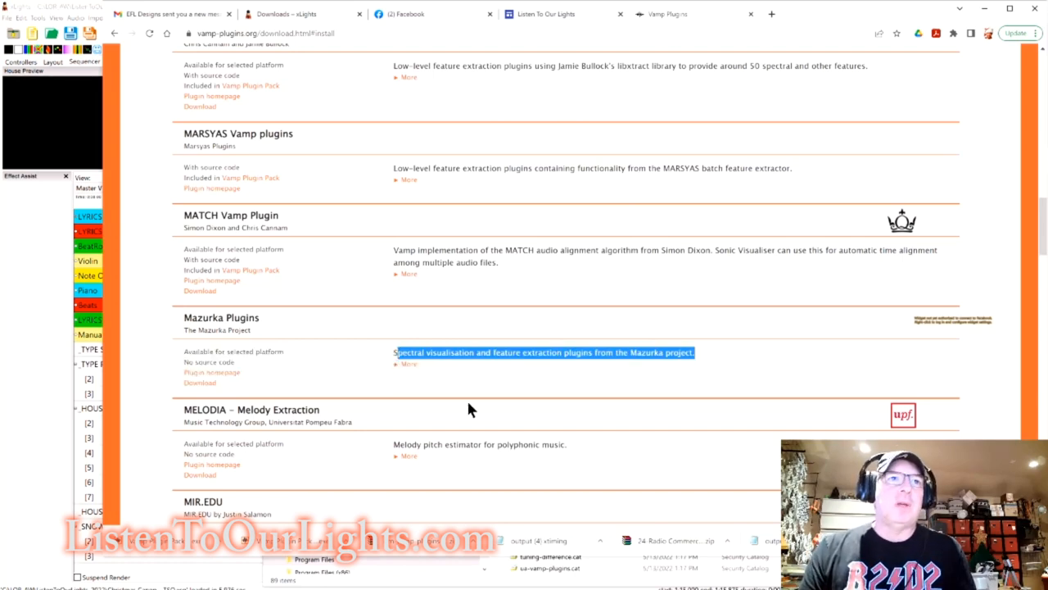
Show Mazurka Plugins' individual analyzers (Chronogram, Power Curve, etc.) and return to the page top.
left_click(407, 363)
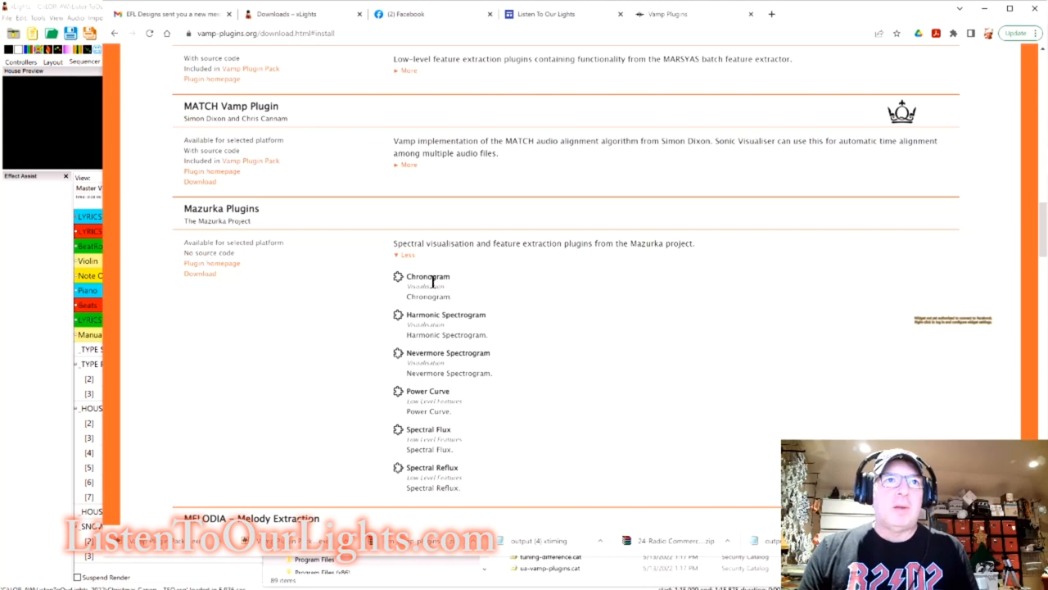
mouse_move(378, 440)
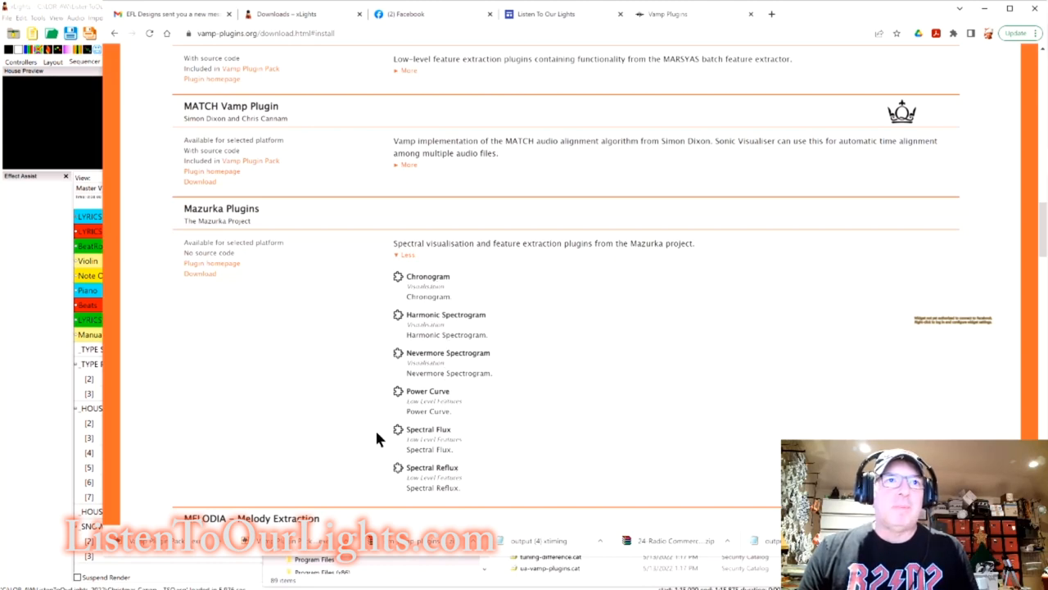
mouse_move(237, 358)
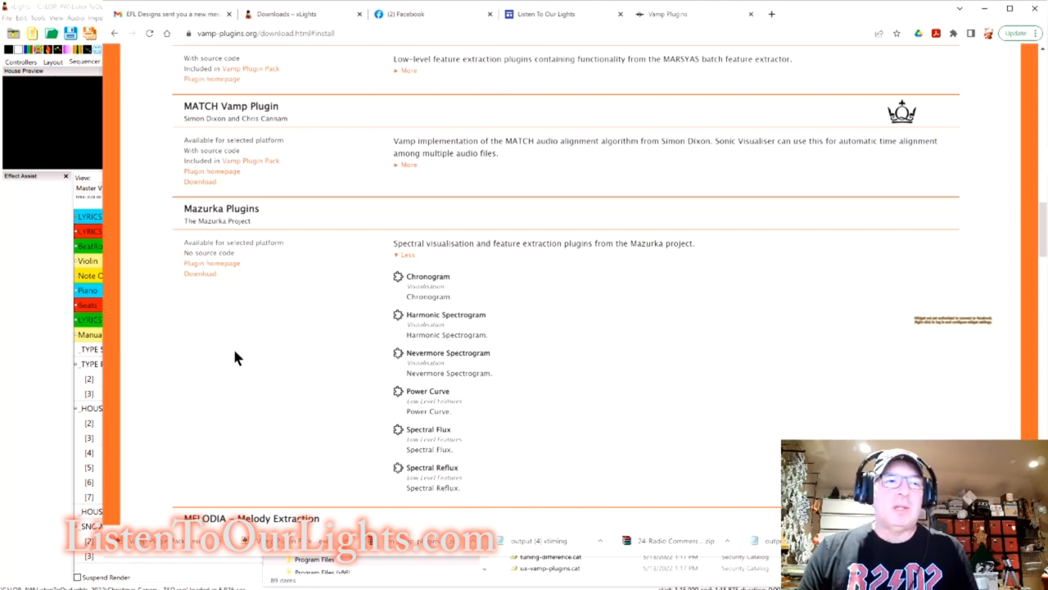
scroll("down", 3)
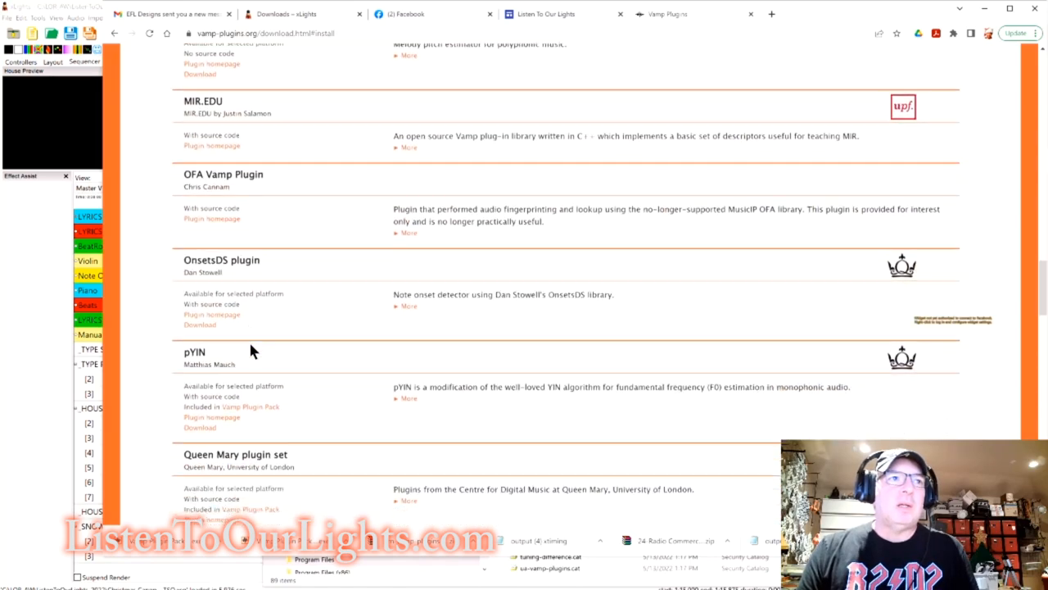
scroll("down", 3)
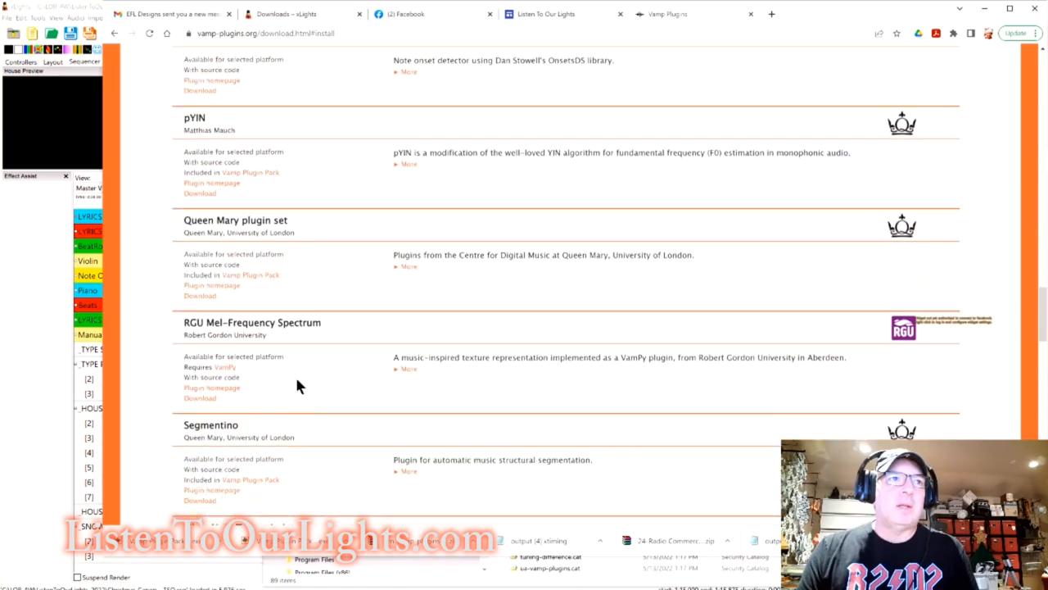
scroll("down", 3)
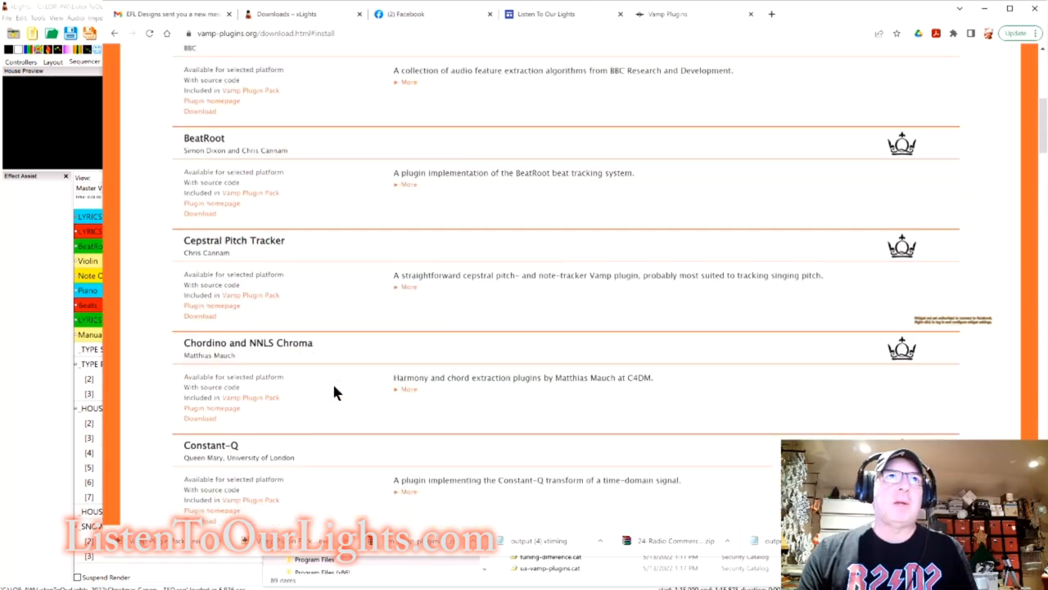
scroll("up", 3)
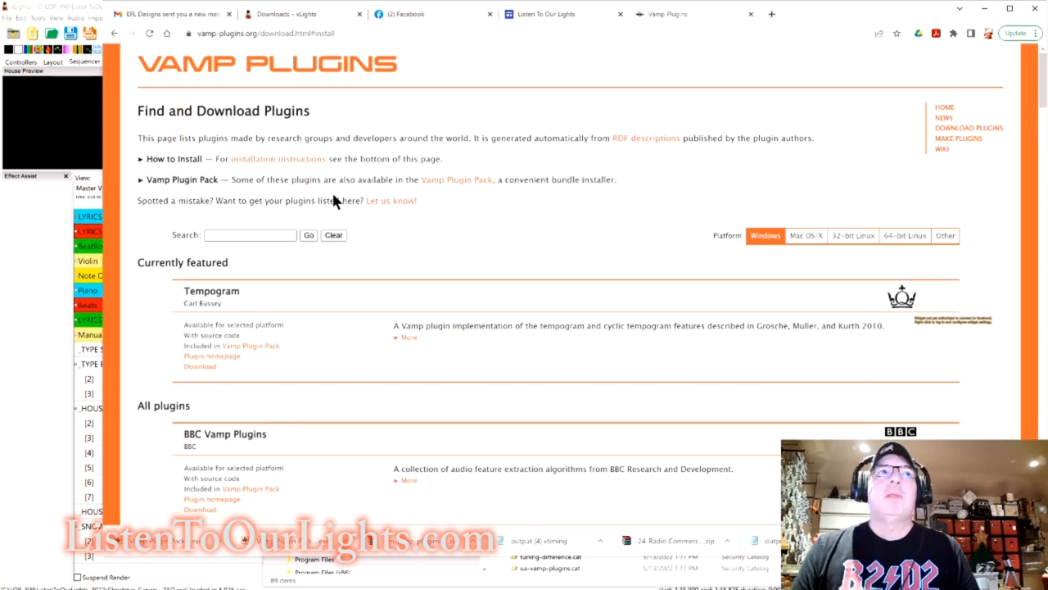
mouse_move(368, 253)
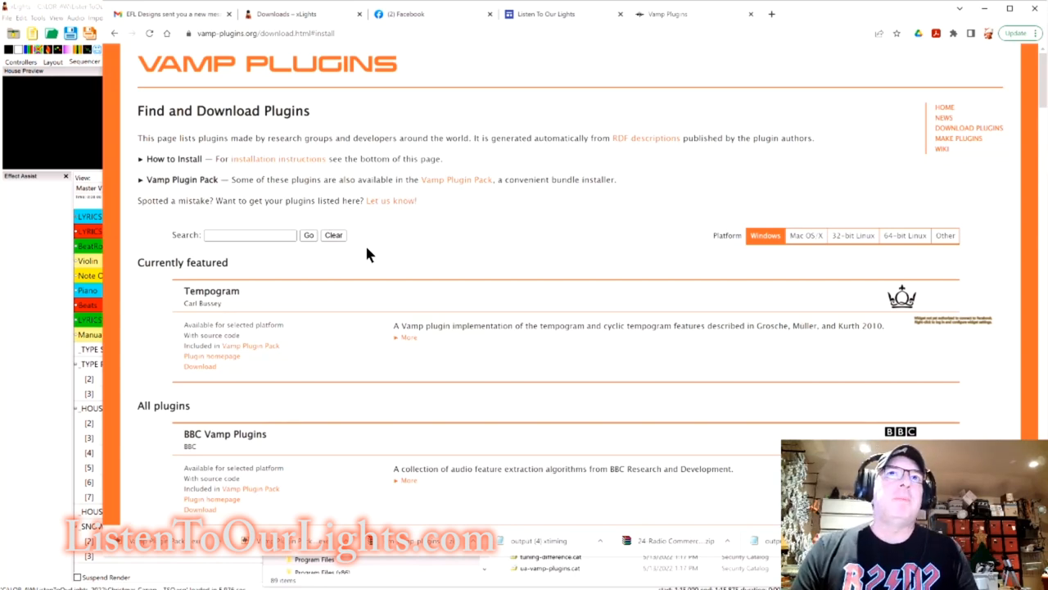
mouse_move(641, 455)
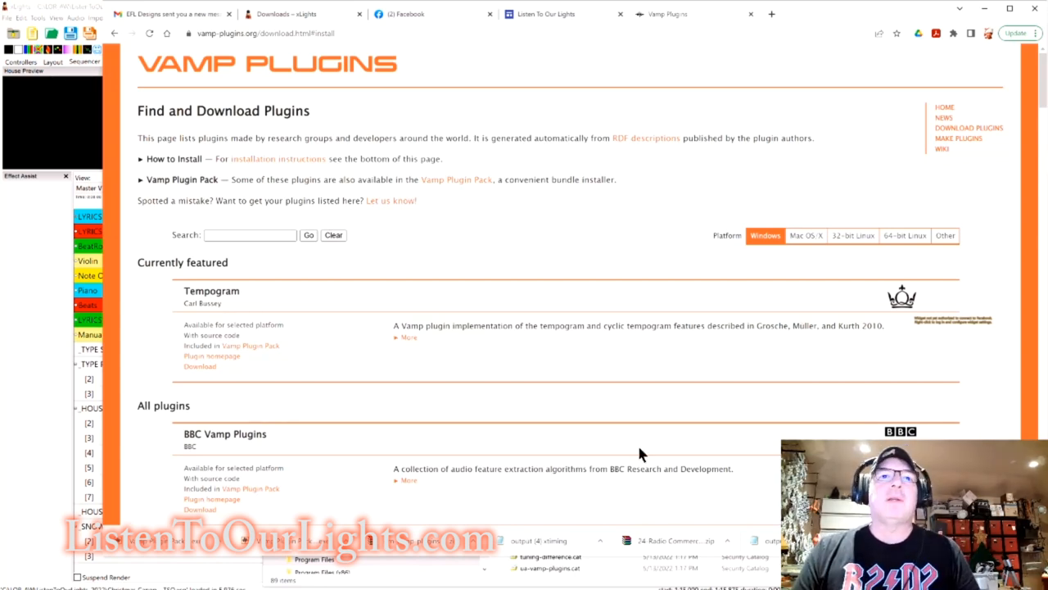